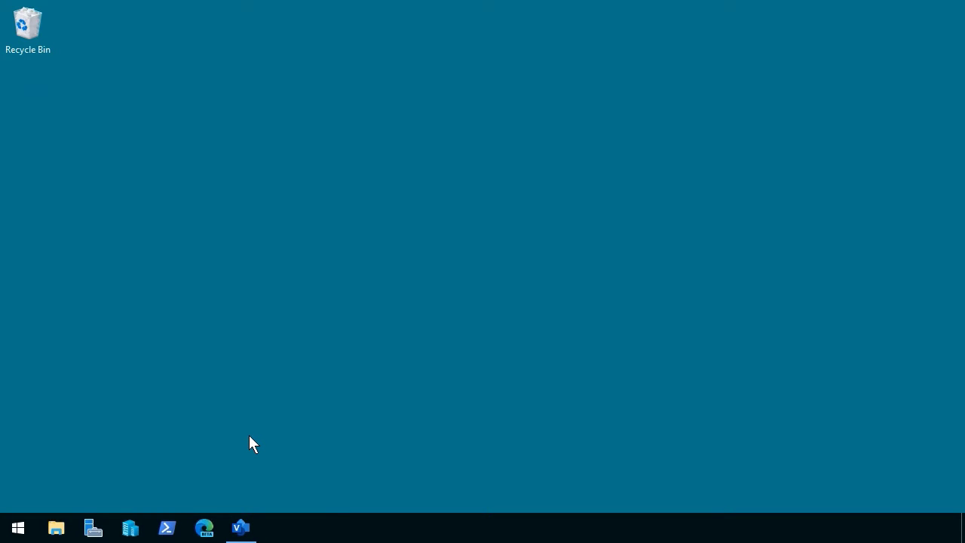
mouse_move(18, 528)
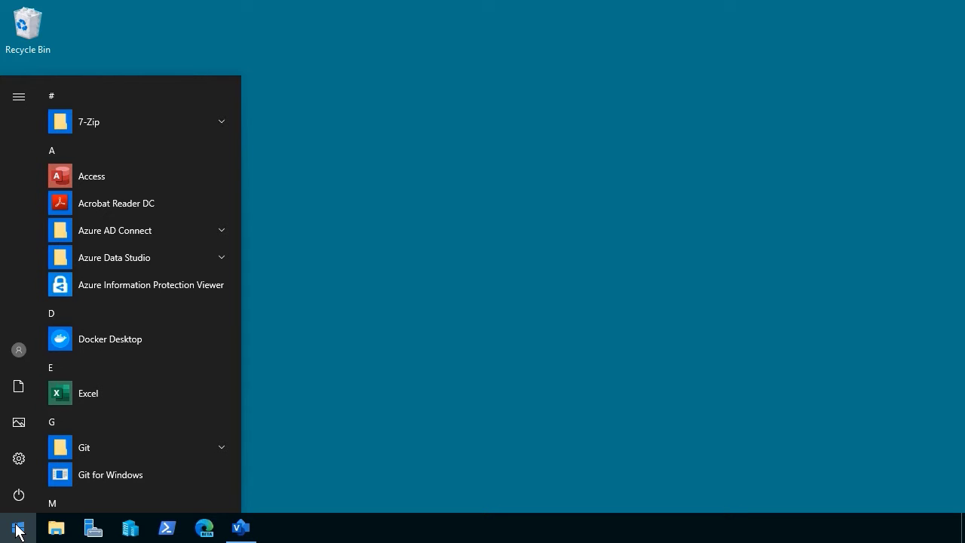
Step: Enter visio in the Run box, ready to launch Visio
type("visio")
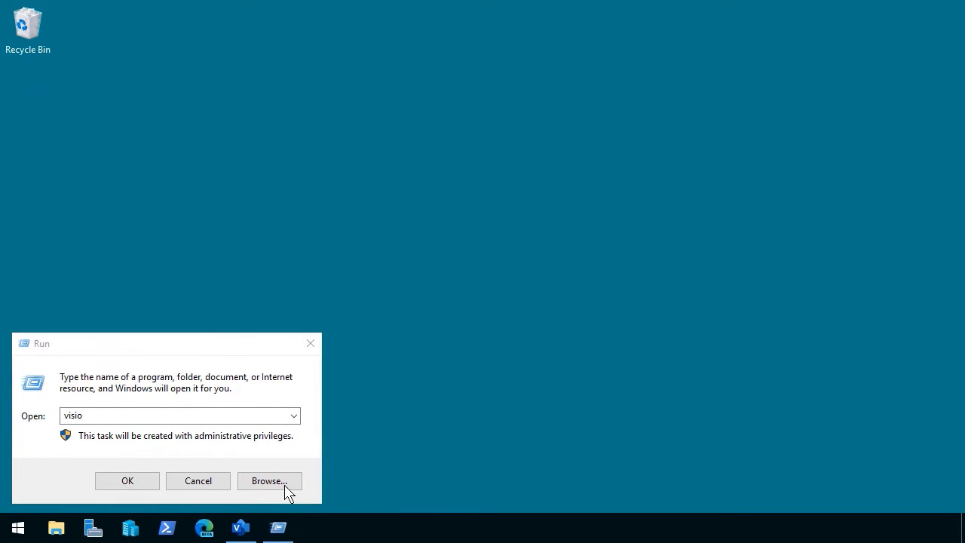
Step: Show the Align page, then bring up the View ribbon's Zoom dialog and close it unchanged
left_click(126, 479)
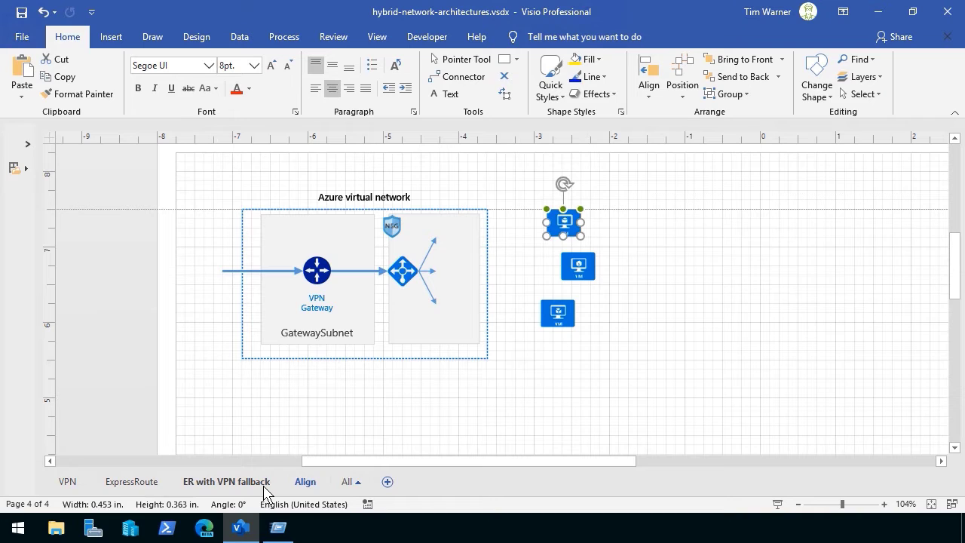
left_click(266, 413)
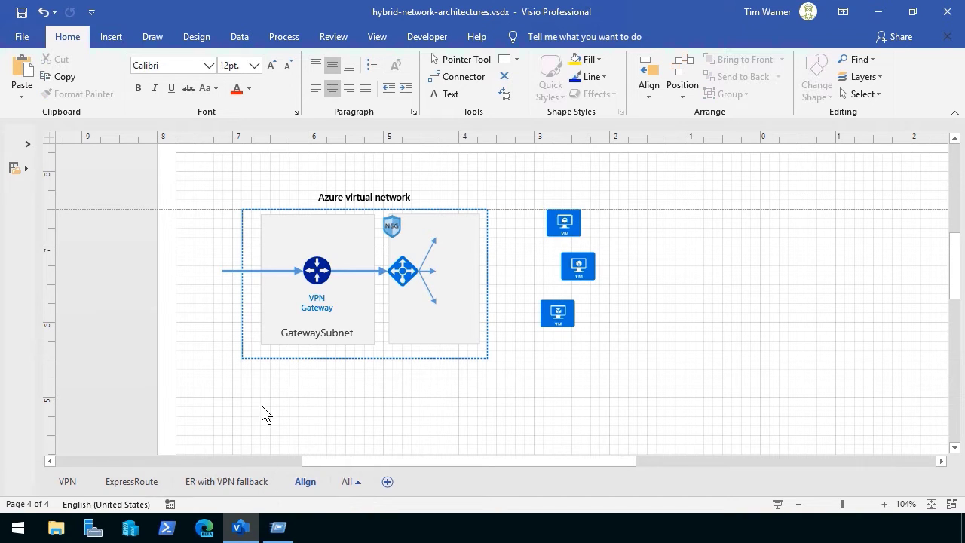
mouse_move(302, 415)
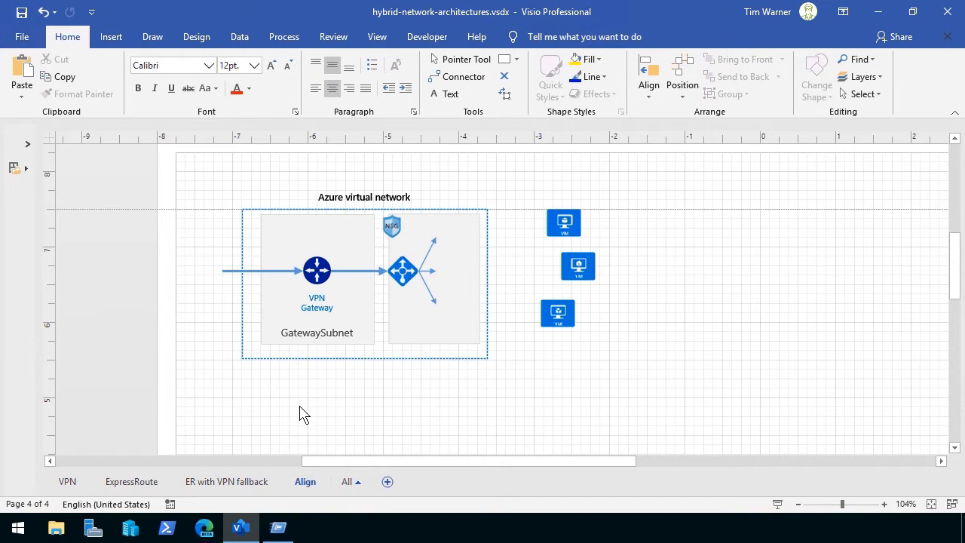
mouse_move(427, 341)
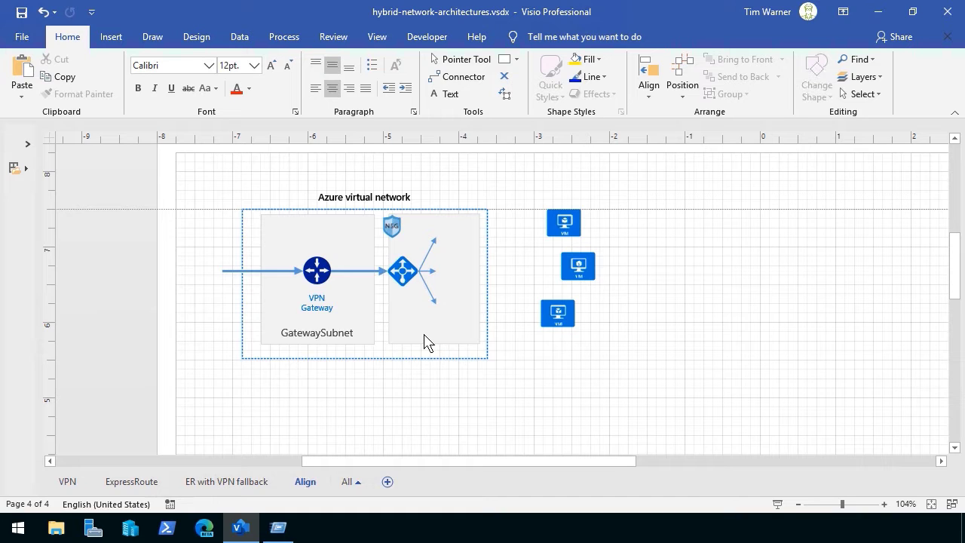
mouse_move(546, 199)
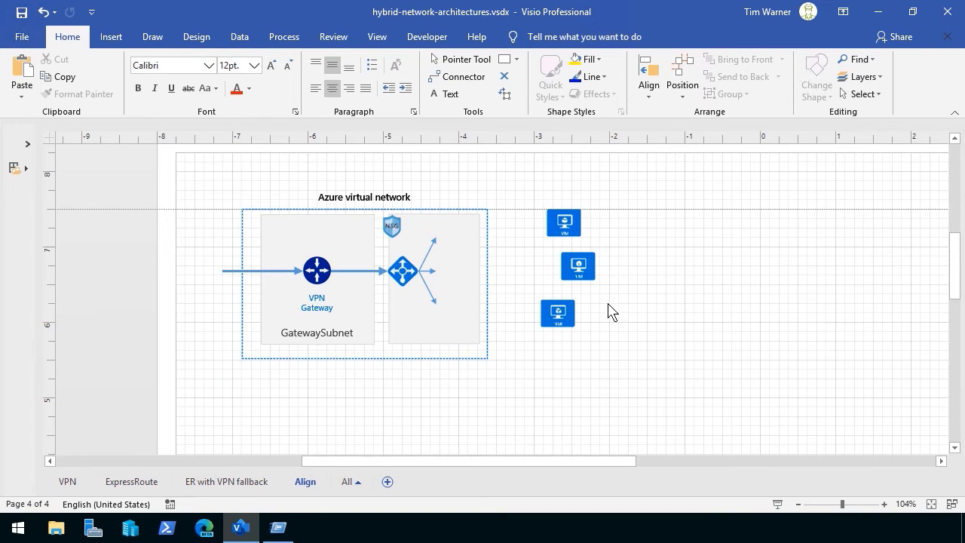
left_click(377, 37)
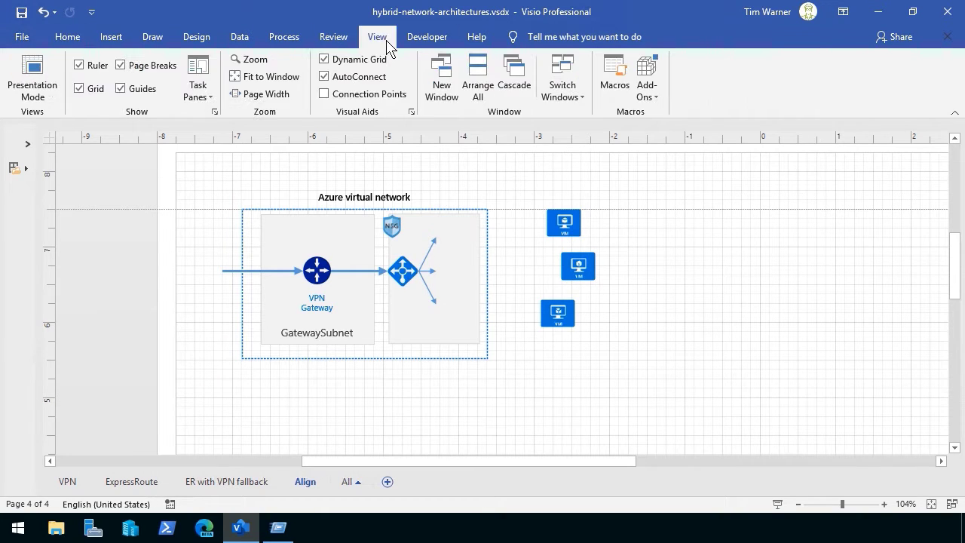
left_click(255, 59)
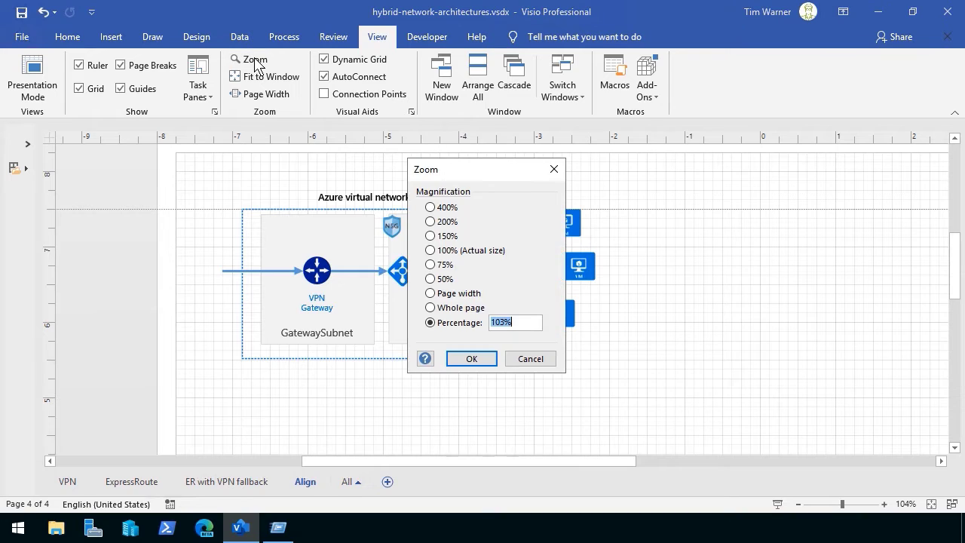
left_click(471, 359)
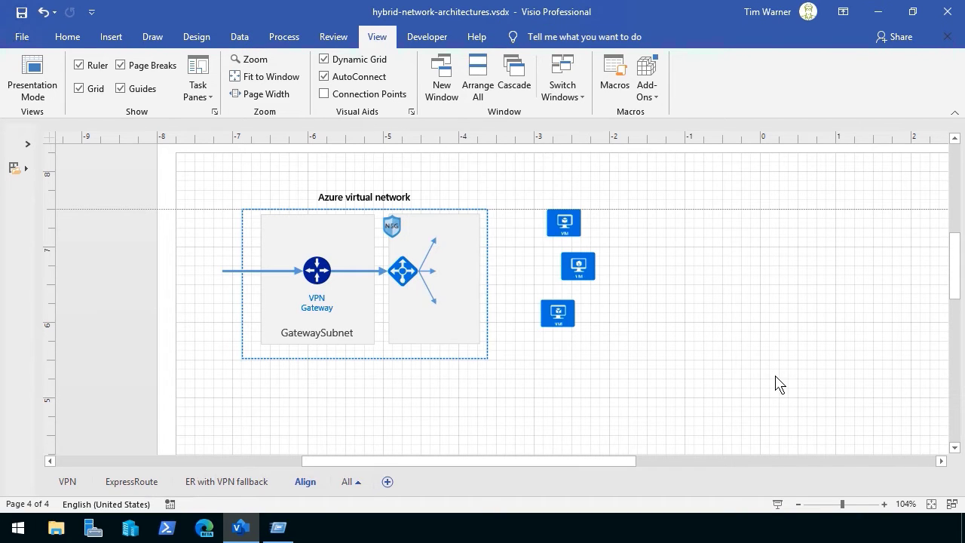
mouse_move(932, 504)
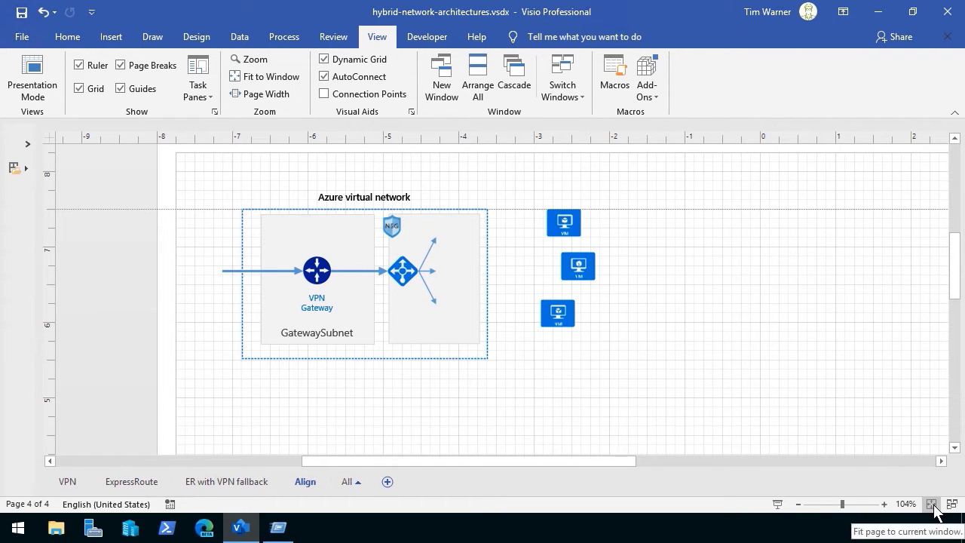
Step: Fit the page to the window, then zoom in on the three VM shapes
left_click(932, 504)
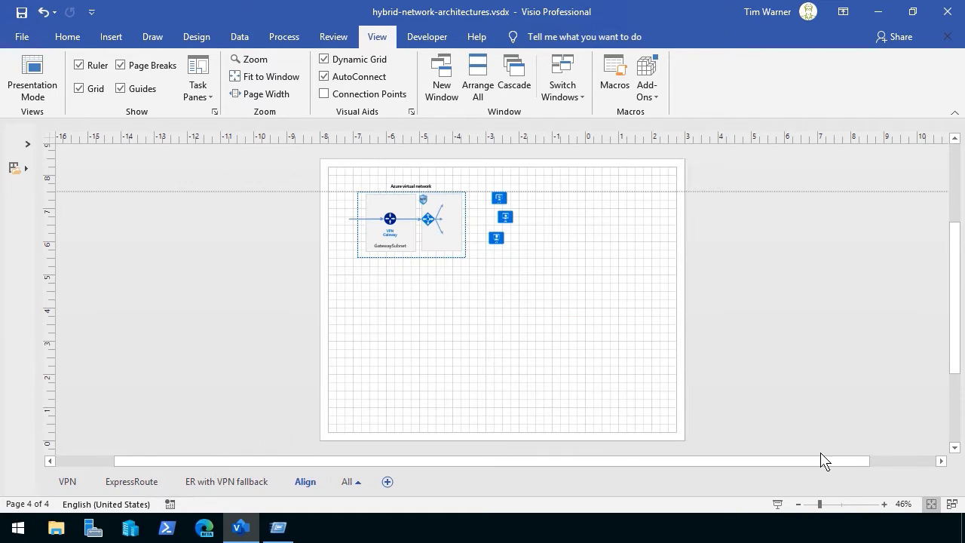
mouse_move(621, 370)
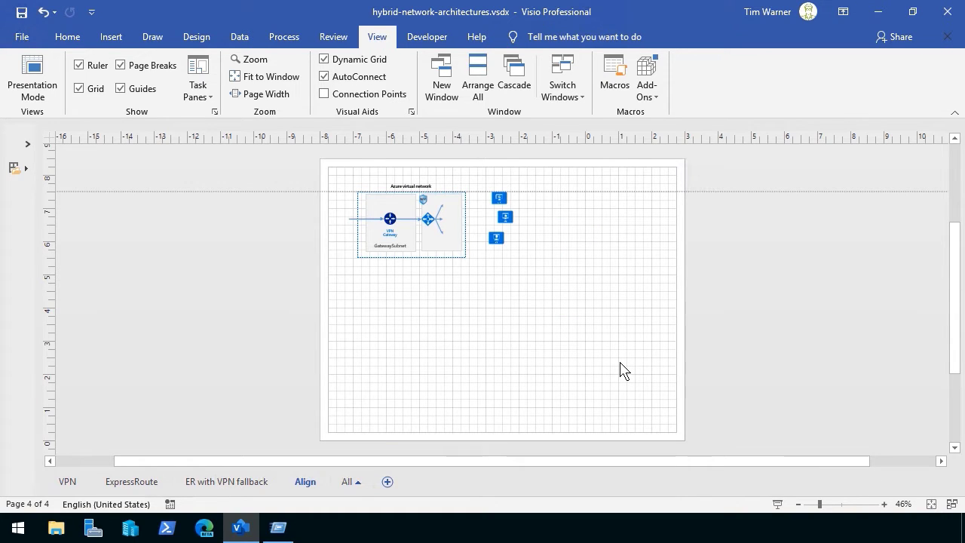
mouse_move(578, 215)
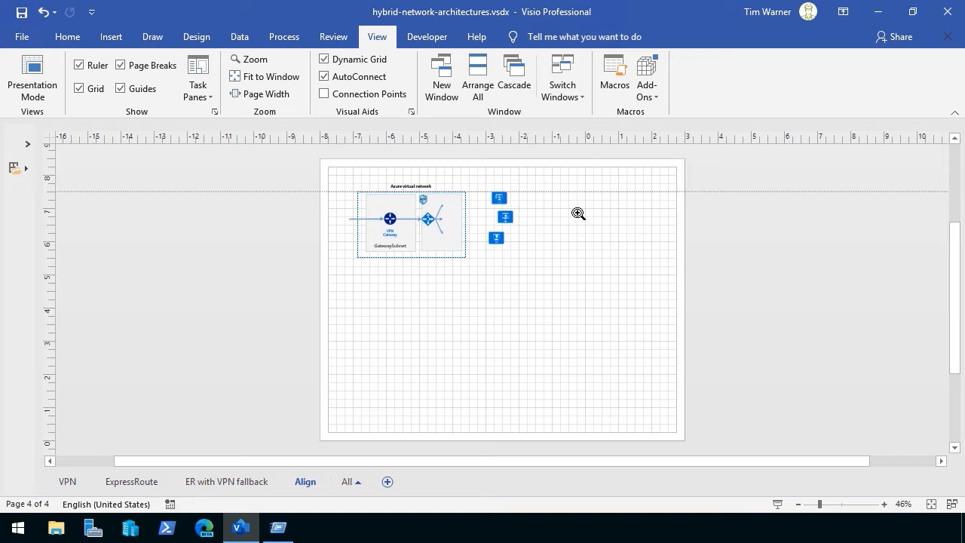
mouse_move(479, 181)
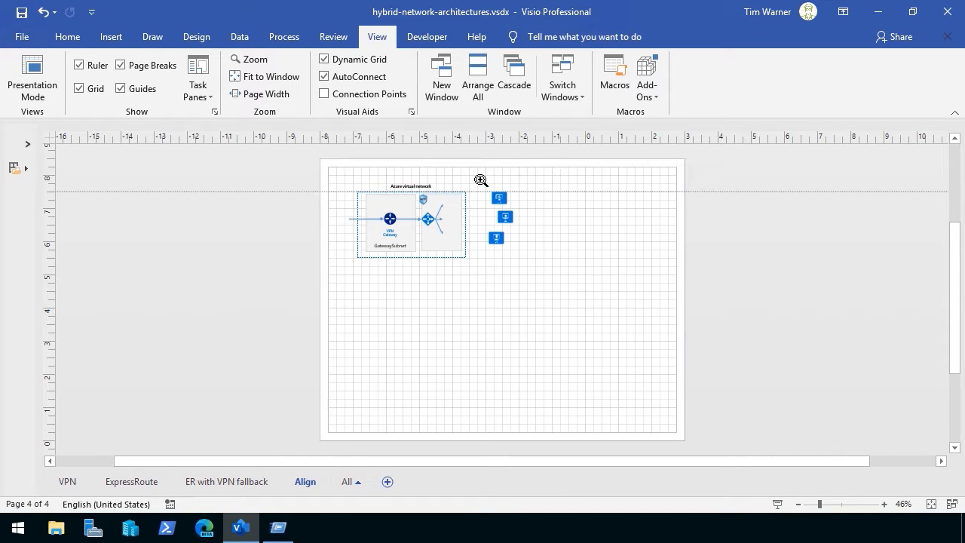
left_click_drag(479, 179, 549, 266)
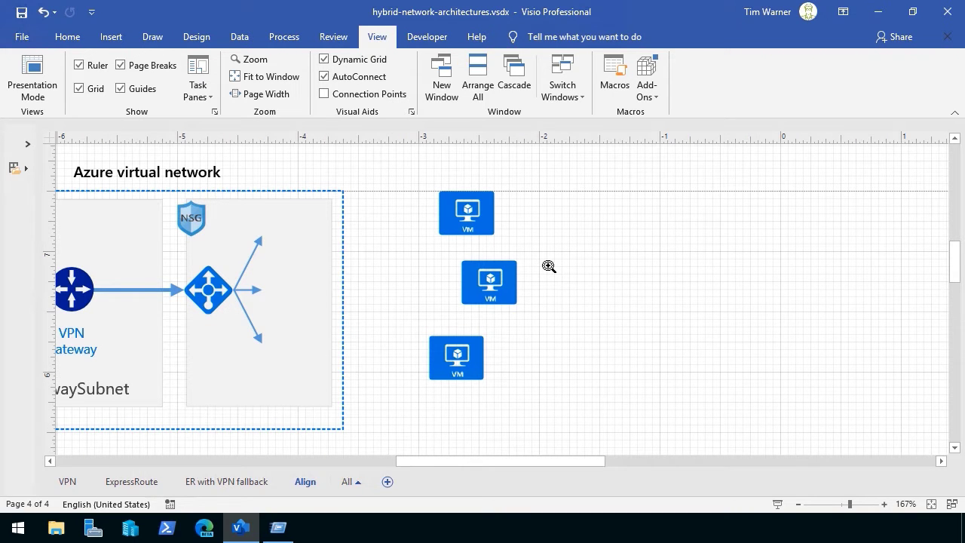
Step: Nudge the bottom and middle VM shapes into a rough vertical column
left_click(466, 212)
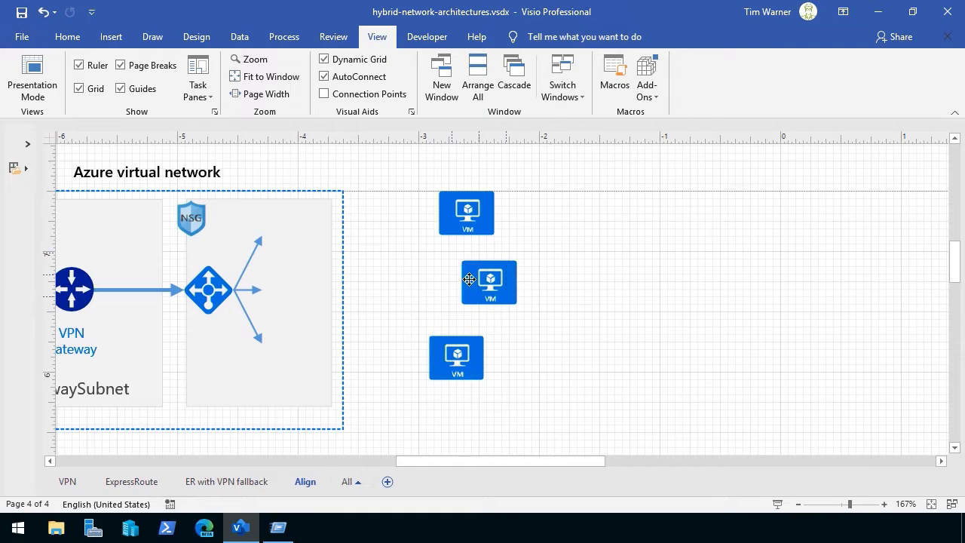
left_click(488, 282)
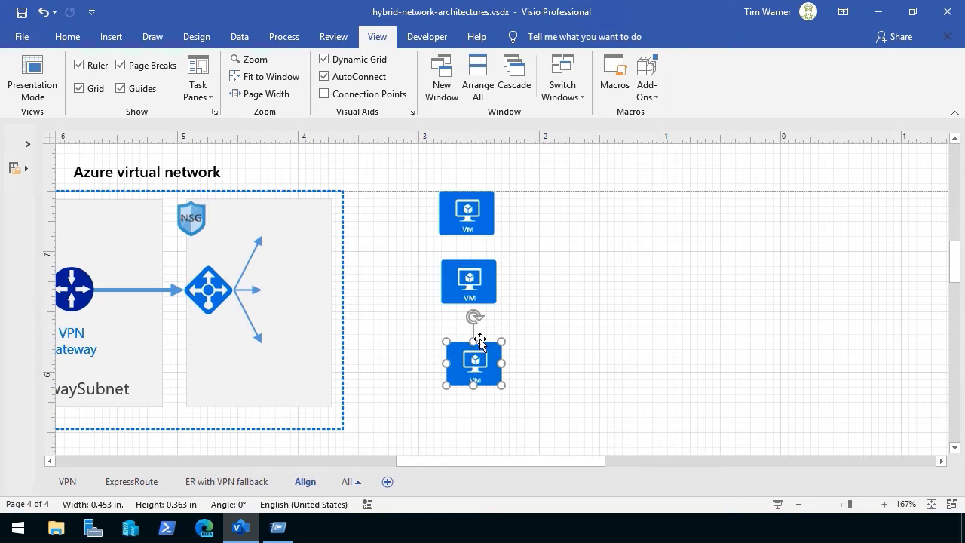
left_click_drag(474, 362, 490, 282)
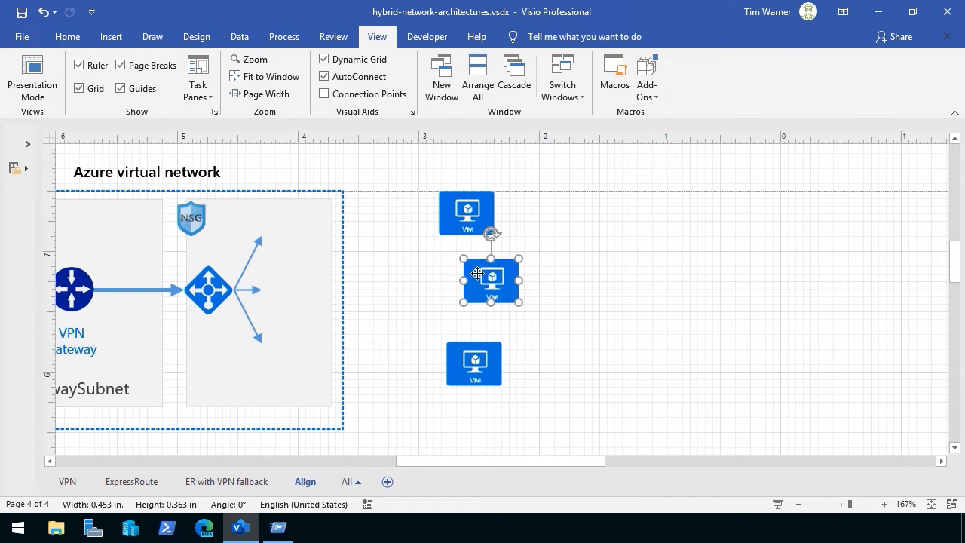
mouse_move(460, 210)
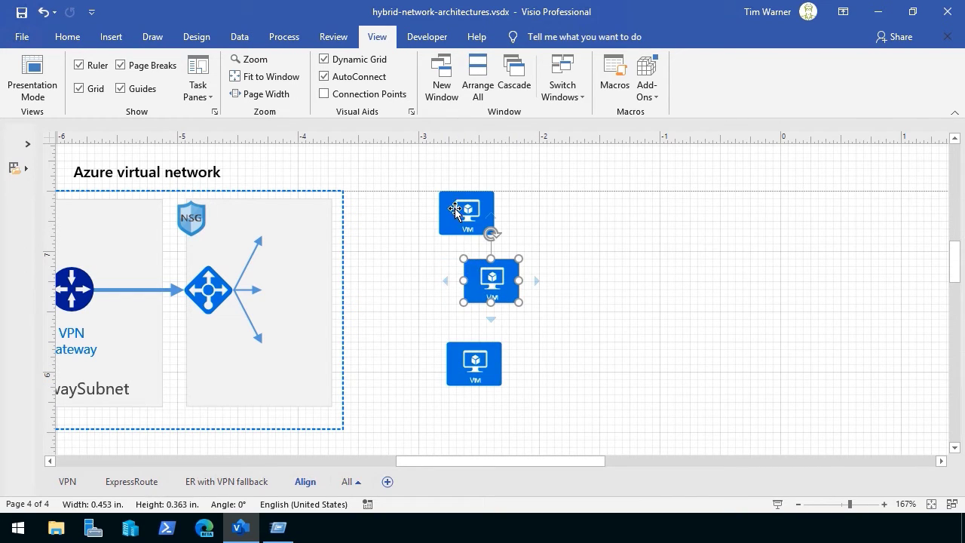
left_click(491, 282)
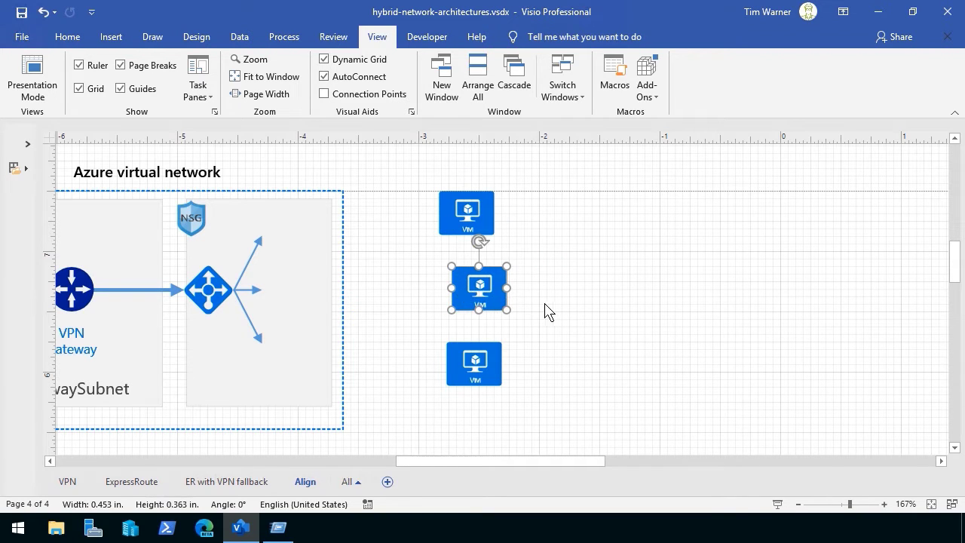
left_click(416, 174)
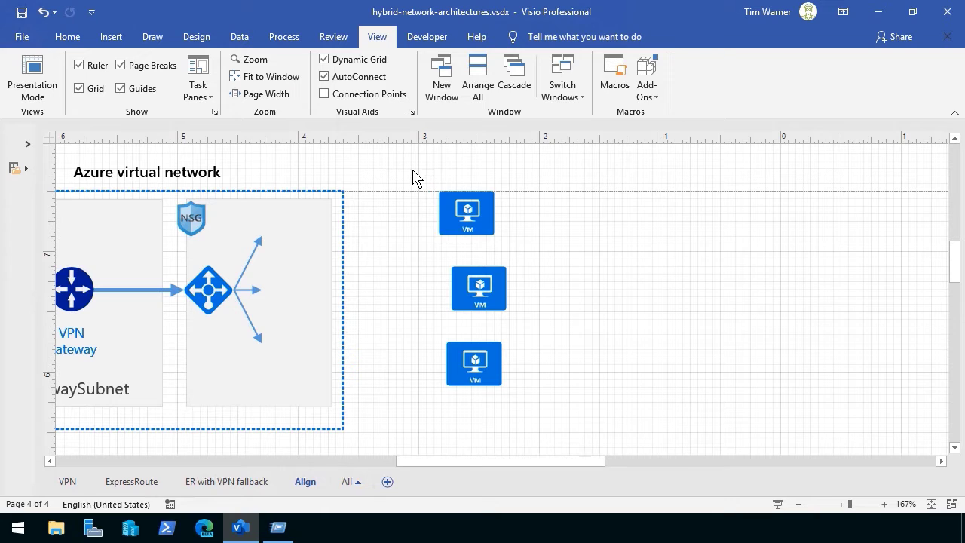
Step: Select all three VM shapes together for alignment
left_click_drag(413, 172, 541, 411)
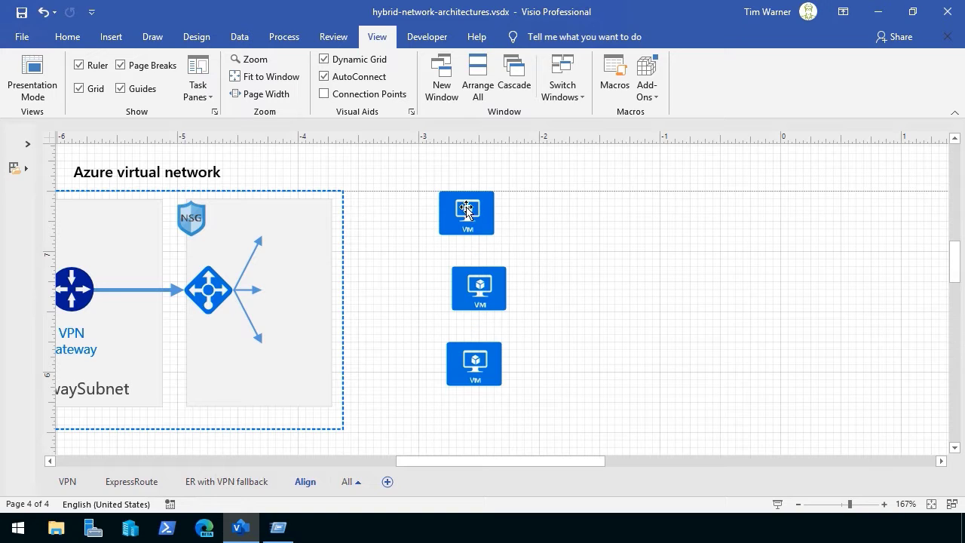
left_click(480, 288)
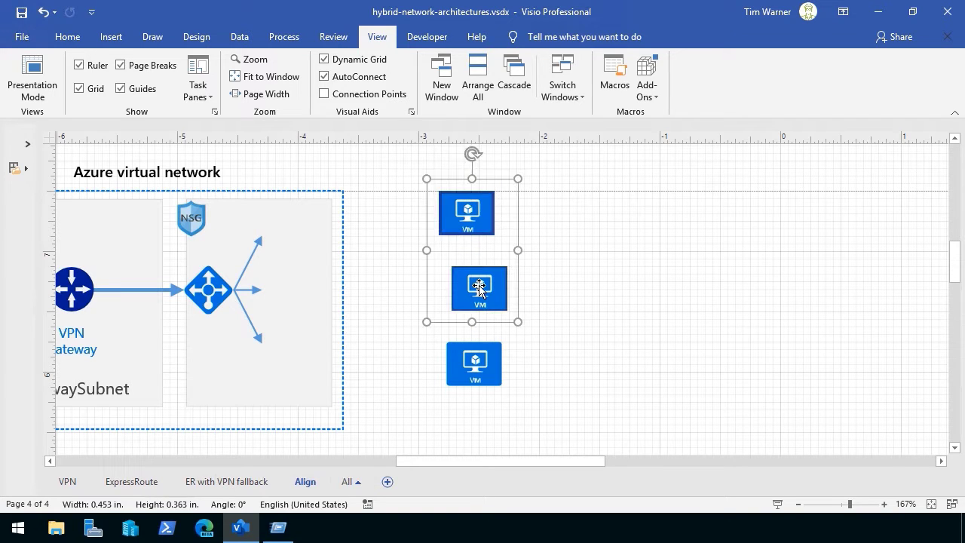
left_click(474, 363)
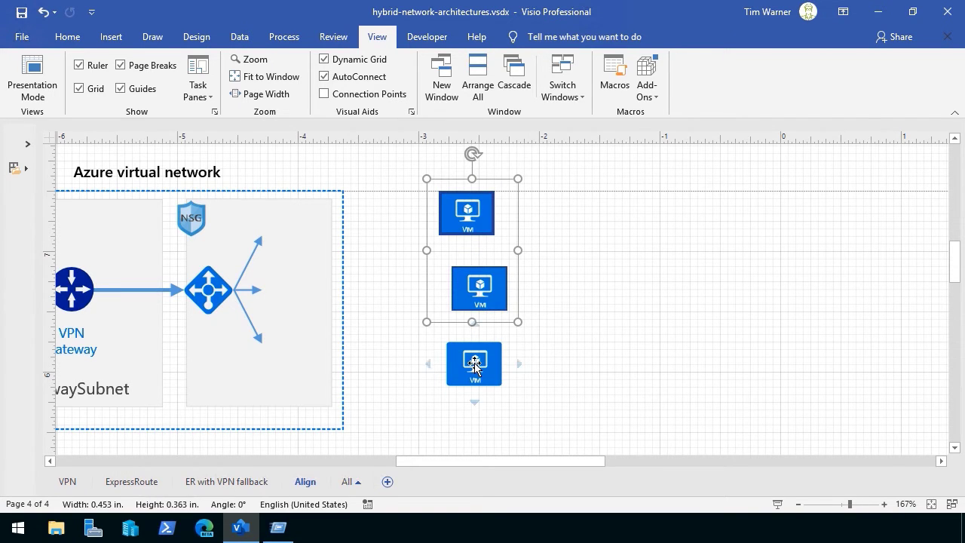
left_click(66, 36)
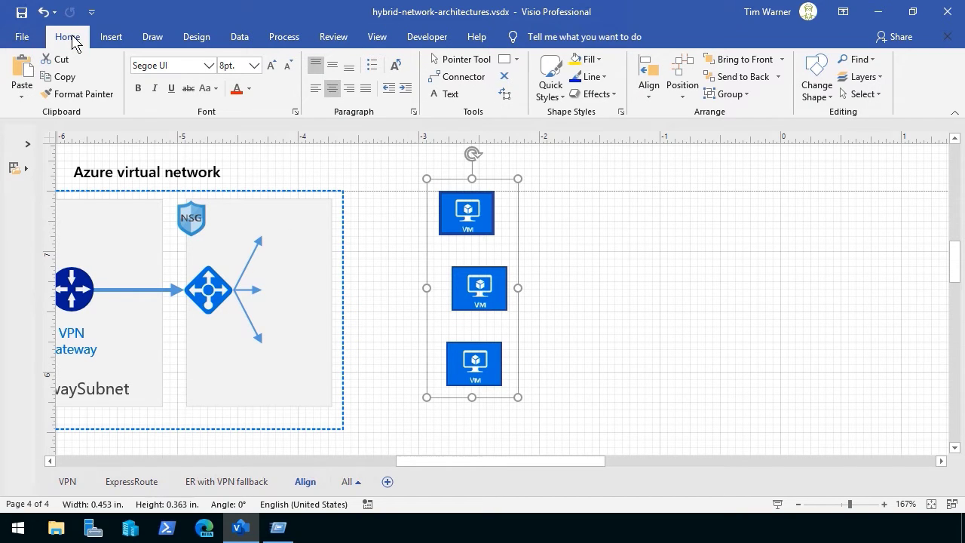
mouse_move(673, 115)
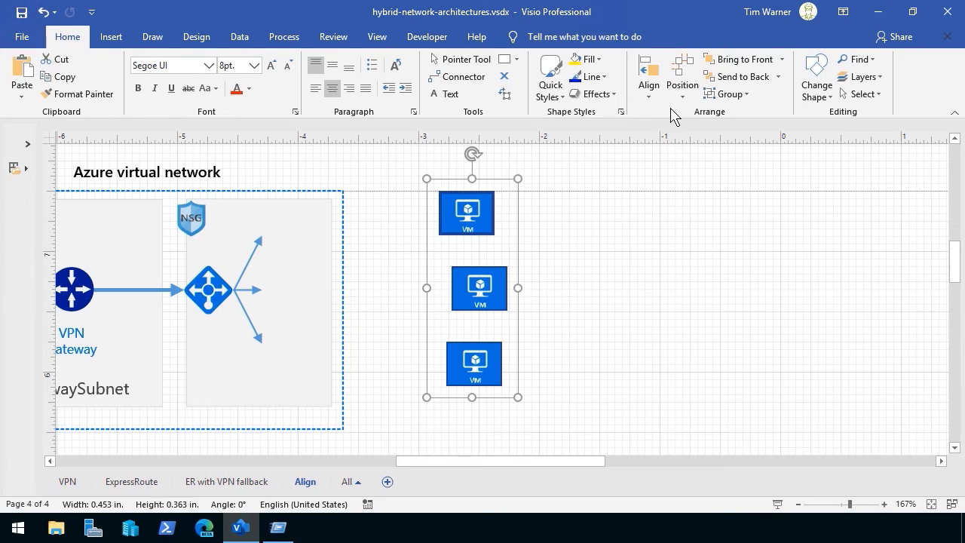
Step: Apply Align Center to the three stacked VM shapes, then deselect them
left_click(648, 76)
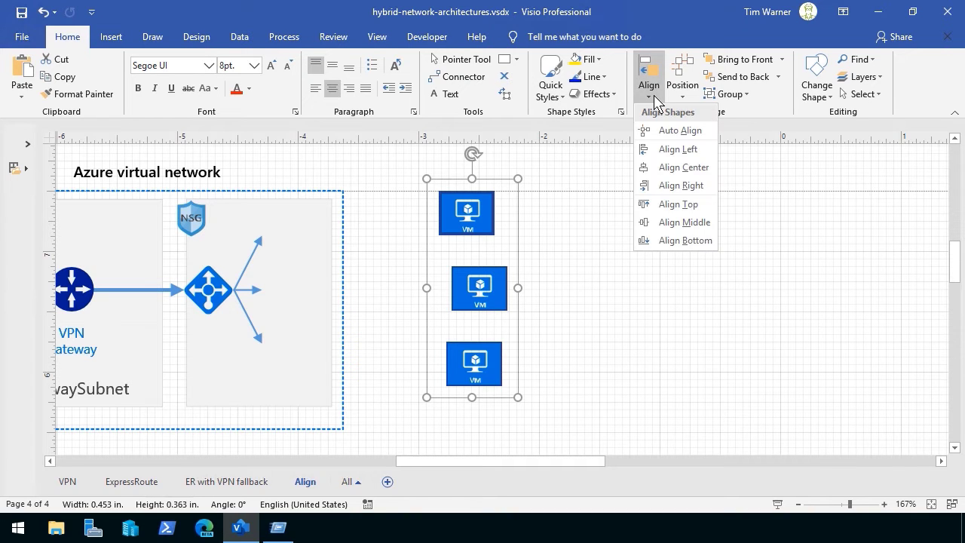
mouse_move(682, 130)
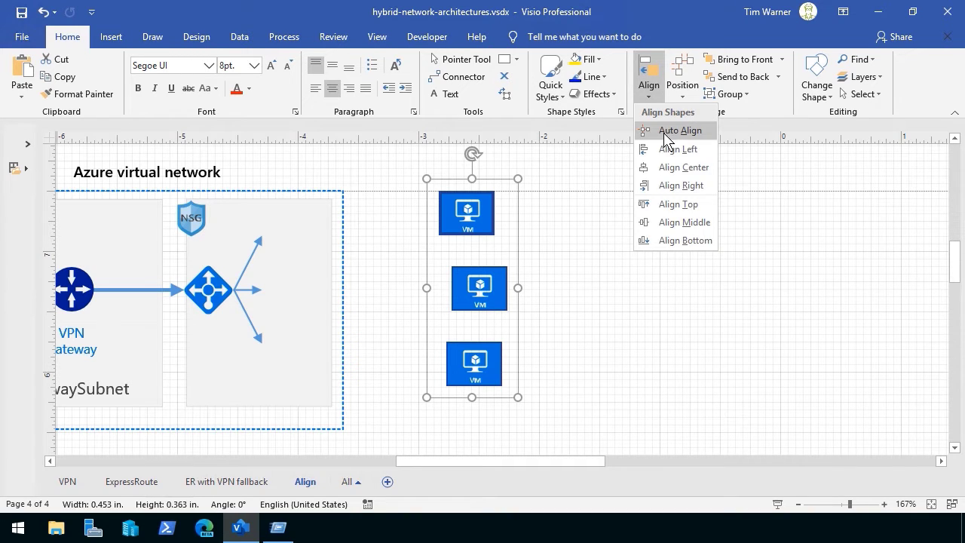
mouse_move(678, 130)
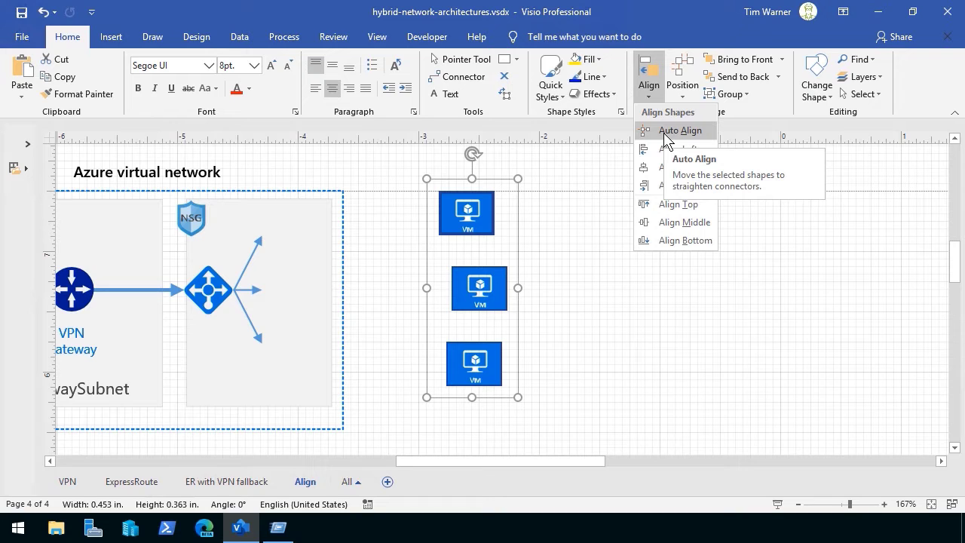
mouse_move(677, 149)
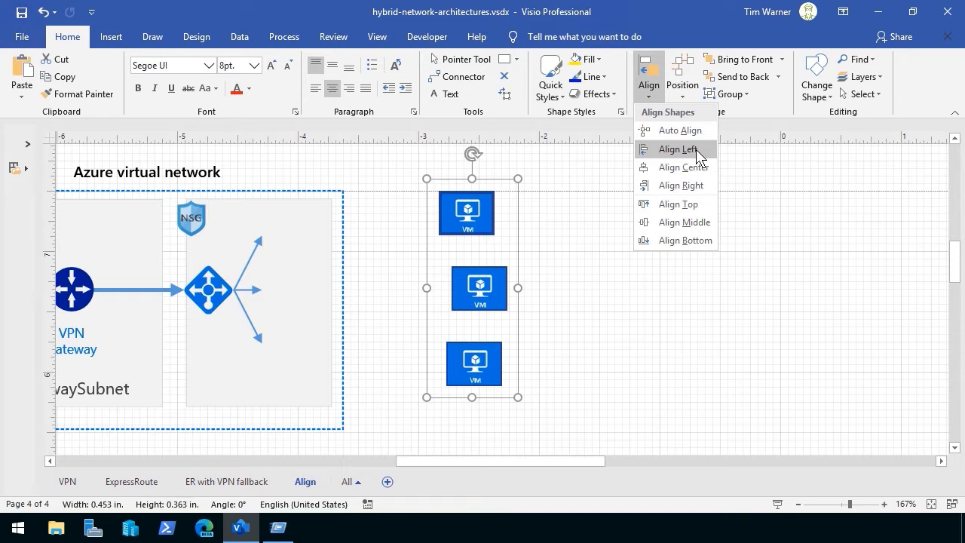
mouse_move(684, 166)
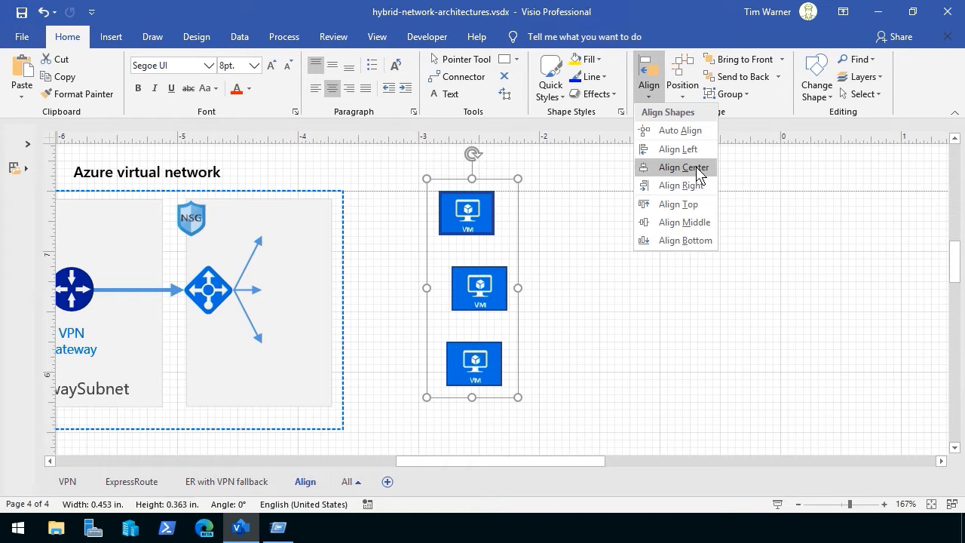
left_click(684, 166)
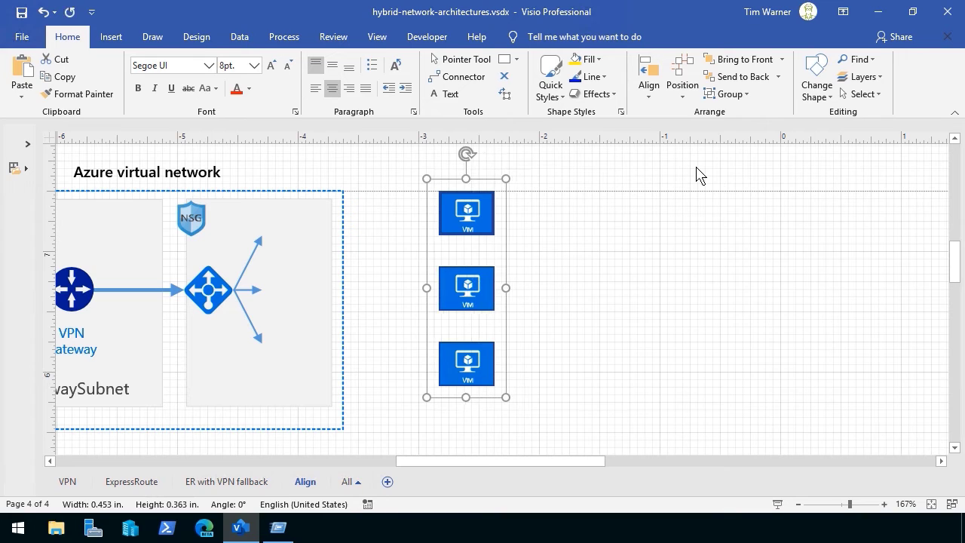
mouse_move(645, 193)
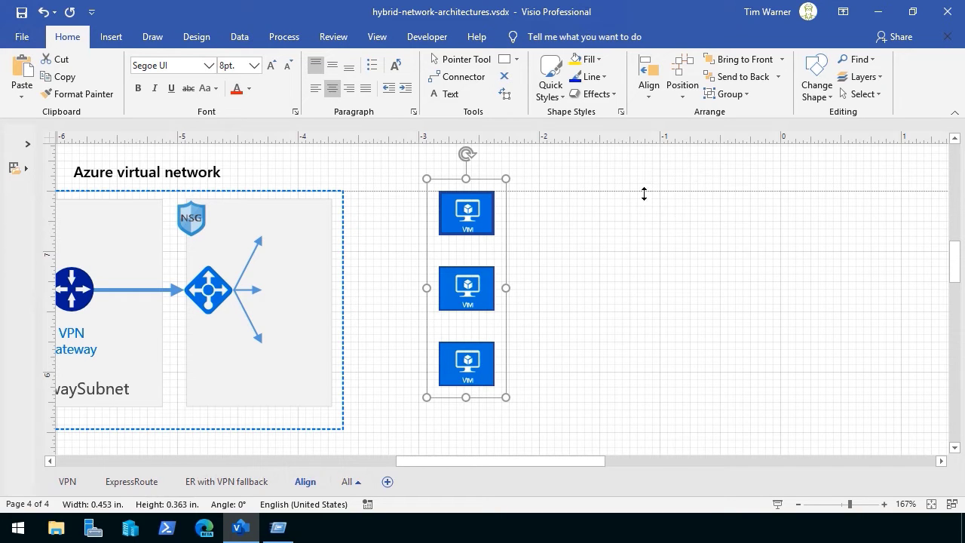
left_click(208, 289)
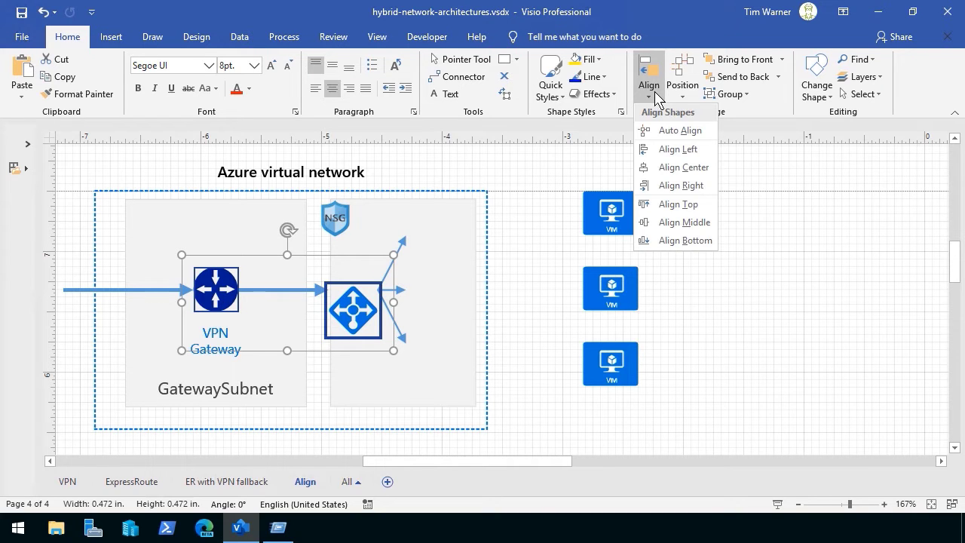
mouse_move(679, 204)
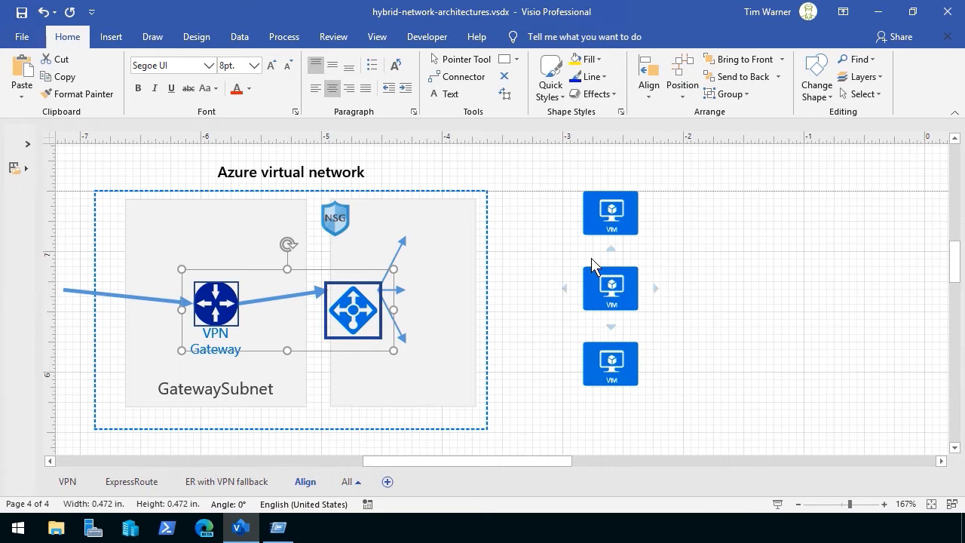
mouse_move(459, 273)
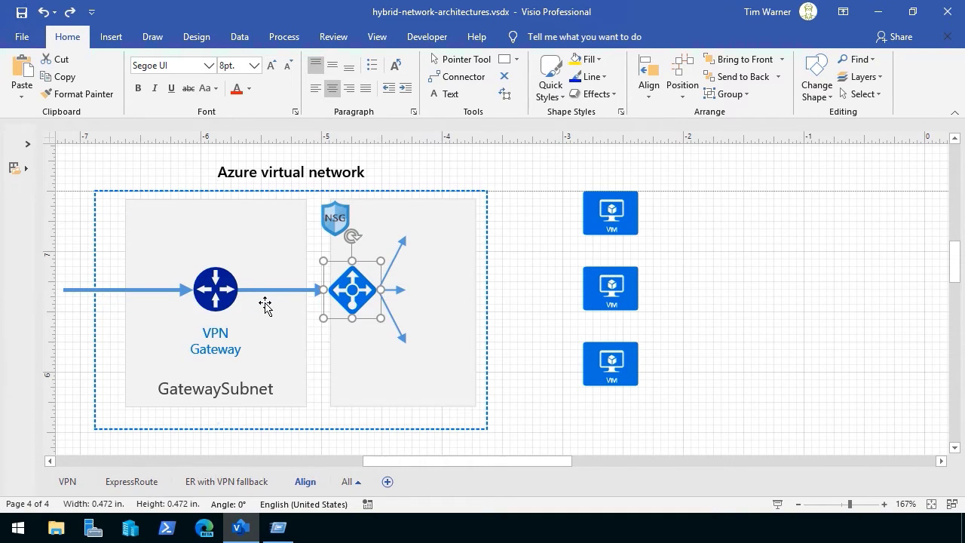
Step: Deselect the router shape after levelling it with the VPN Gateway
left_click(527, 308)
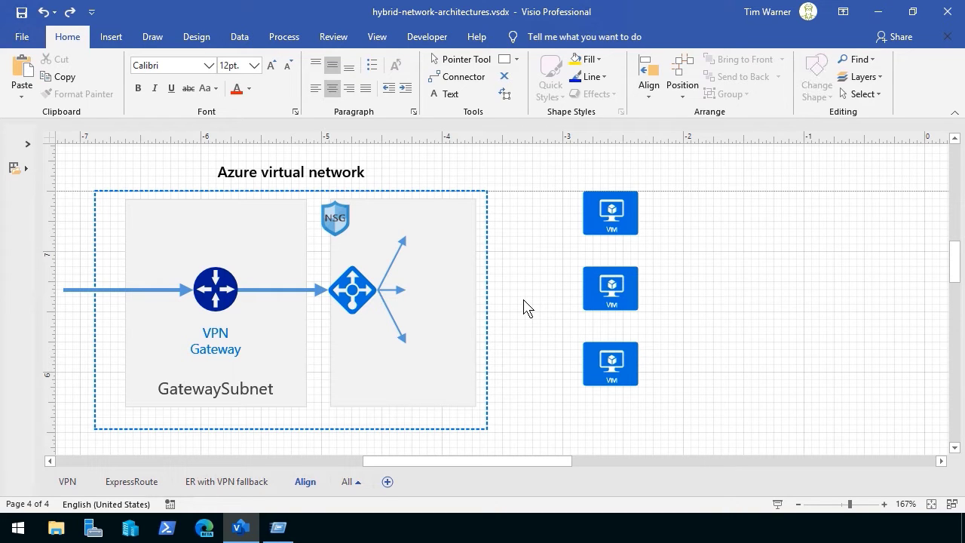
mouse_move(538, 304)
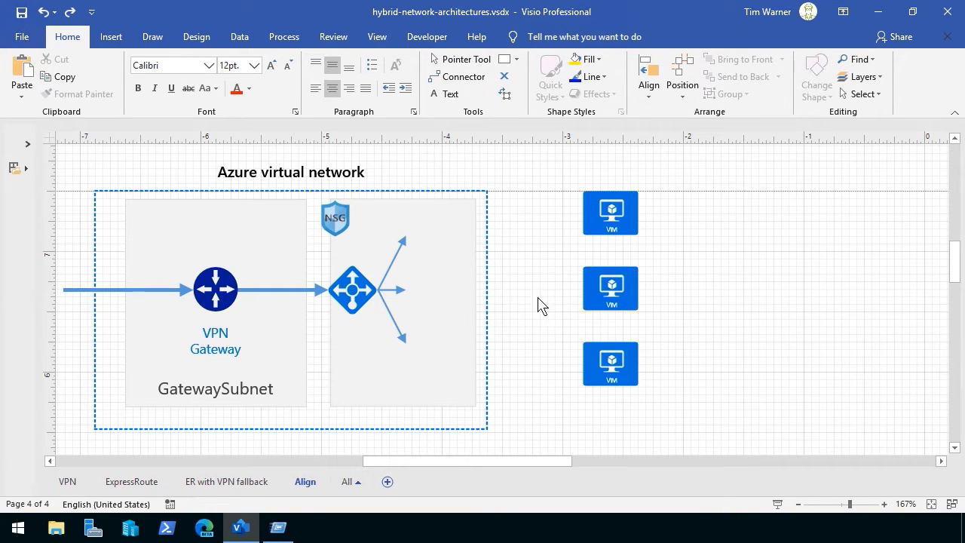
Step: Move the VM shapes into a horizontal row, select them, and bring up the Align choices
left_click_drag(551, 173, 662, 413)
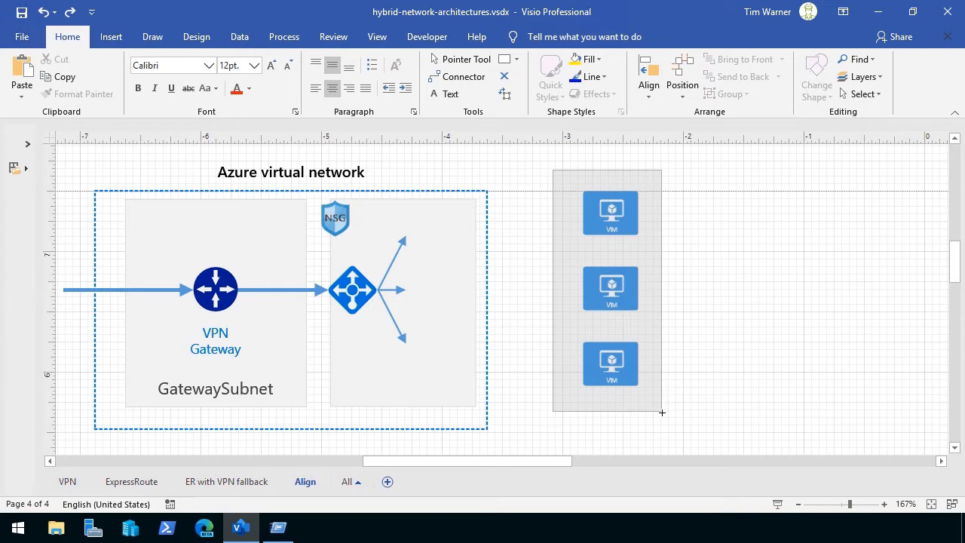
left_click(611, 288)
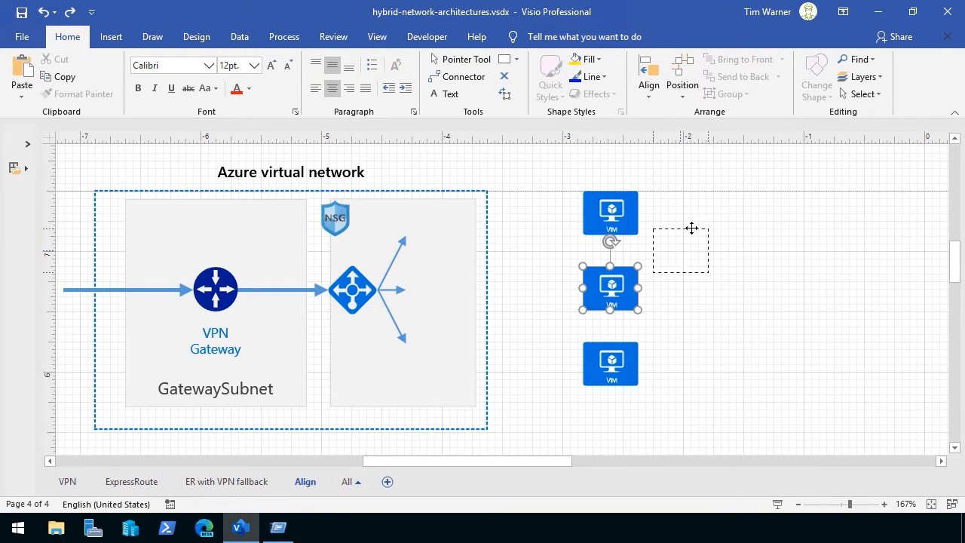
left_click_drag(611, 290, 779, 211)
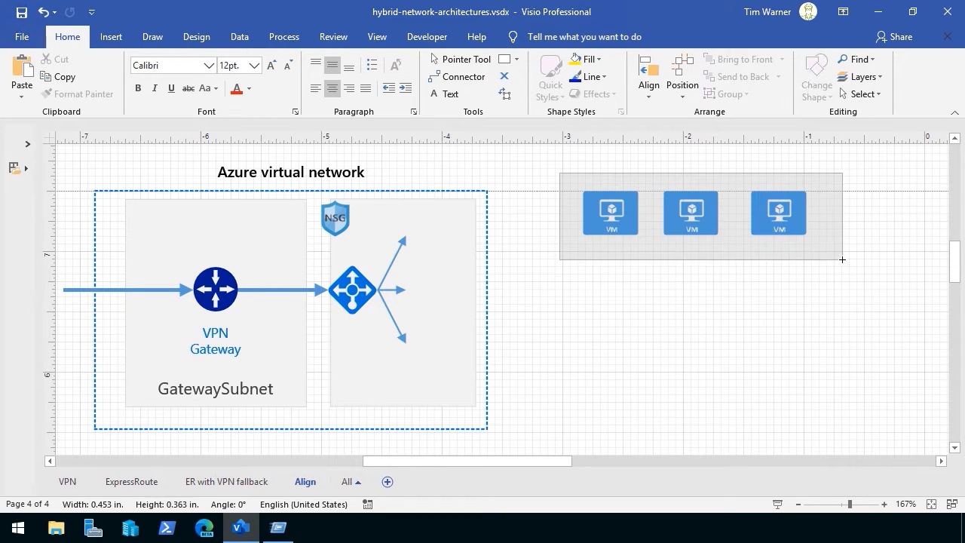
left_click(648, 75)
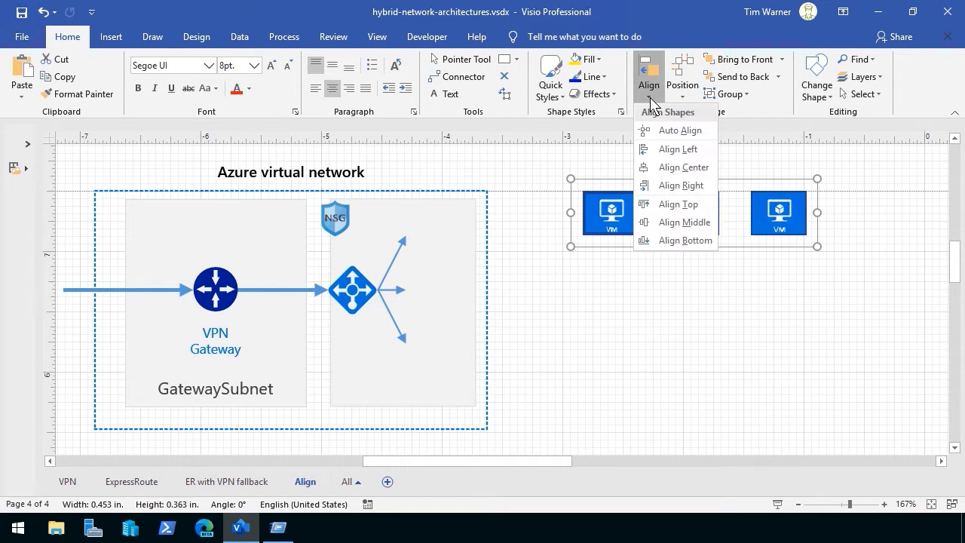
mouse_move(679, 204)
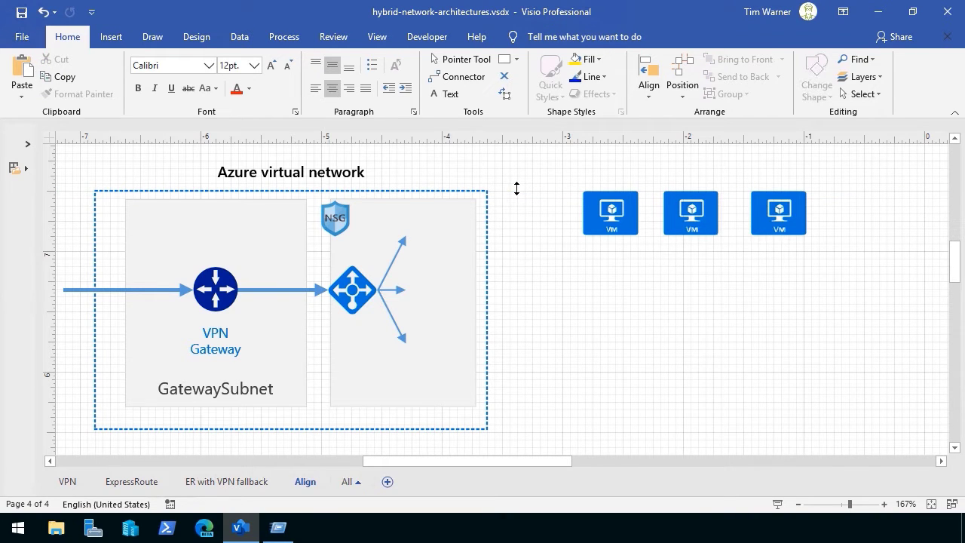
mouse_move(227, 284)
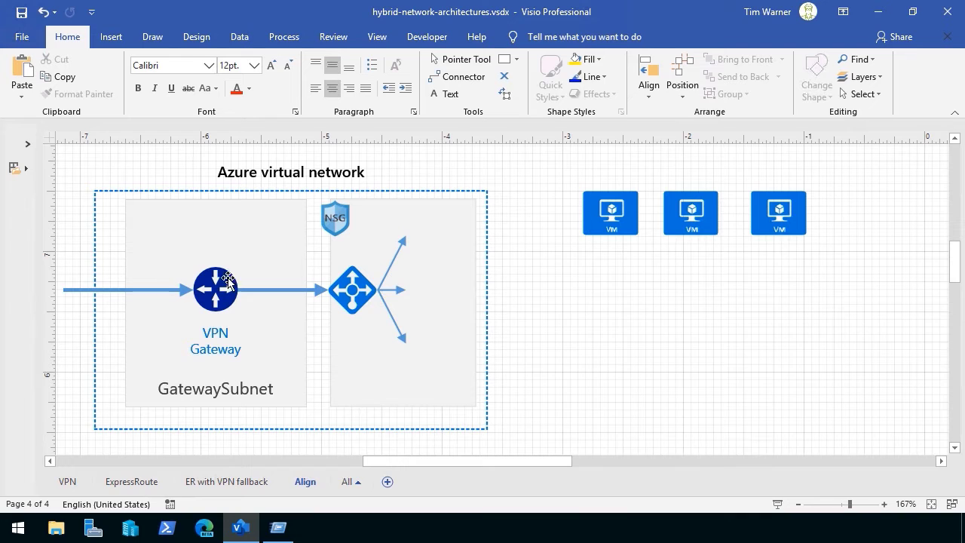
mouse_move(603, 211)
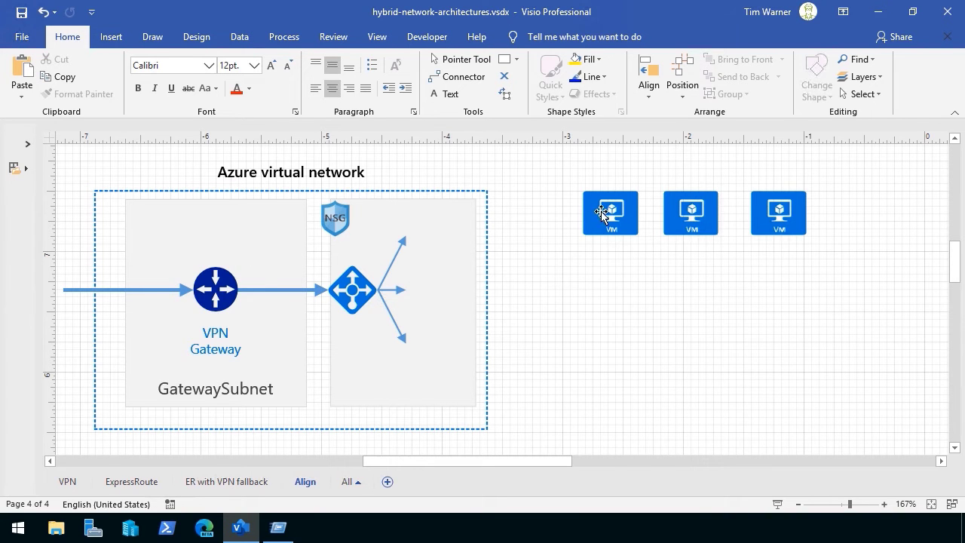
Step: Scatter two VM shapes, select the group with the gateway shapes, and apply Align Top
left_click_drag(611, 212, 691, 212)
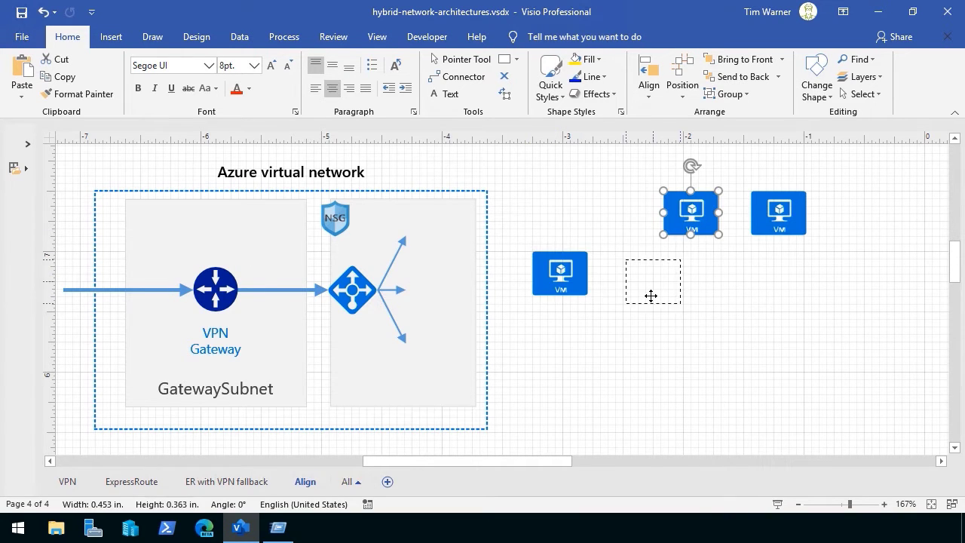
left_click_drag(691, 212, 736, 293)
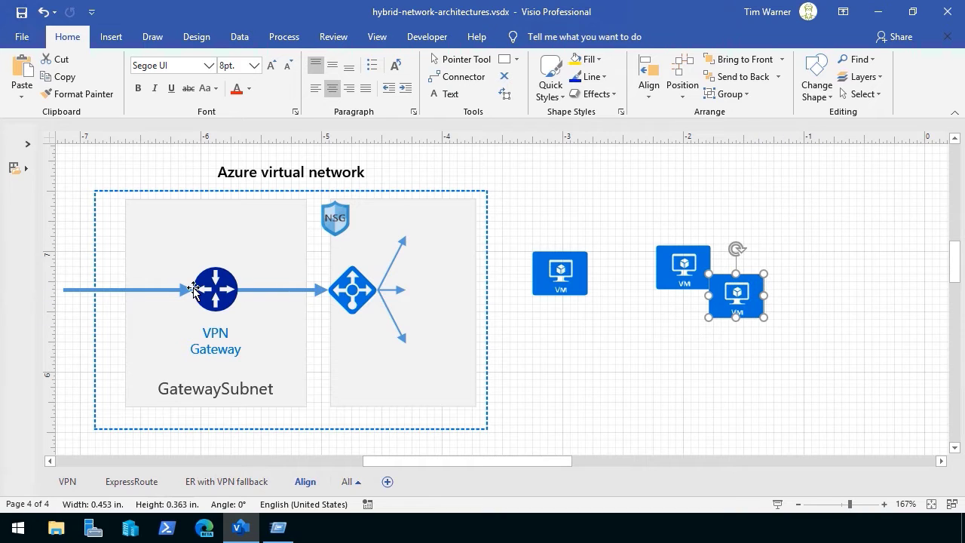
mouse_move(238, 294)
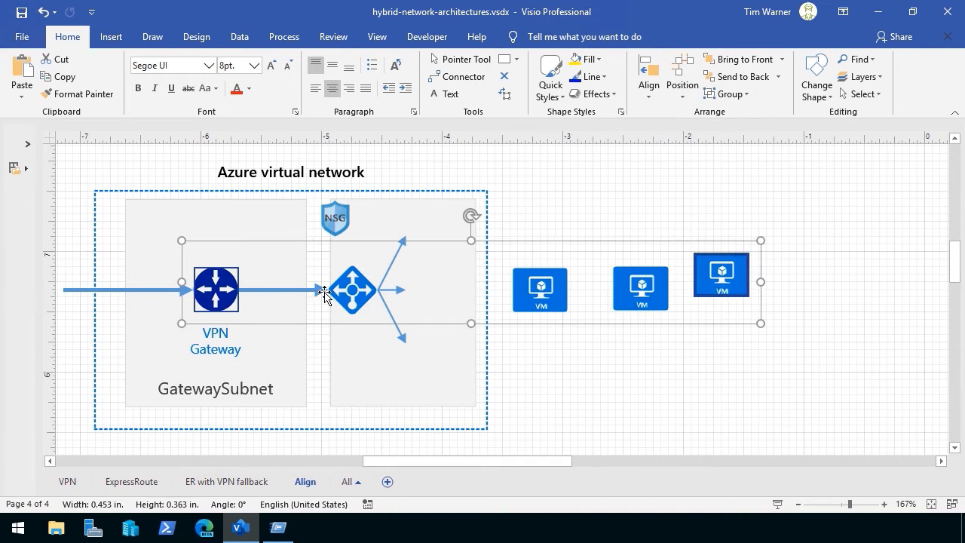
left_click(352, 290)
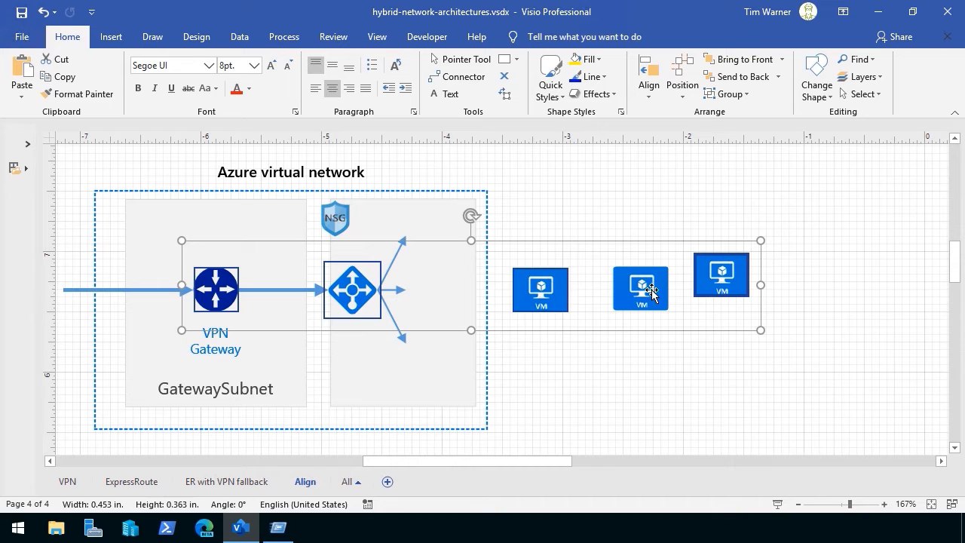
left_click(353, 289)
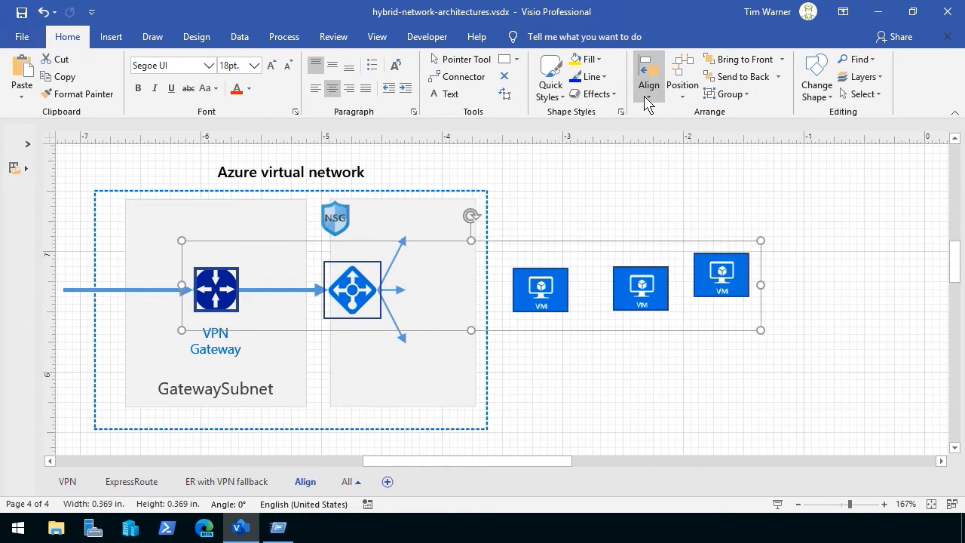
left_click(649, 76)
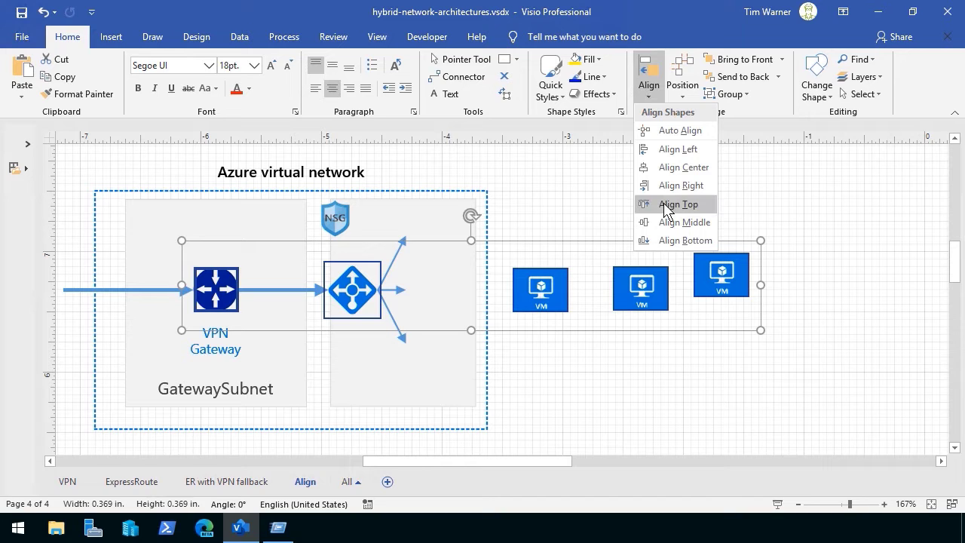
left_click(678, 203)
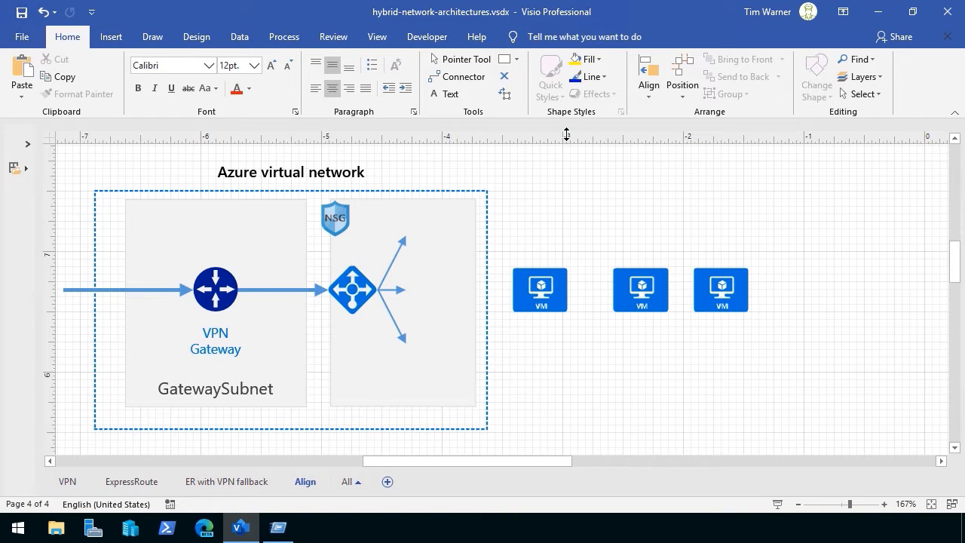
mouse_move(567, 134)
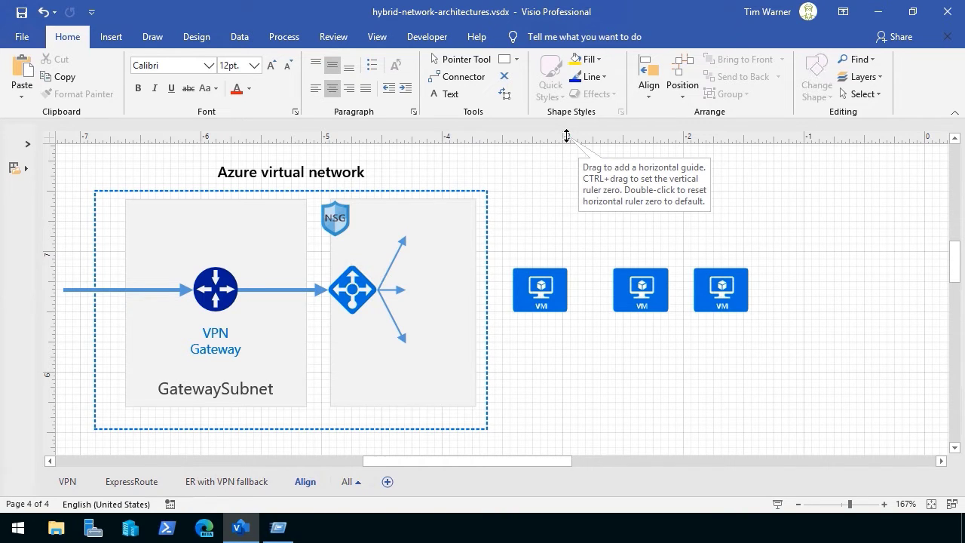
mouse_move(449, 278)
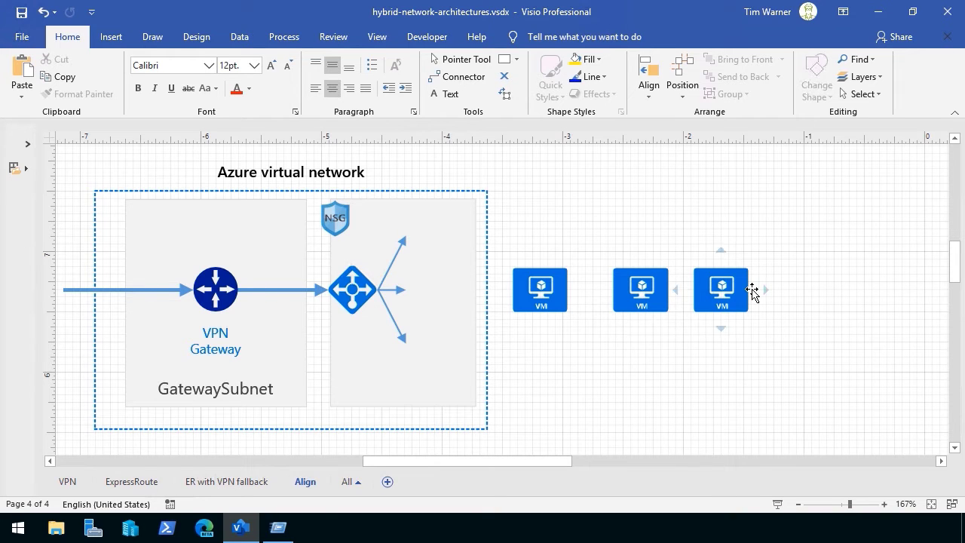
Step: Place a horizontal guide through the row of VM shapes
left_click(526, 211)
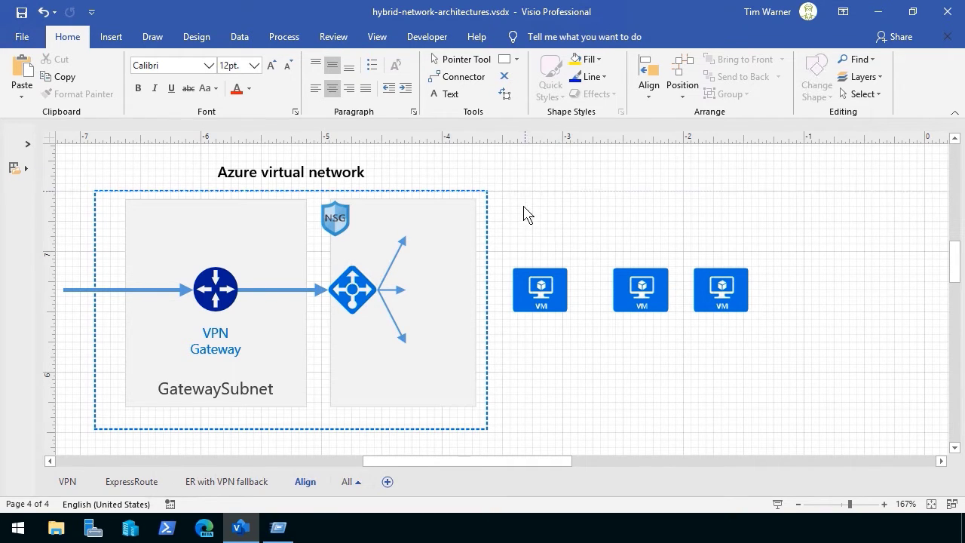
mouse_move(525, 271)
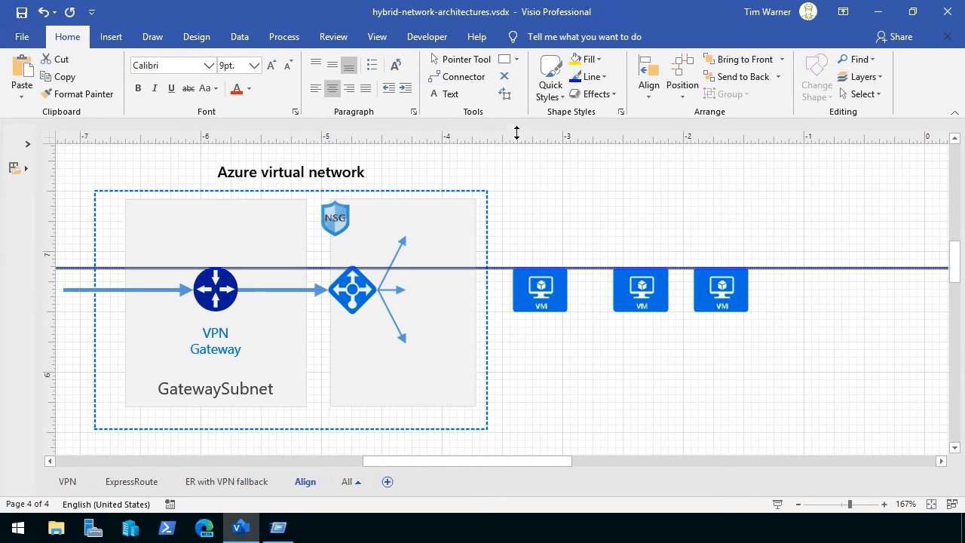
mouse_move(516, 168)
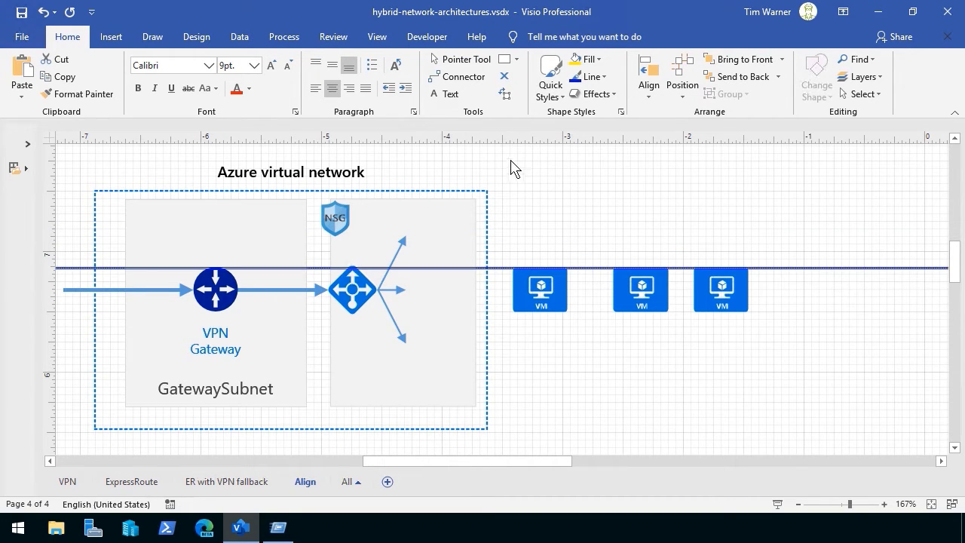
mouse_move(505, 156)
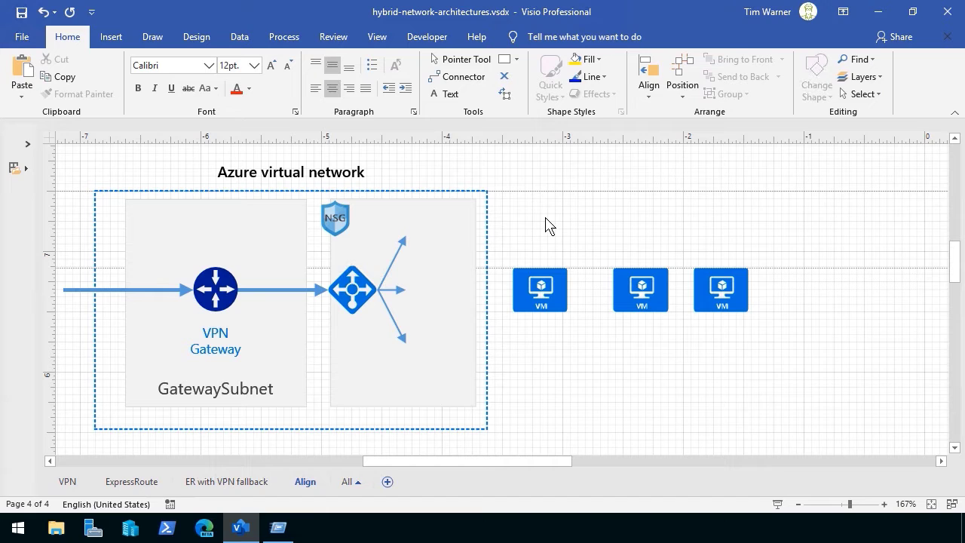
mouse_move(585, 192)
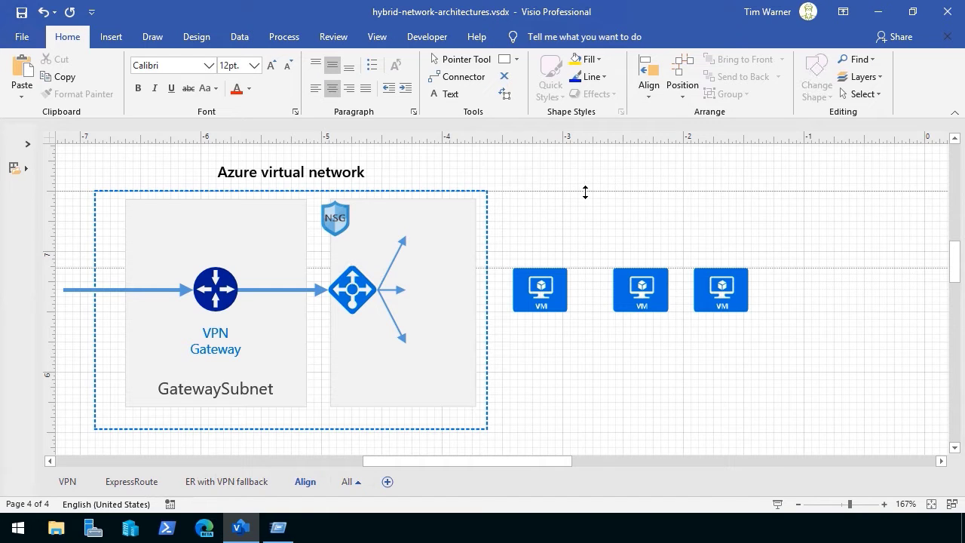
Step: Show the View ribbon and toggle Guides on in the Show group
left_click(377, 36)
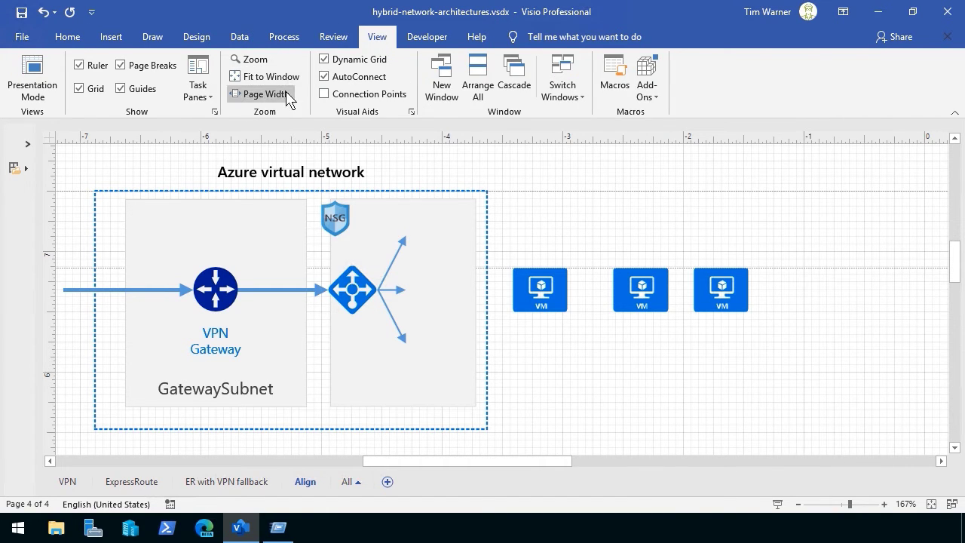
mouse_move(262, 93)
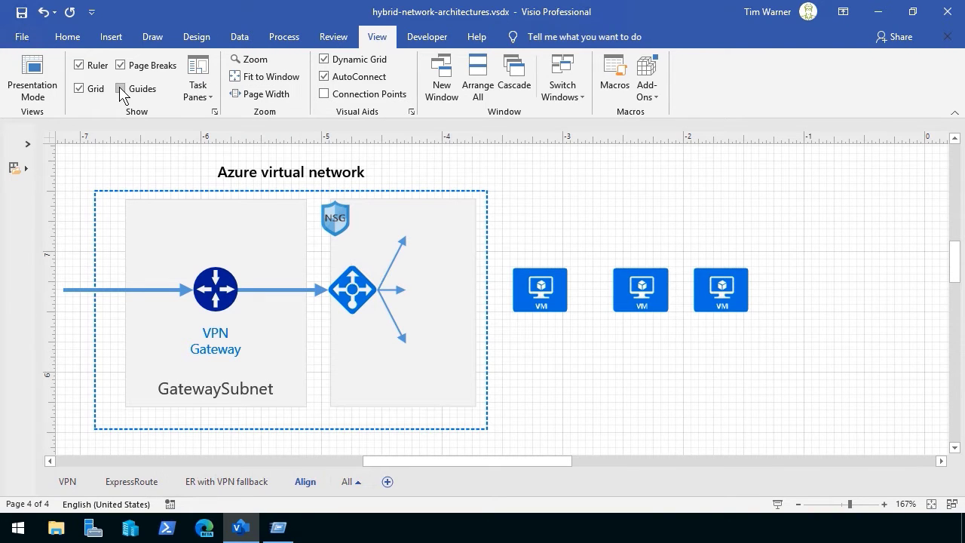
left_click(121, 88)
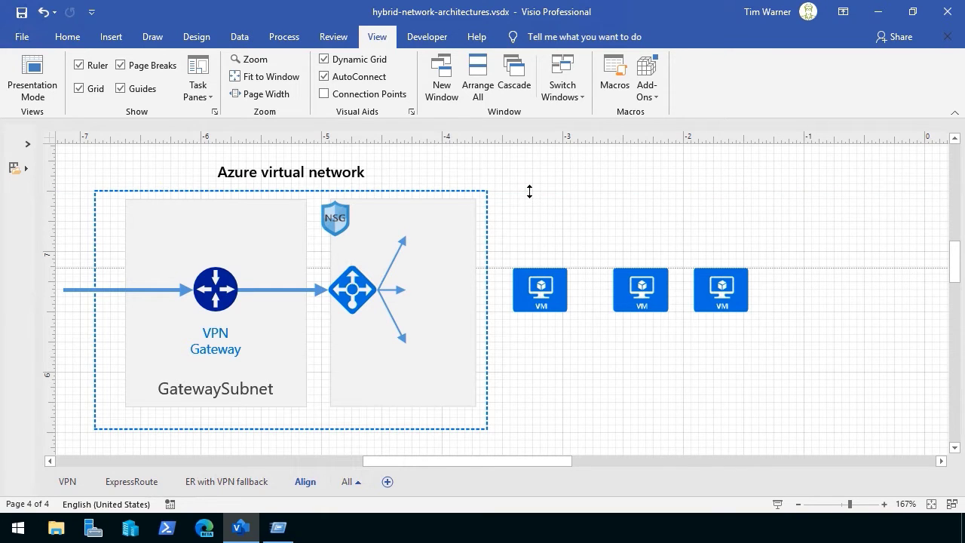
mouse_move(597, 262)
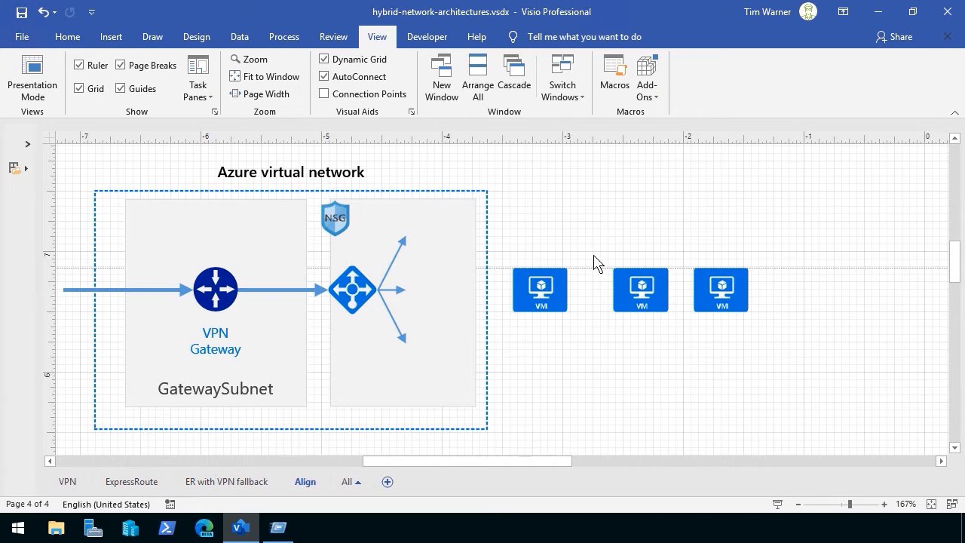
mouse_move(544, 259)
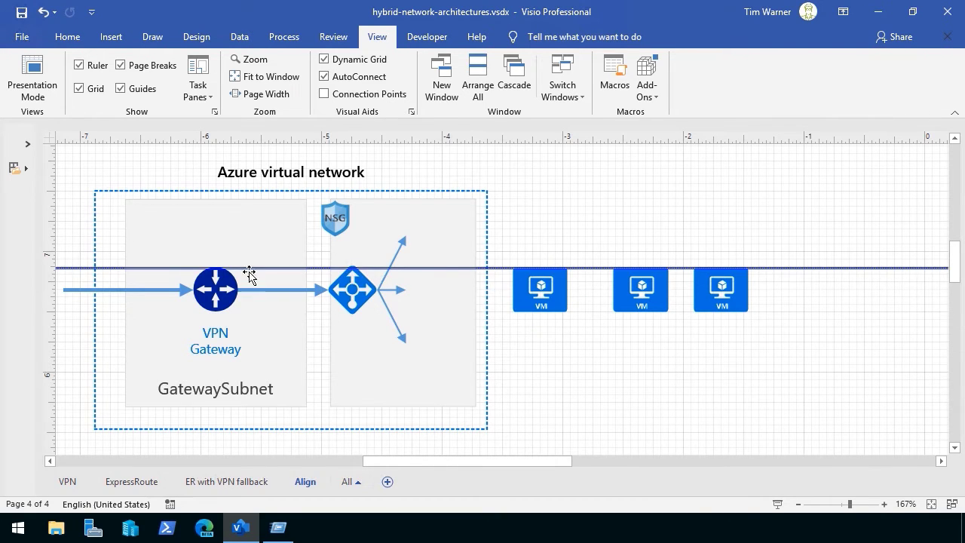
mouse_move(264, 279)
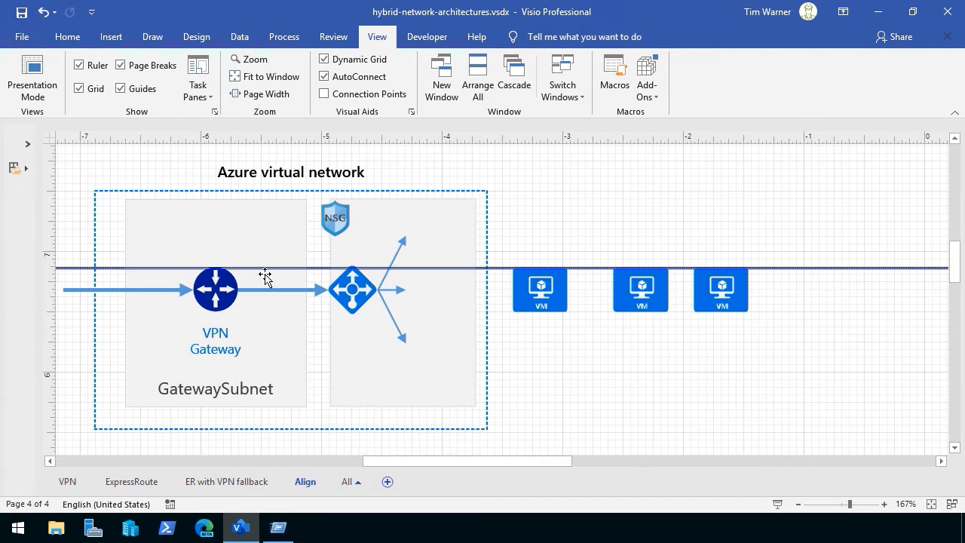
mouse_move(124, 253)
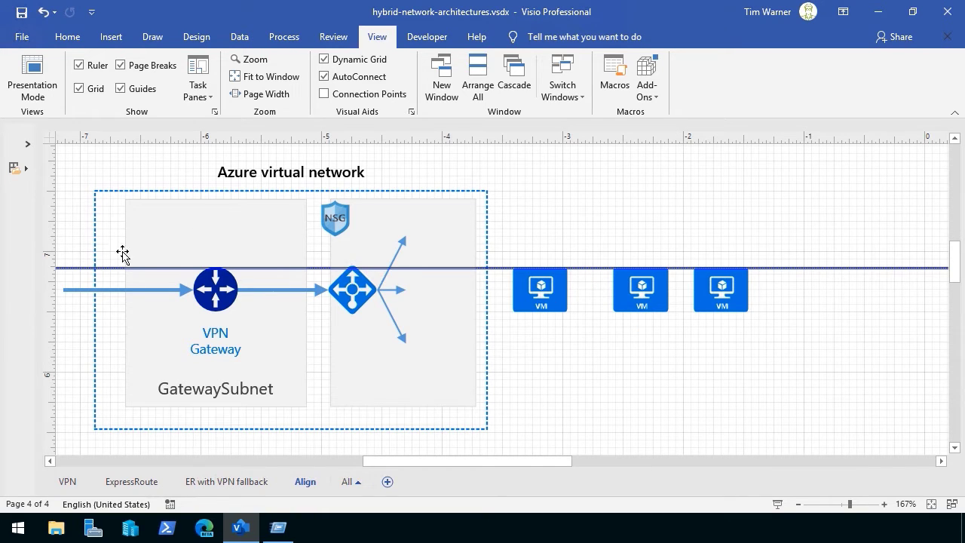
mouse_move(47, 211)
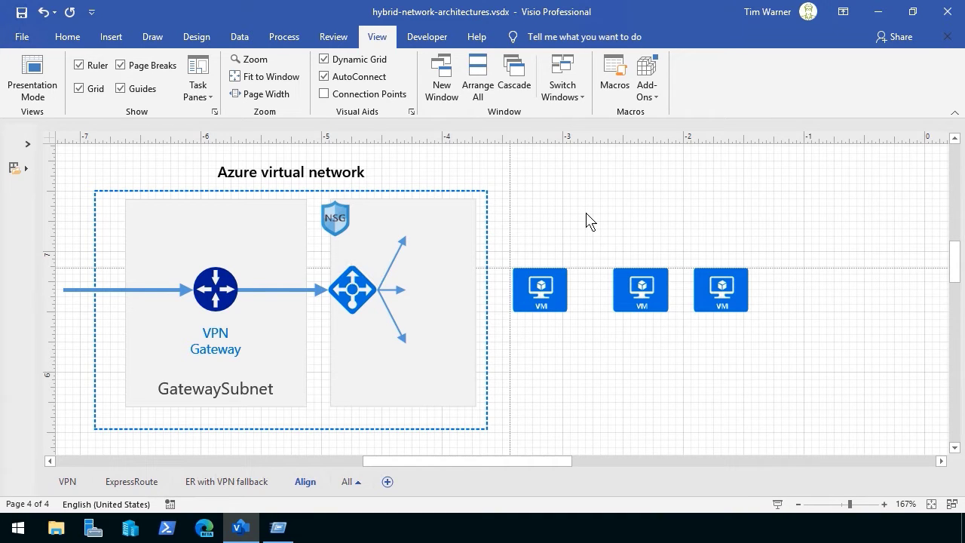
left_click(585, 36)
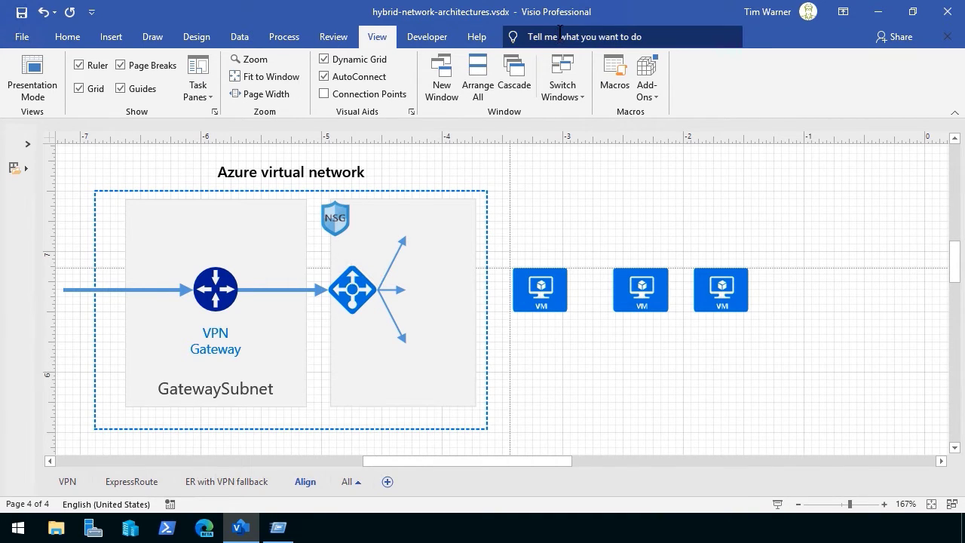
left_click(618, 36)
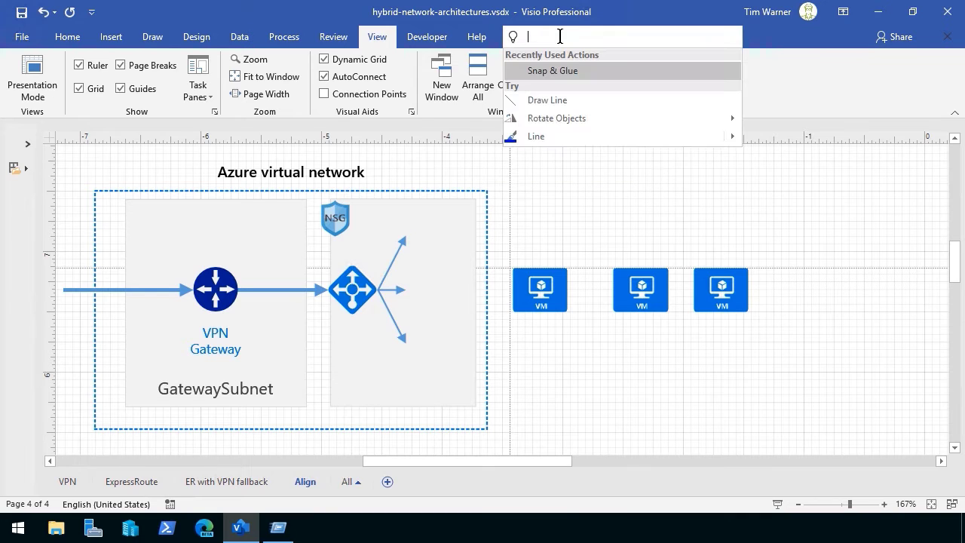
type("snap")
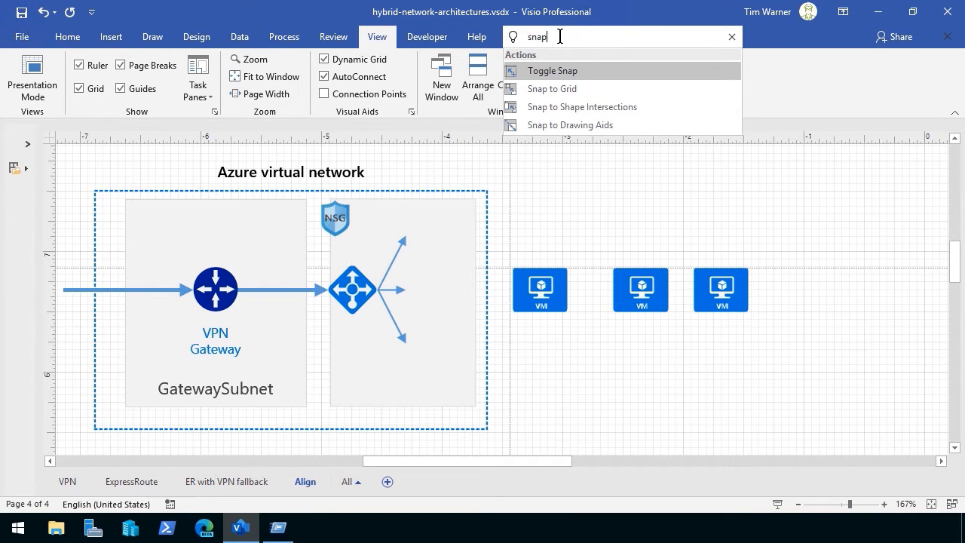
type("& glue")
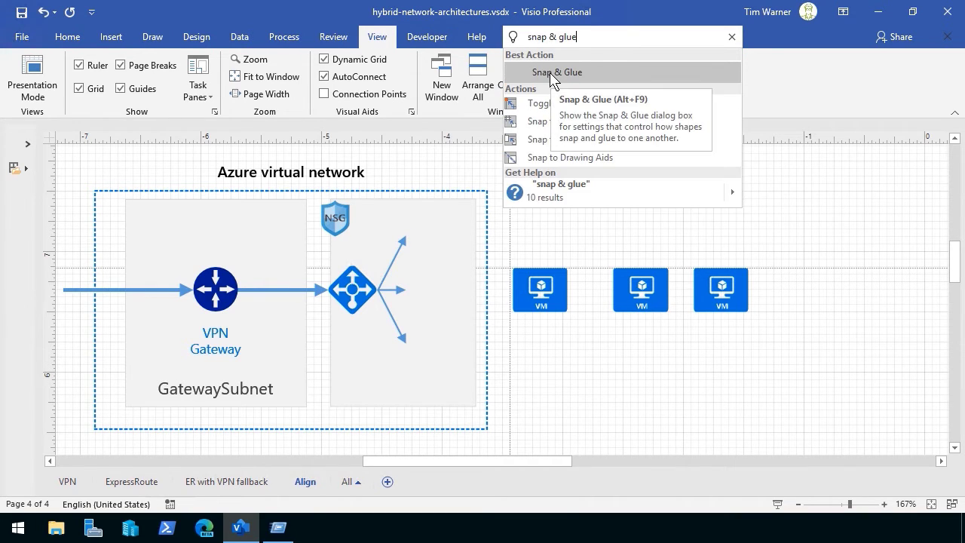
mouse_move(516, 40)
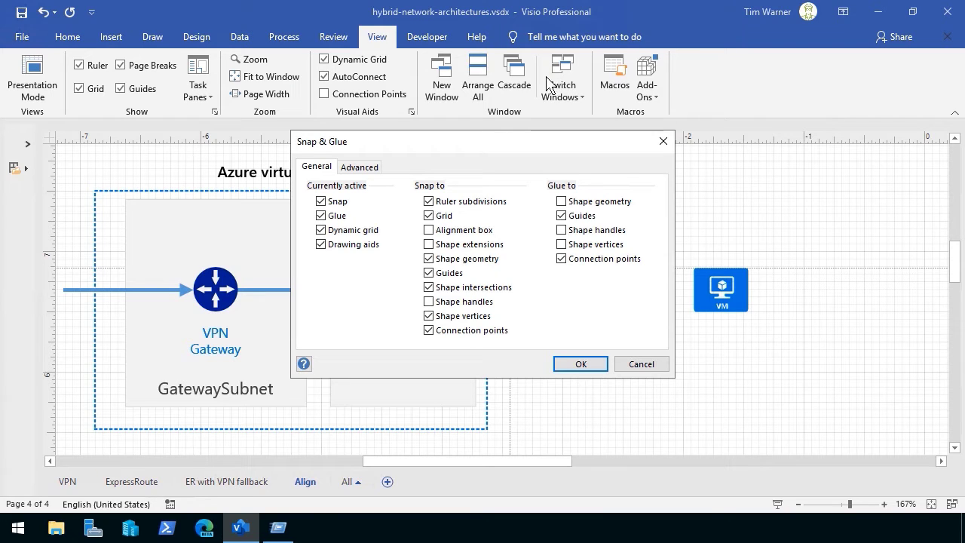
mouse_move(447, 197)
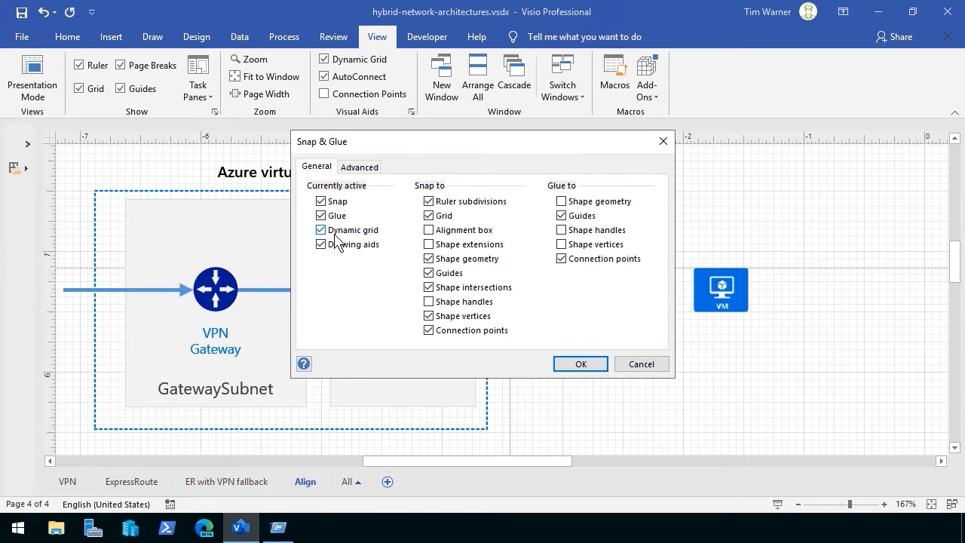
left_click(579, 364)
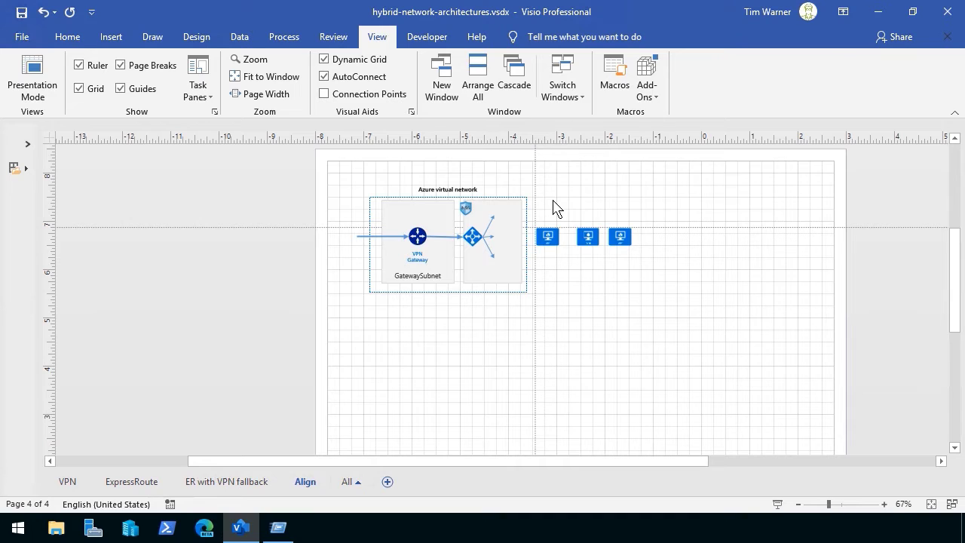
left_click(618, 235)
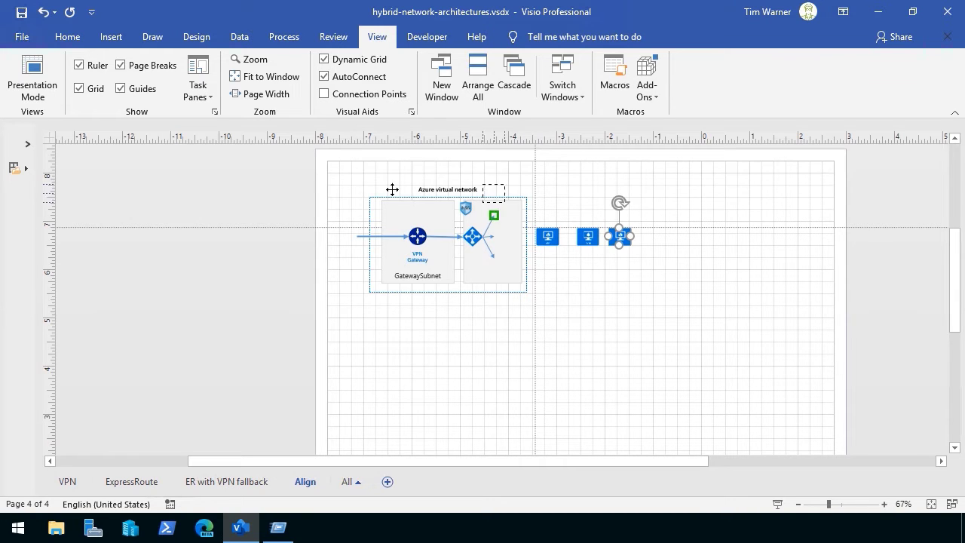
left_click_drag(618, 235, 254, 199)
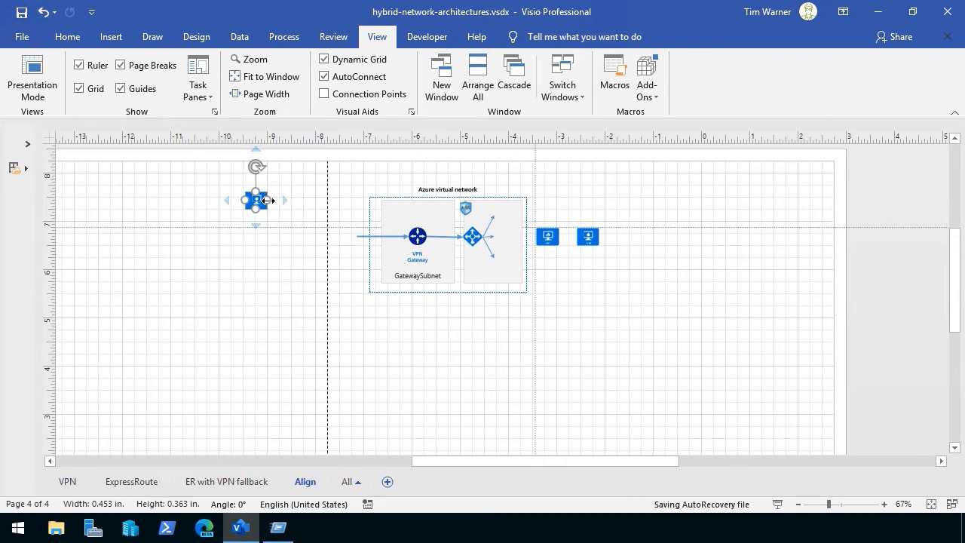
mouse_move(268, 201)
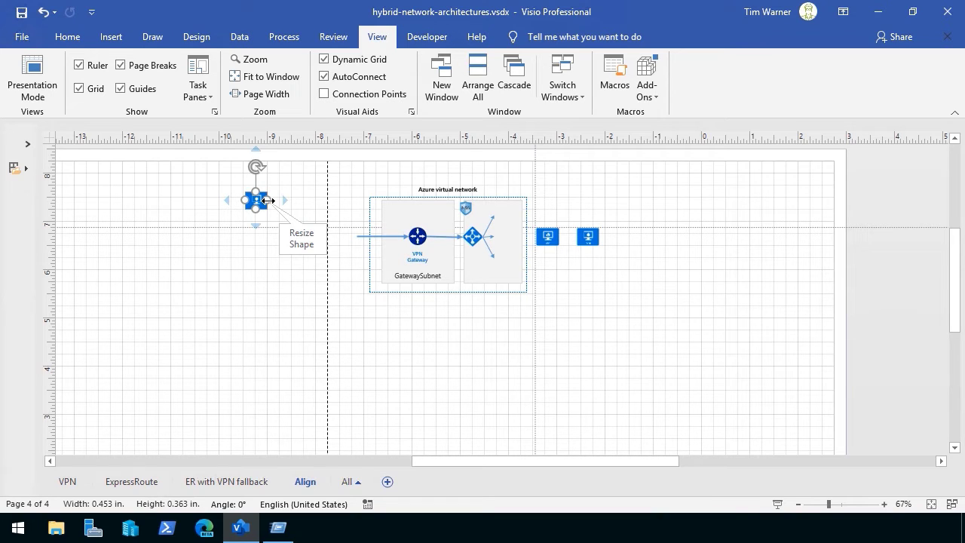
left_click_drag(257, 199, 618, 235)
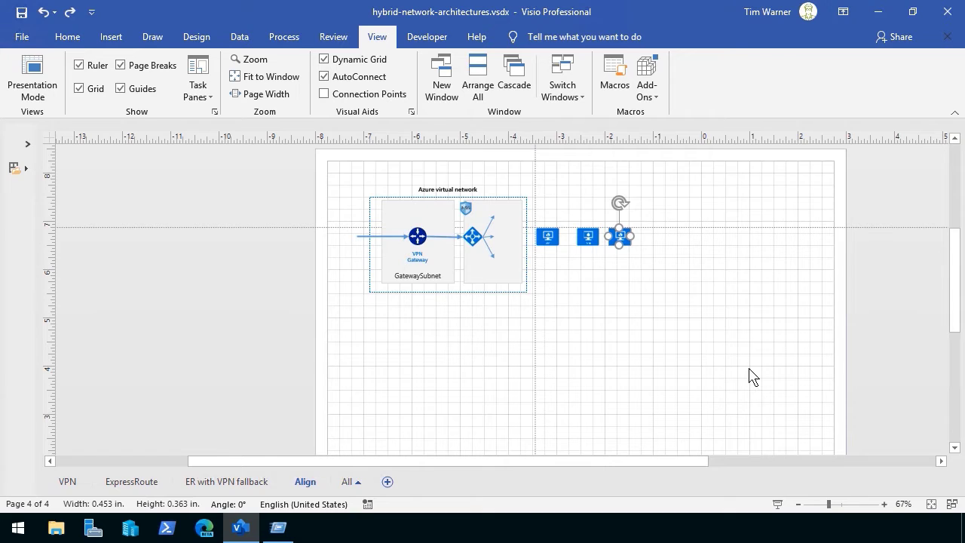
left_click(714, 353)
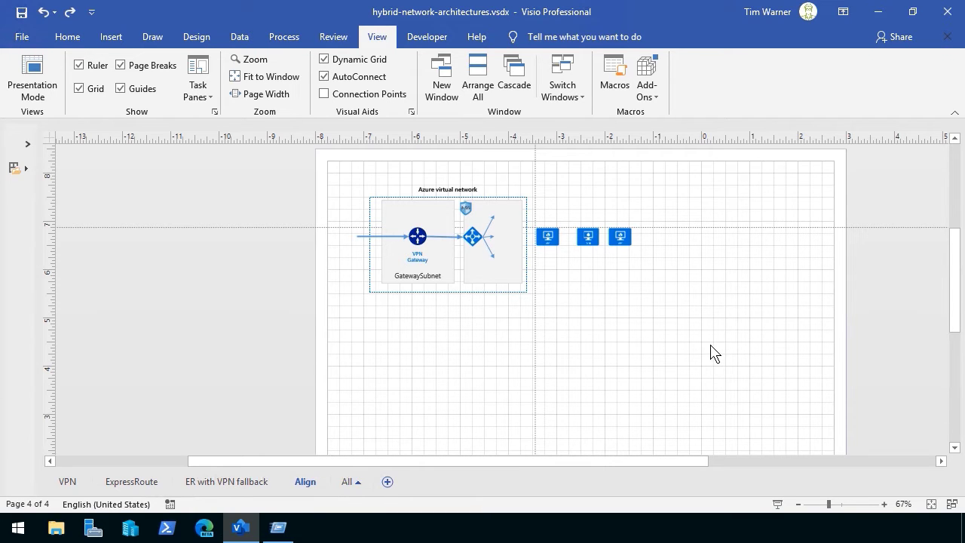
mouse_move(698, 317)
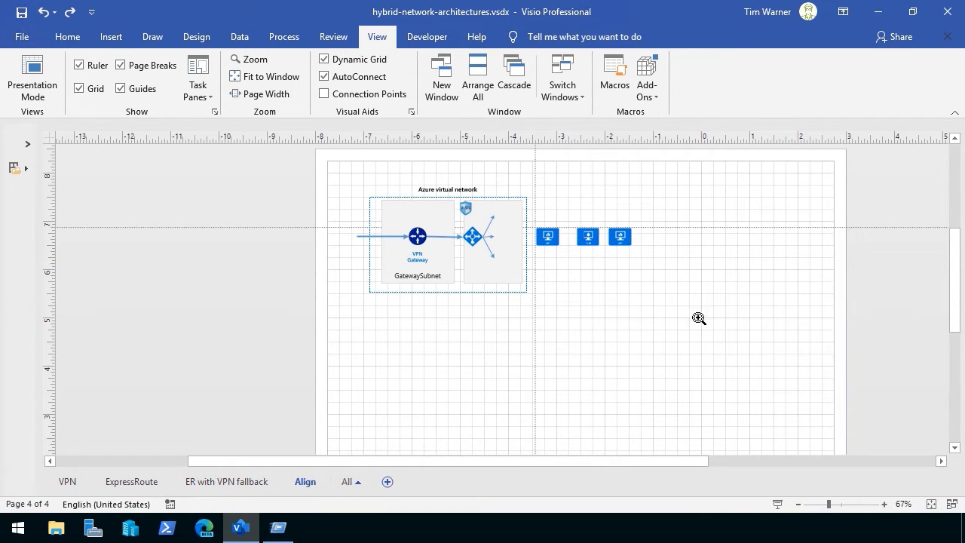
Step: Nudge the middle VM shape down, sideways and back up until it sits nearly level with its neighbours
left_click_drag(693, 316, 520, 272)
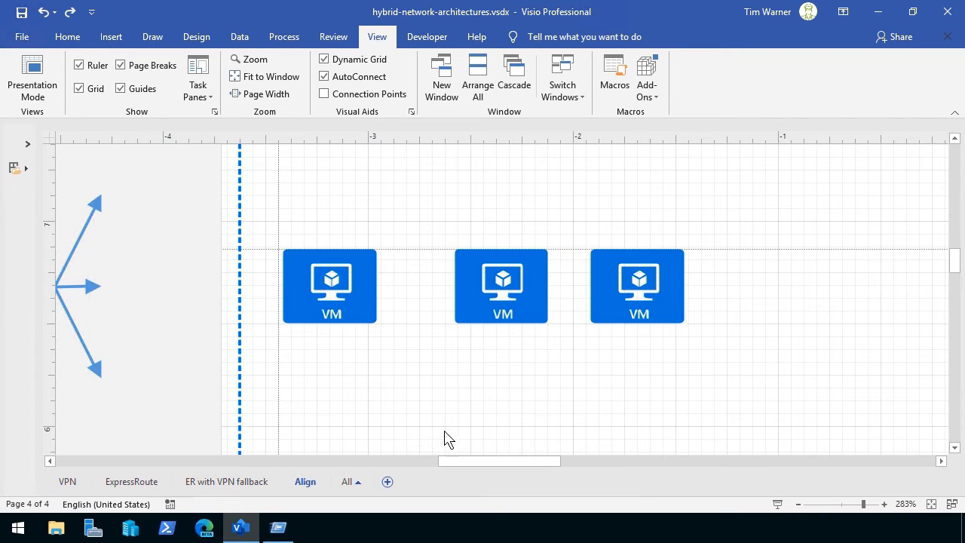
left_click(329, 287)
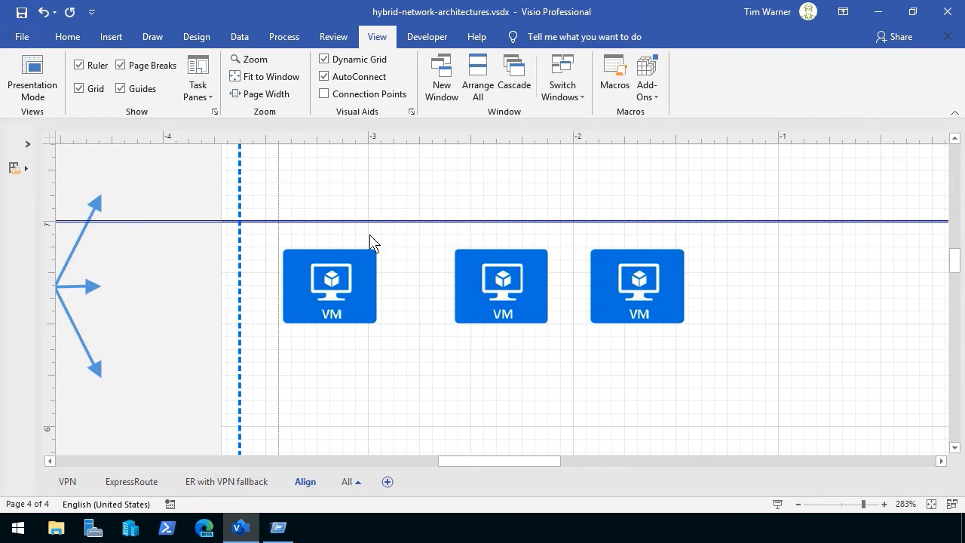
left_click(328, 286)
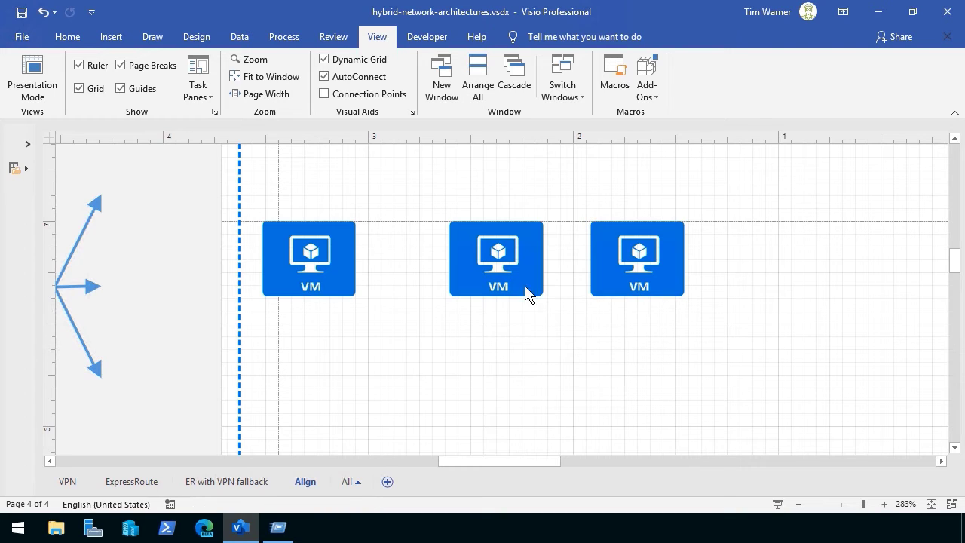
left_click(496, 259)
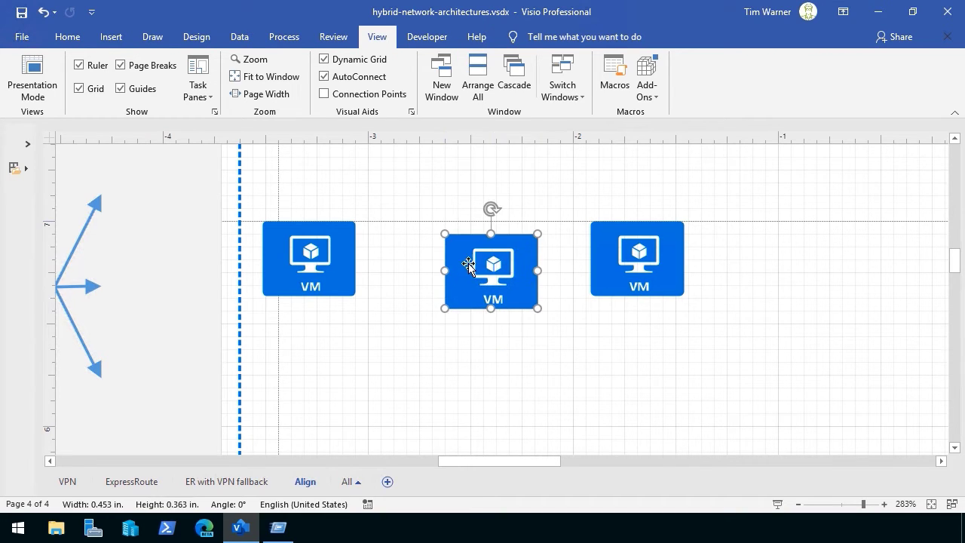
left_click_drag(492, 271, 492, 299)
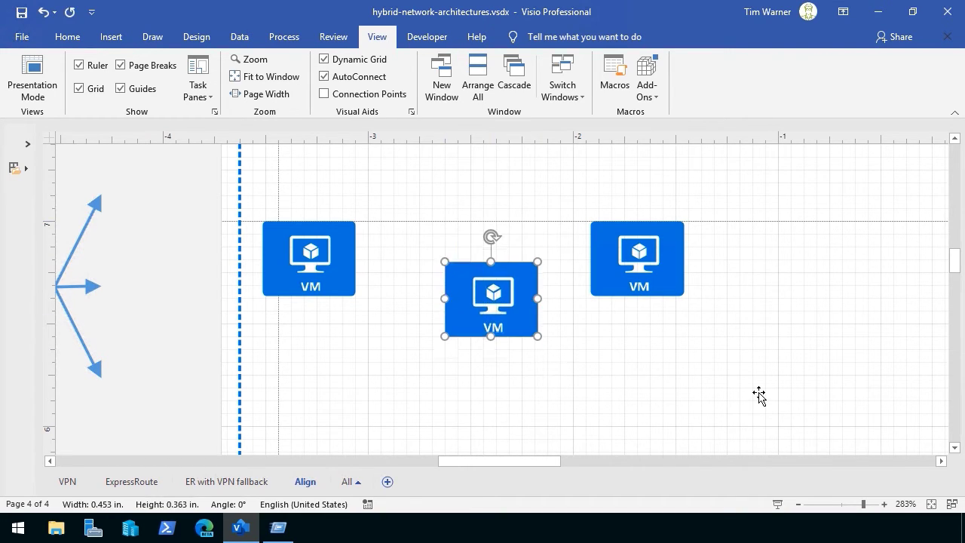
left_click_drag(491, 298, 492, 285)
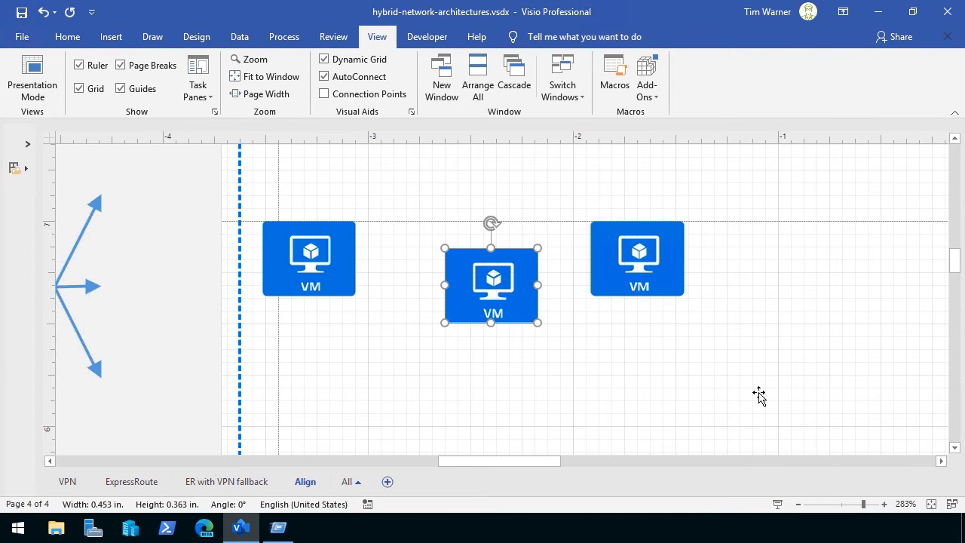
left_click_drag(491, 285, 480, 285)
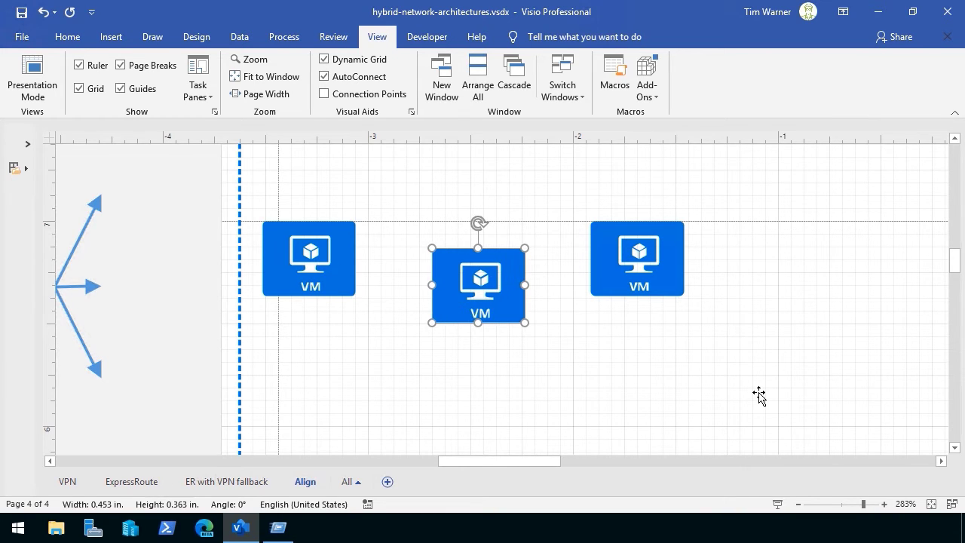
left_click_drag(480, 285, 491, 285)
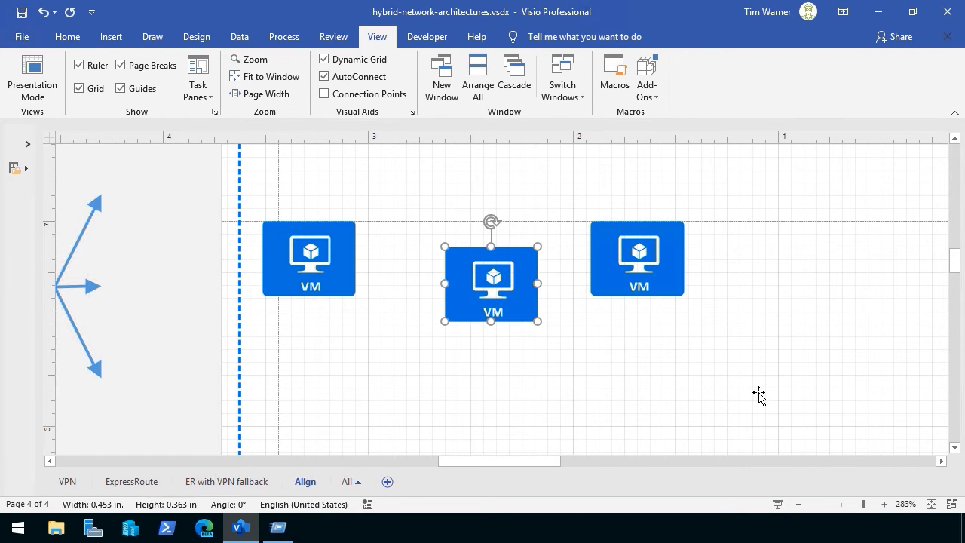
left_click_drag(492, 283, 488, 271)
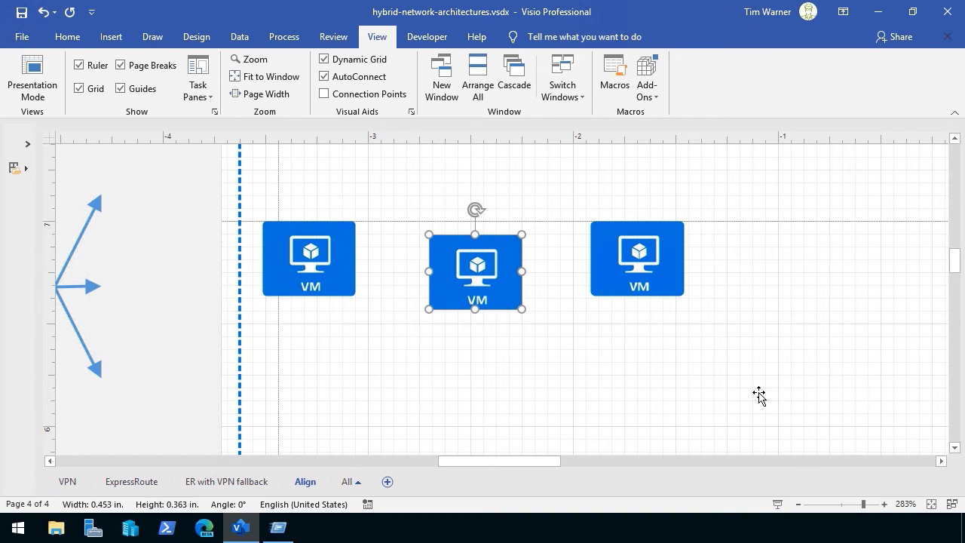
left_click_drag(475, 271, 475, 260)
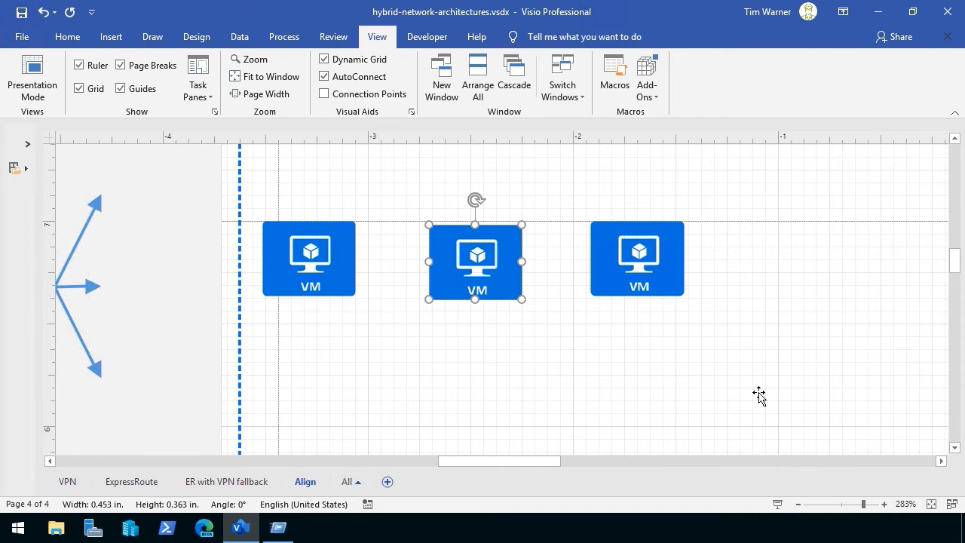
left_click(462, 328)
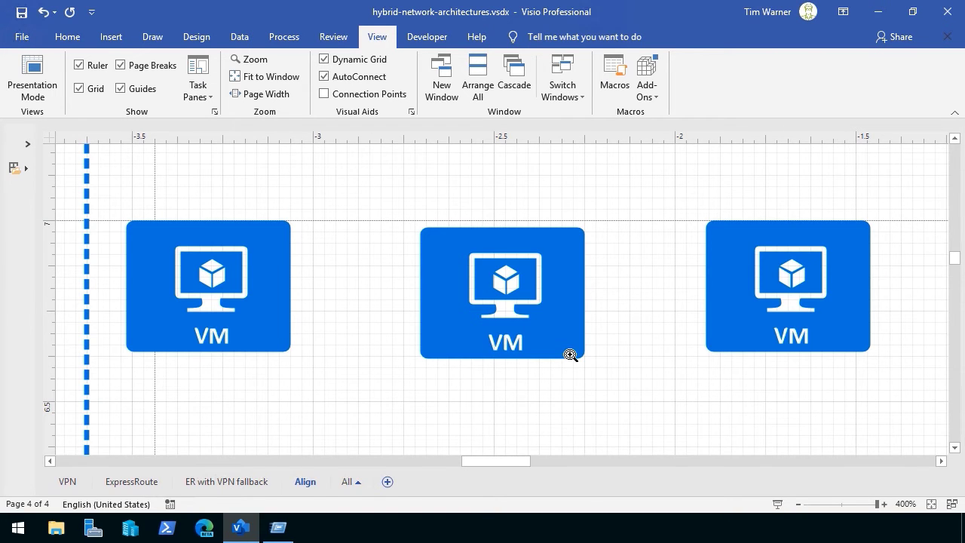
Step: Drag the middle VM shape left toward the first VM
left_click(504, 293)
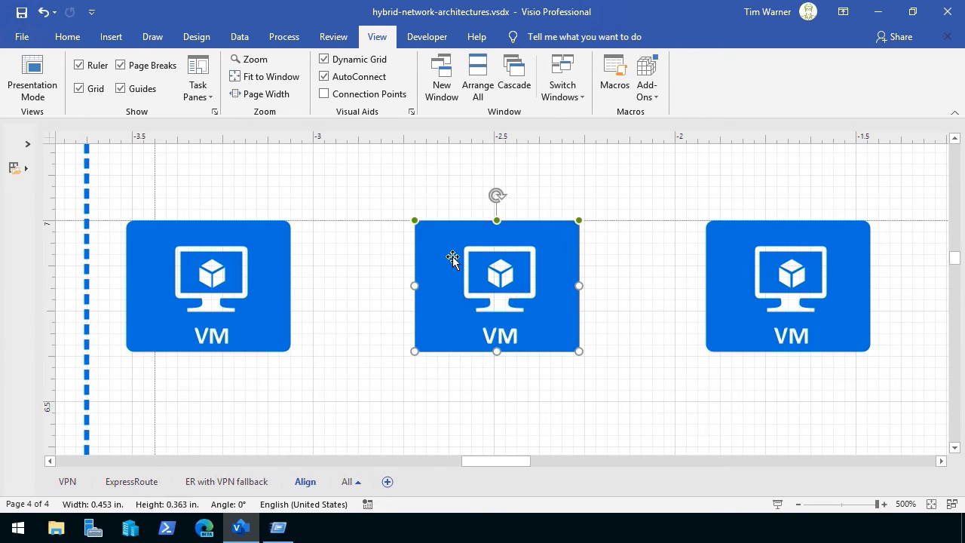
left_click_drag(497, 286, 434, 287)
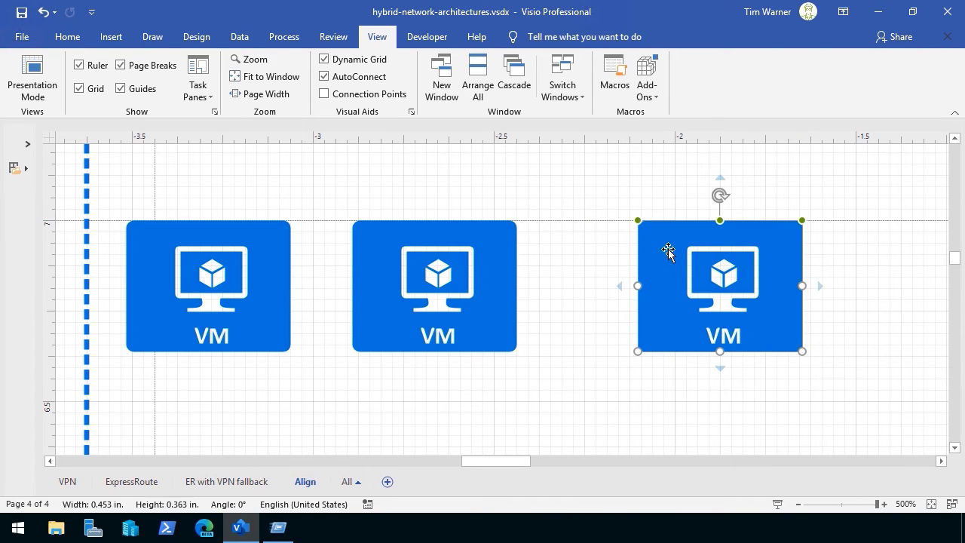
mouse_move(346, 368)
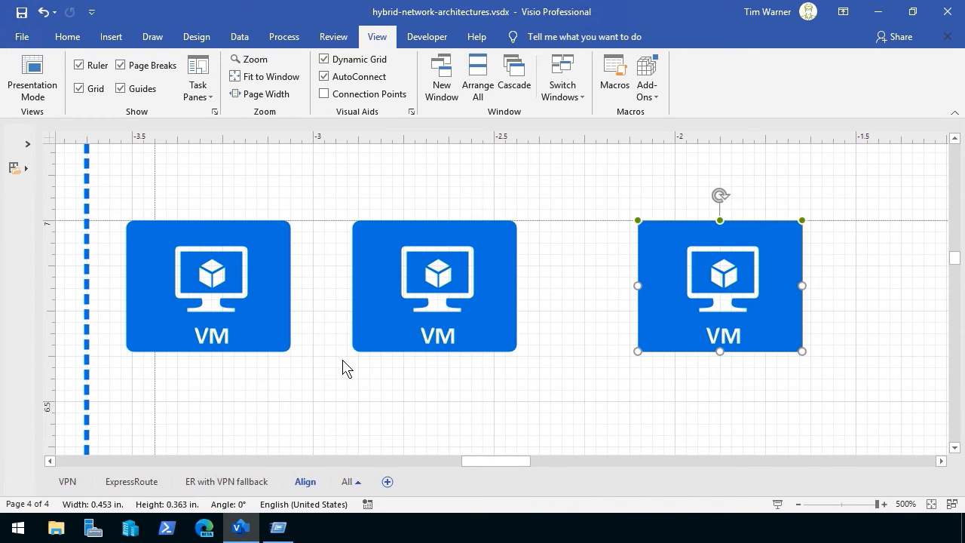
mouse_move(435, 286)
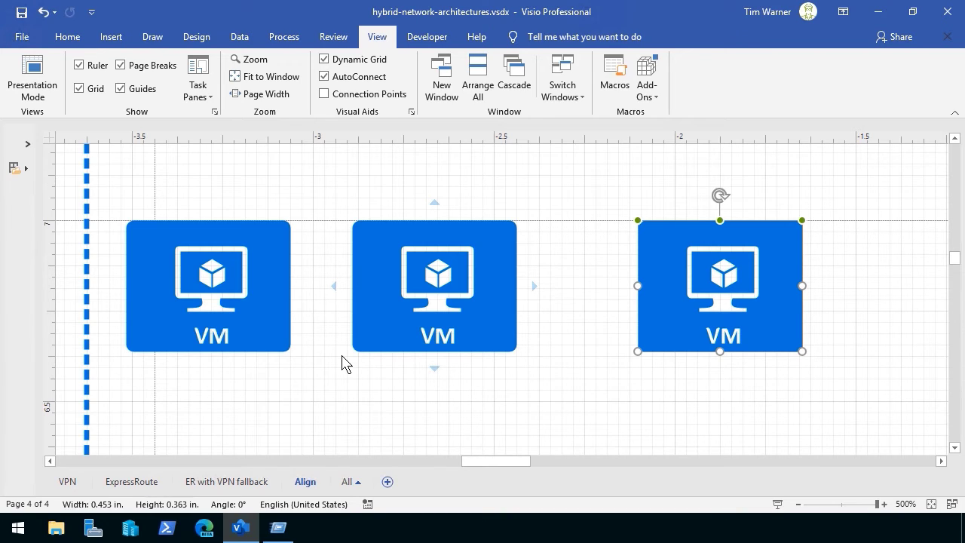
mouse_move(356, 352)
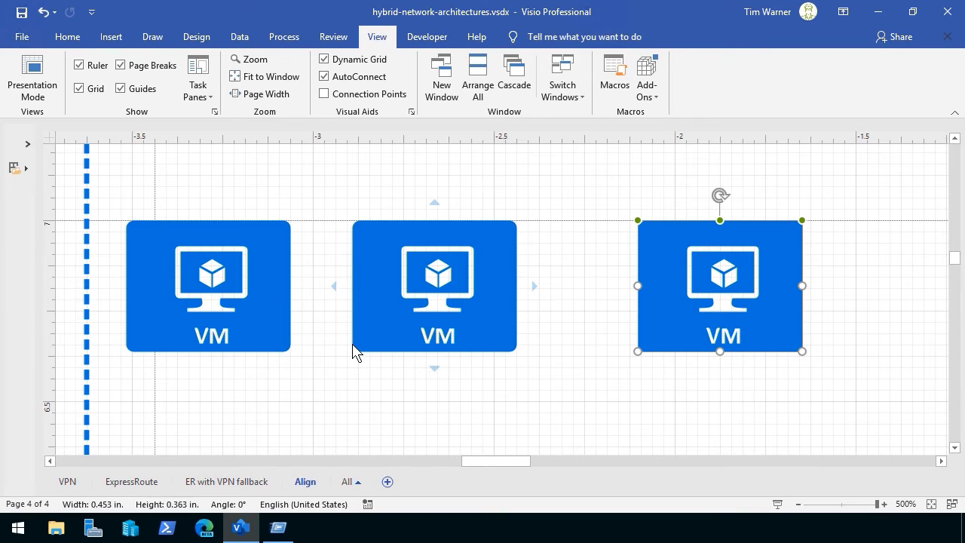
Step: Distribute the three selected VM shapes horizontally via Home > Position
left_click(208, 287)
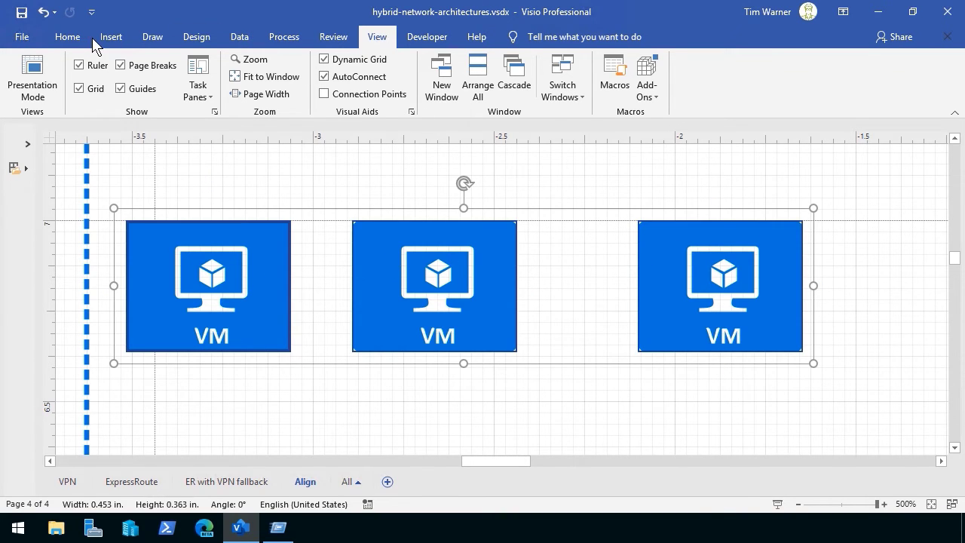
left_click(682, 76)
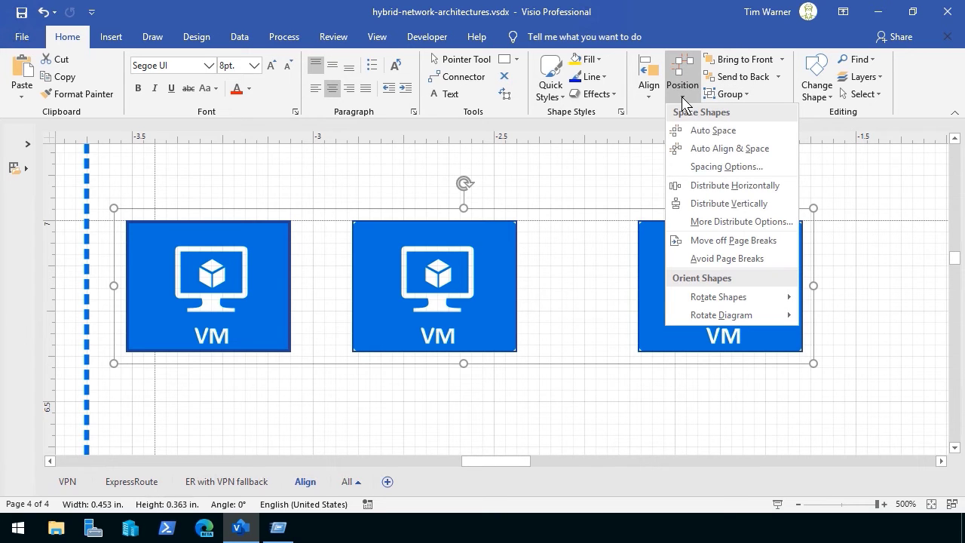
mouse_move(730, 202)
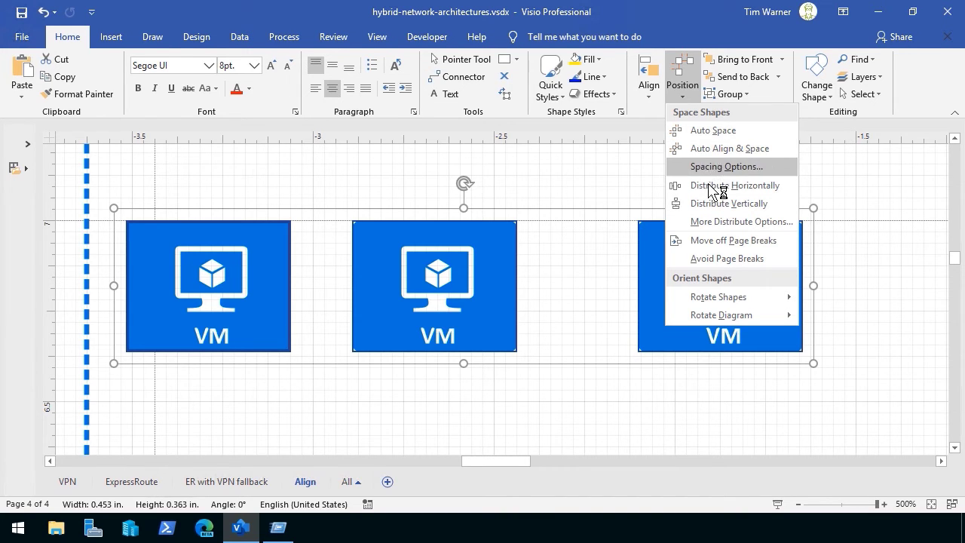
mouse_move(736, 184)
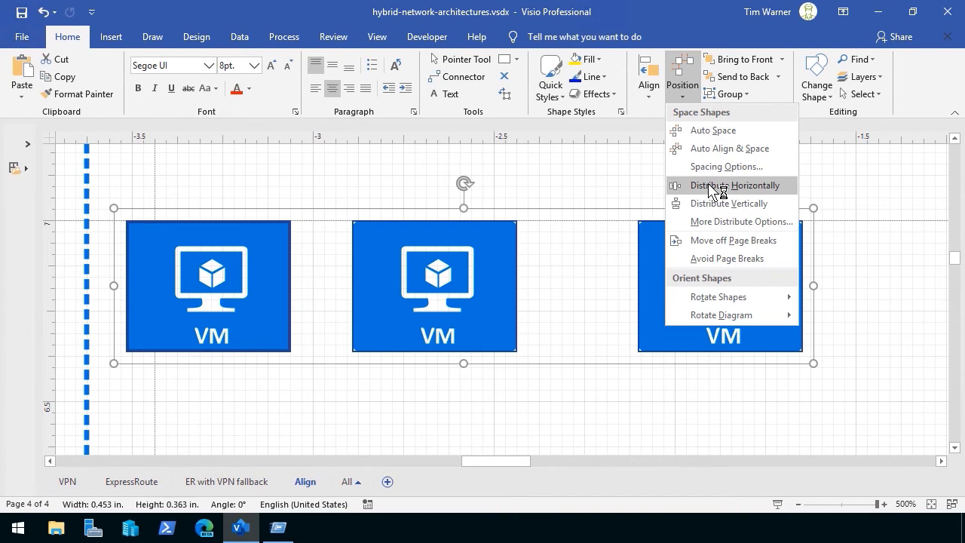
left_click(736, 184)
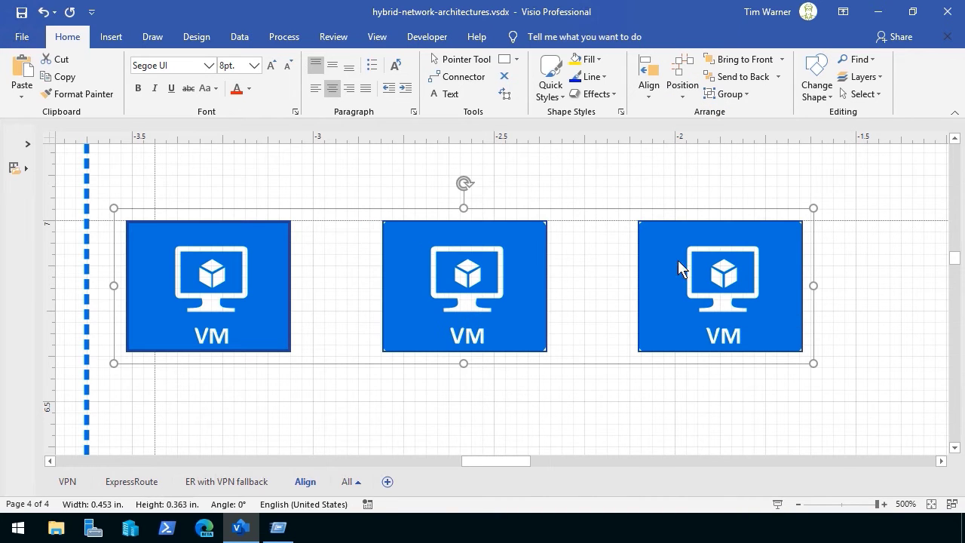
left_click(596, 389)
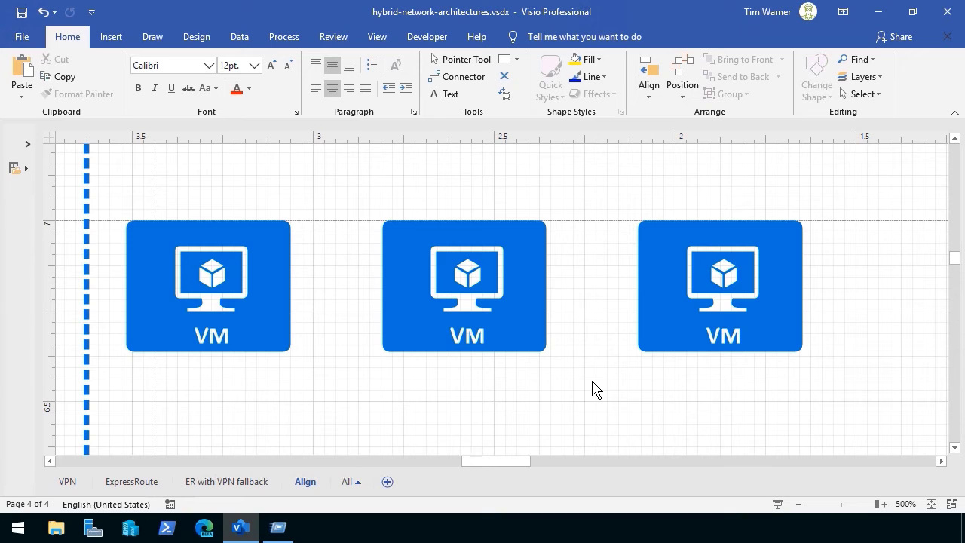
mouse_move(365, 254)
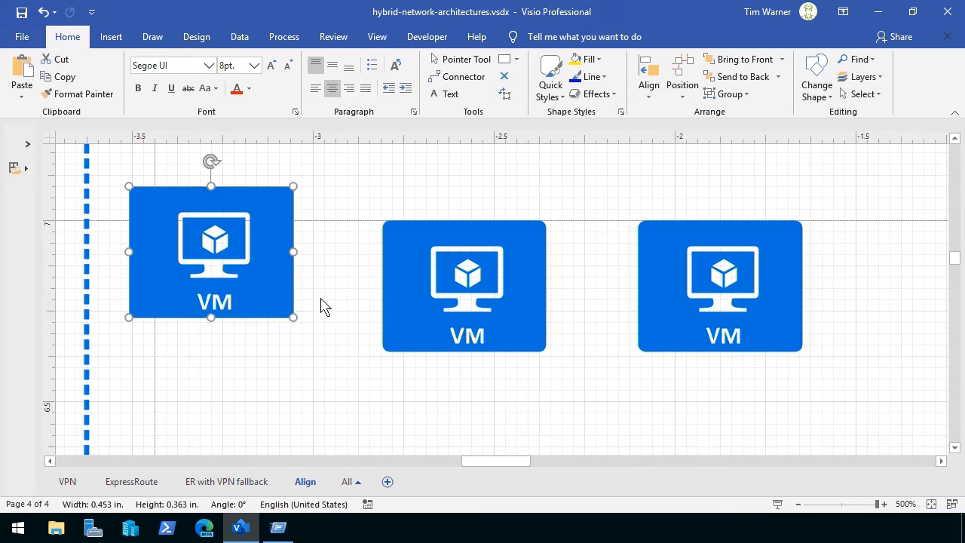
mouse_move(244, 290)
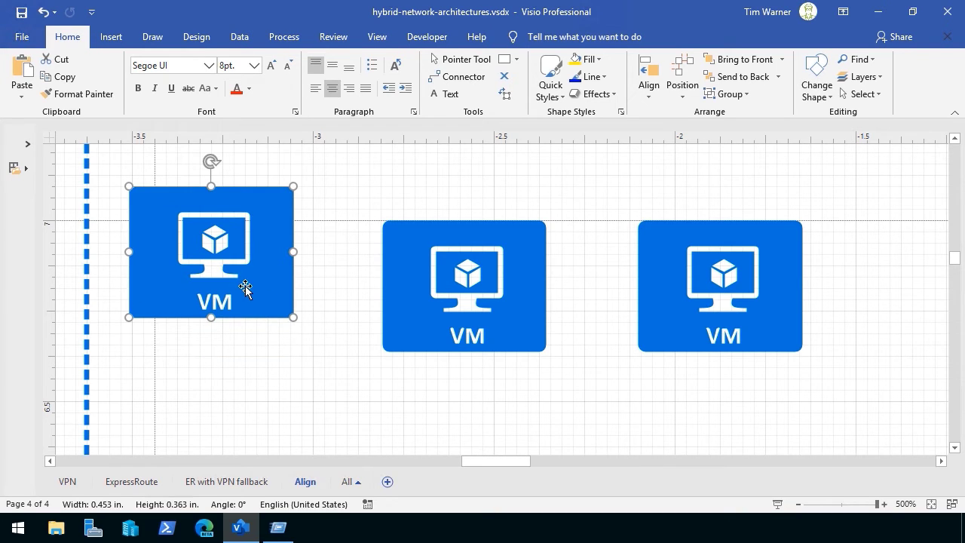
mouse_move(335, 220)
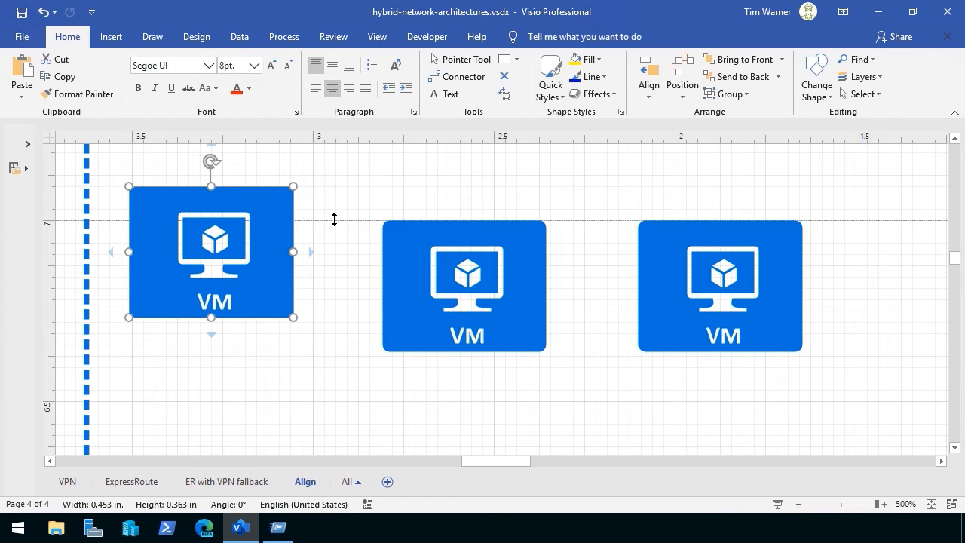
mouse_move(639, 329)
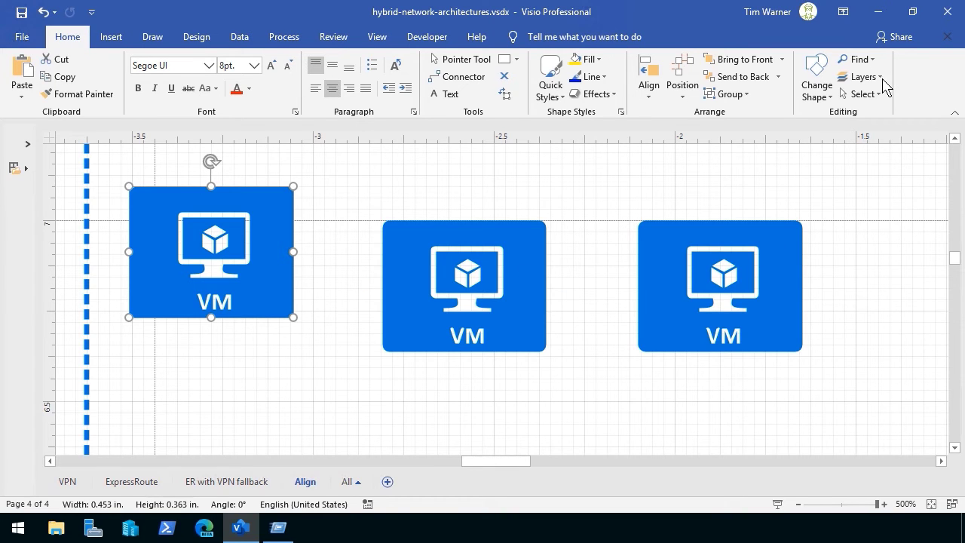
Step: Look at the Home > Layers options for the raised left VM shape
left_click(860, 76)
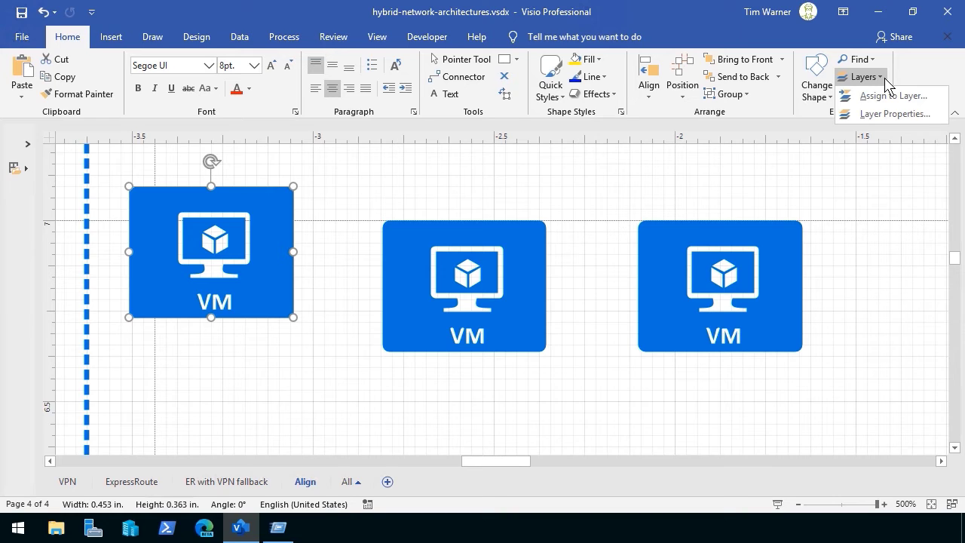
mouse_move(892, 114)
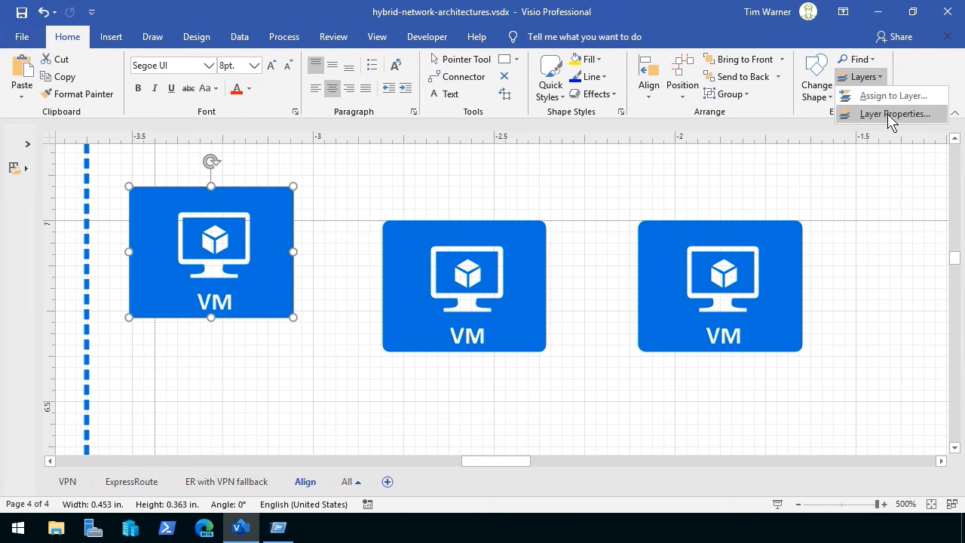
mouse_move(892, 113)
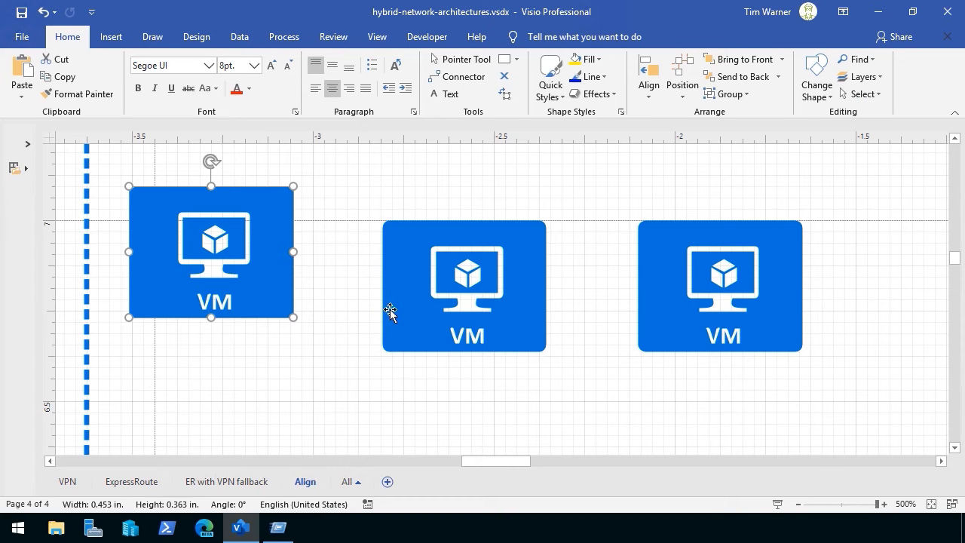
Step: Stack the VM shapes, then drag them apart with Send to Back until they sit separately in a row
left_click_drag(465, 286, 337, 295)
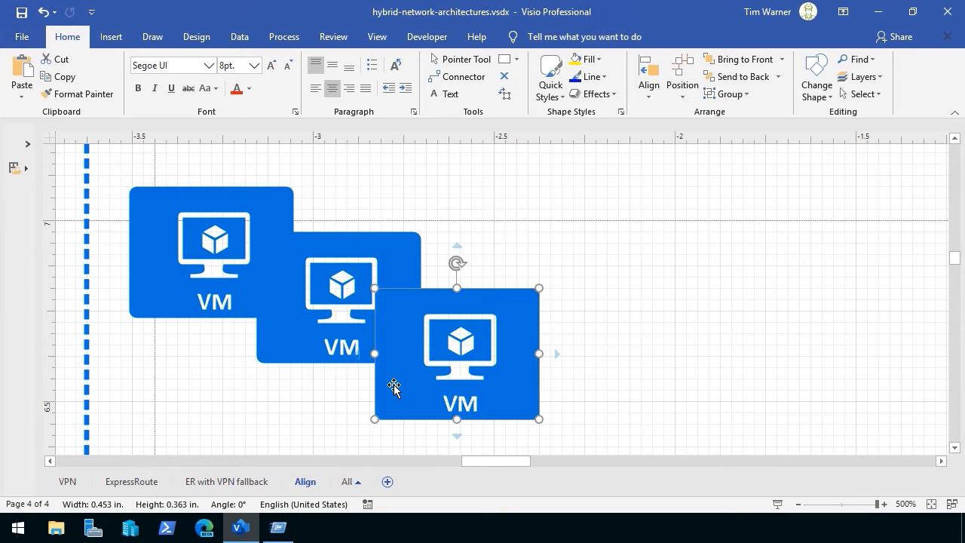
mouse_move(450, 221)
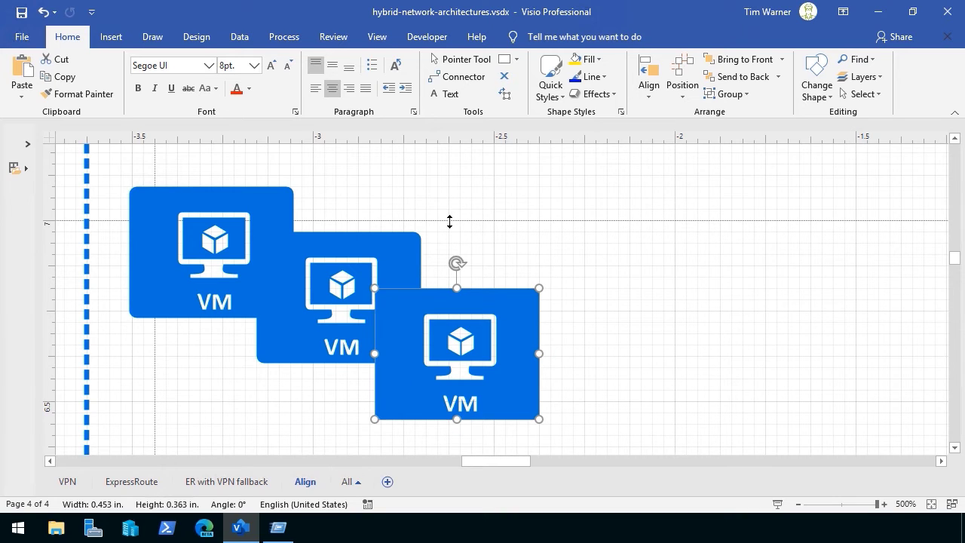
left_click(626, 173)
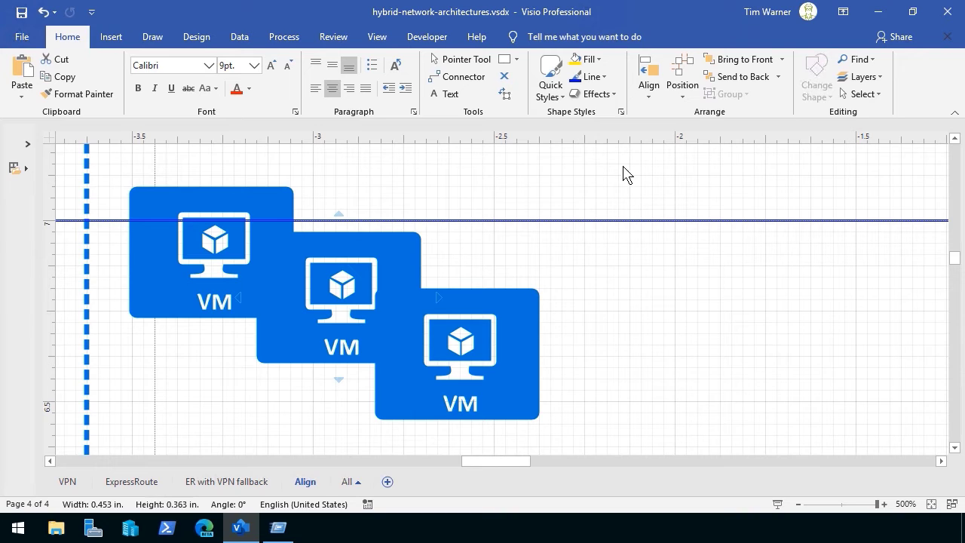
mouse_move(763, 85)
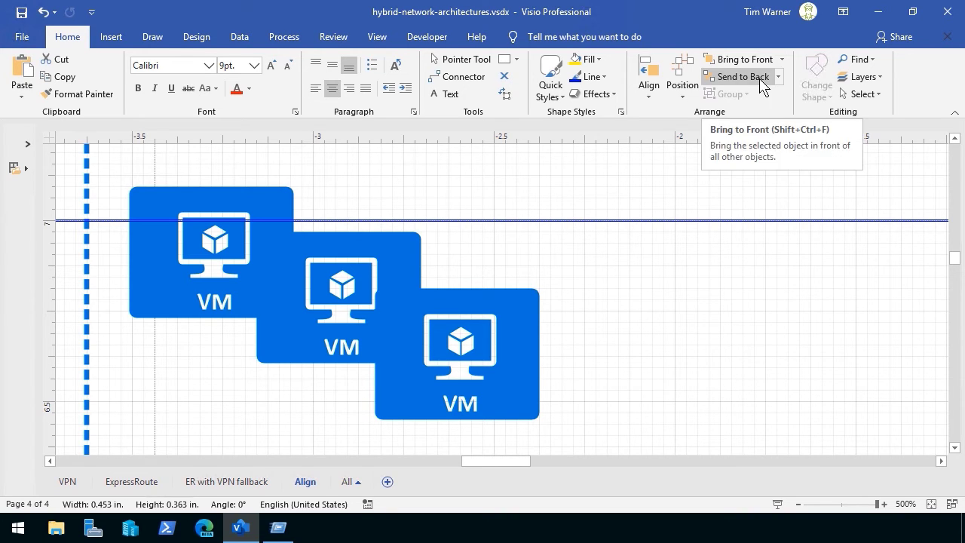
left_click(781, 59)
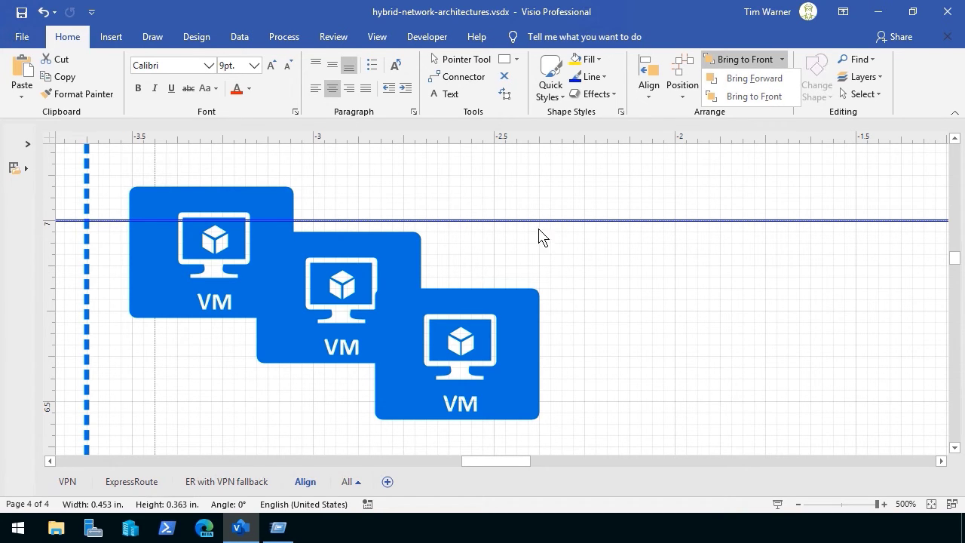
mouse_move(464, 223)
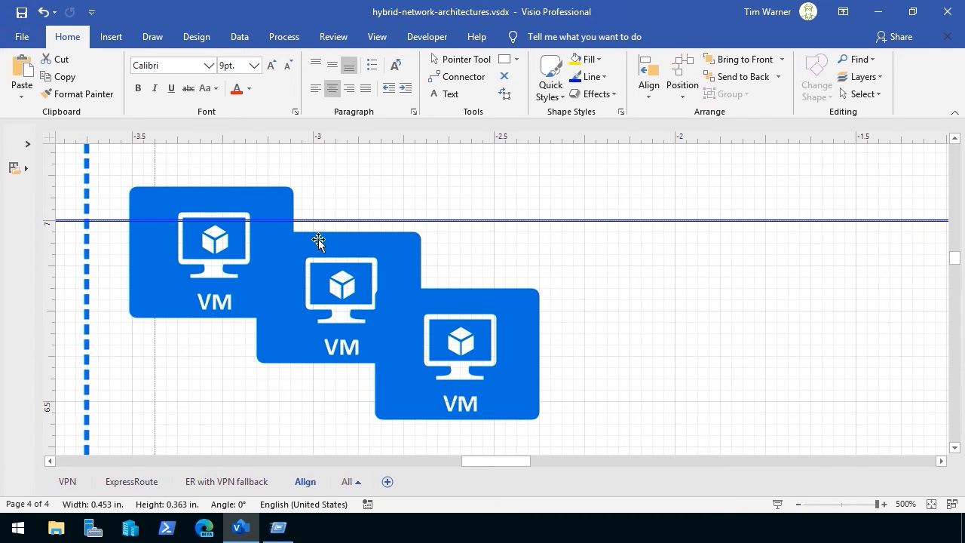
left_click(341, 286)
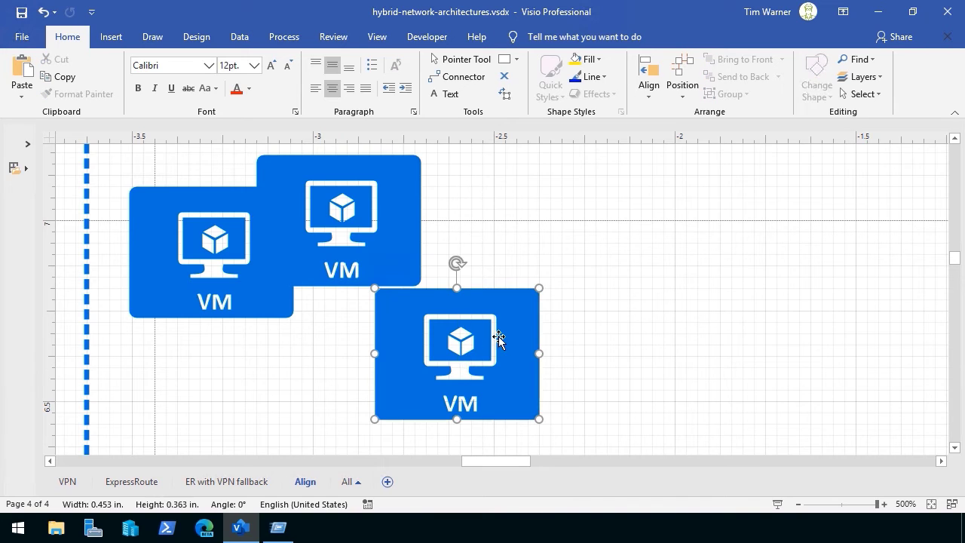
left_click_drag(455, 356, 426, 221)
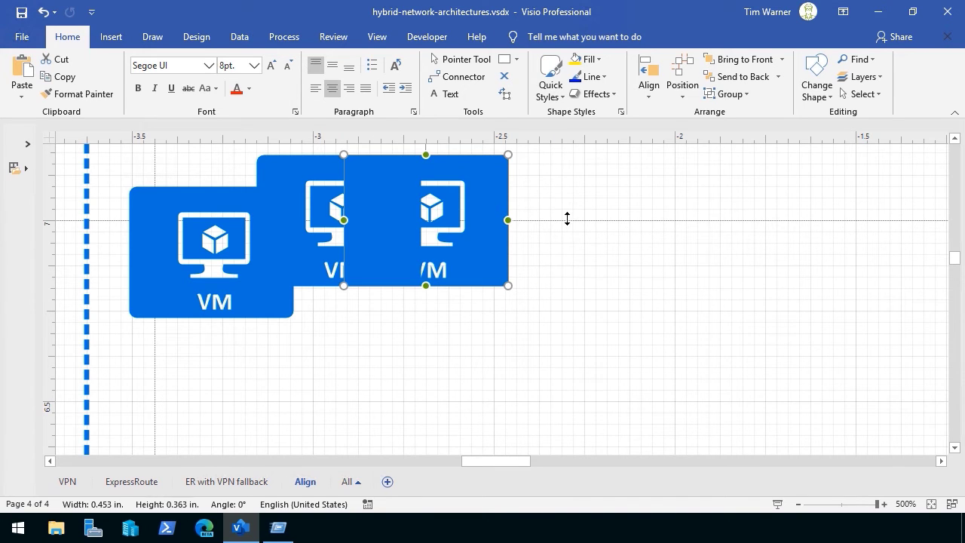
left_click(653, 163)
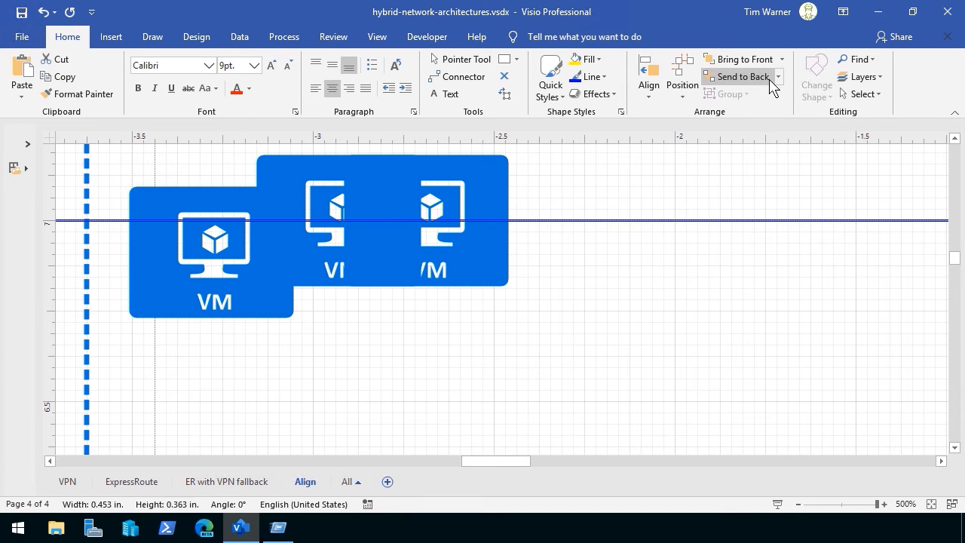
left_click(782, 59)
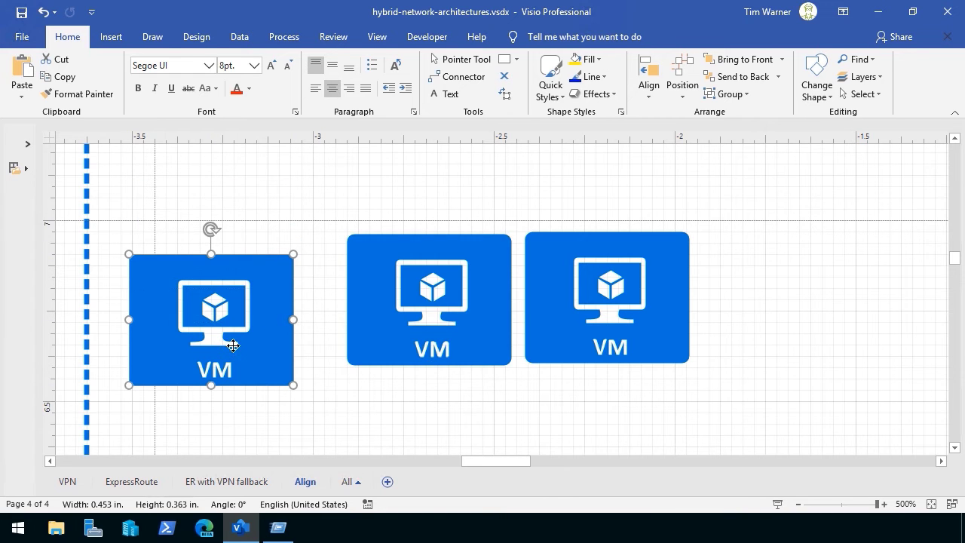
scroll("down", 3)
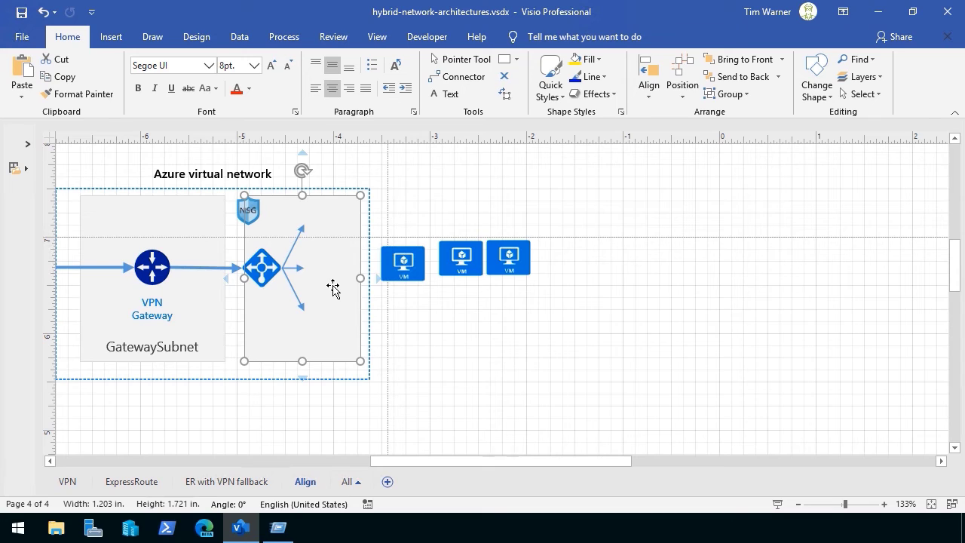
mouse_move(326, 270)
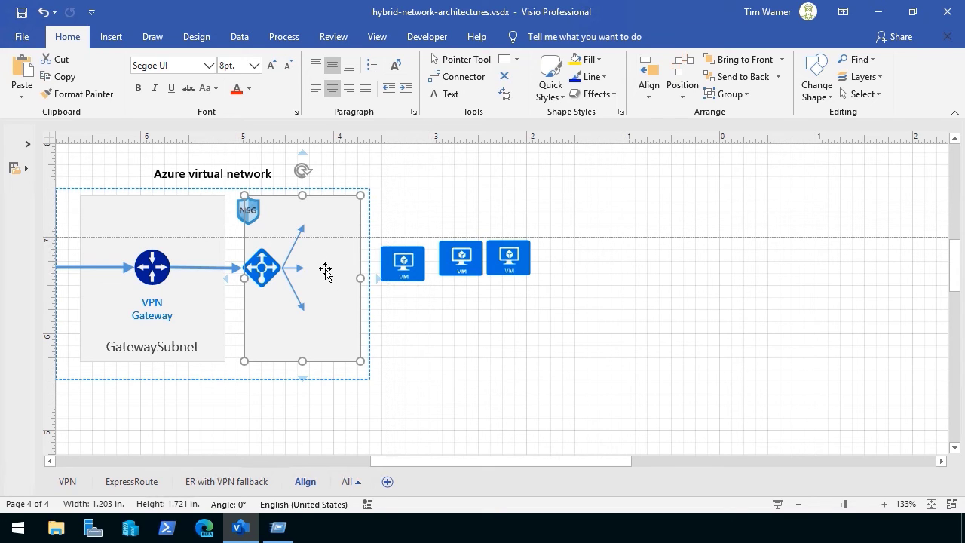
mouse_move(741, 58)
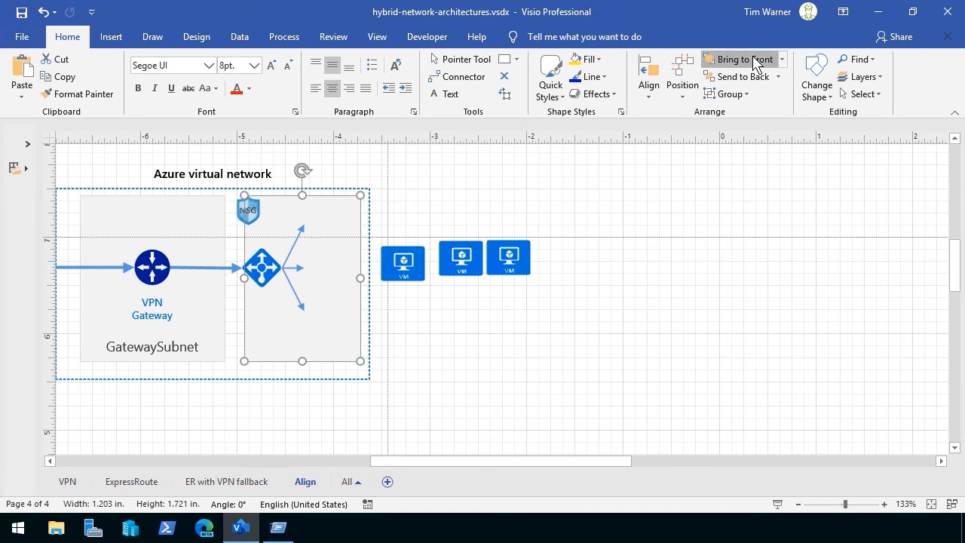
key("Delete")
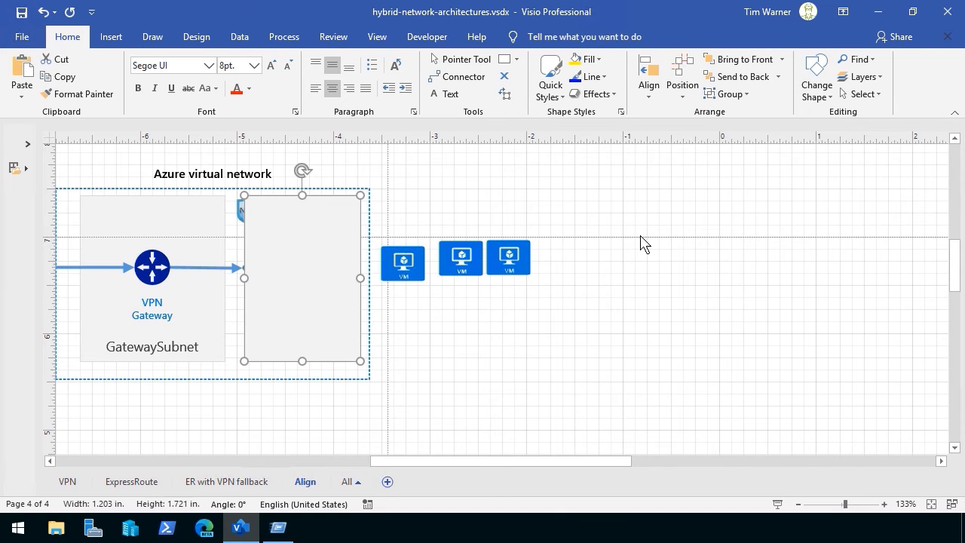
mouse_move(742, 75)
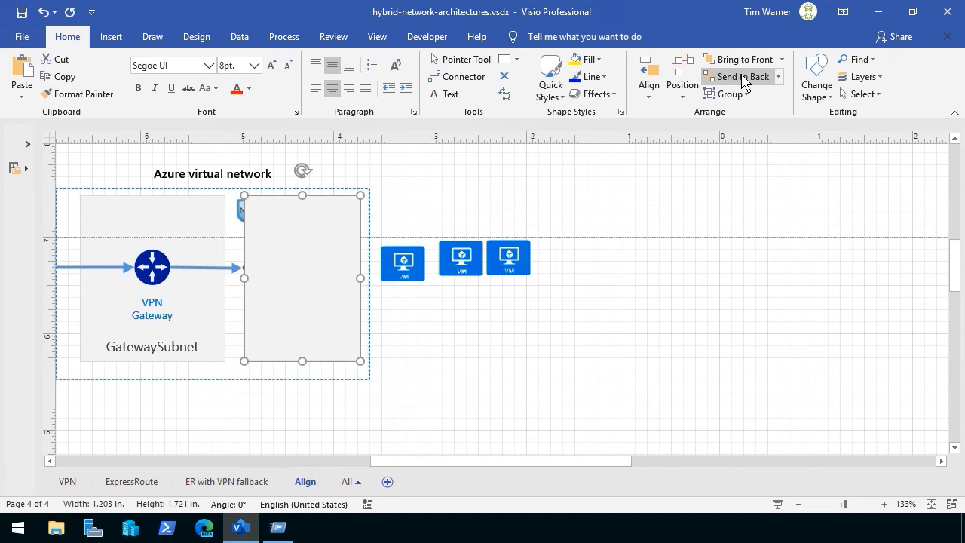
left_click(742, 76)
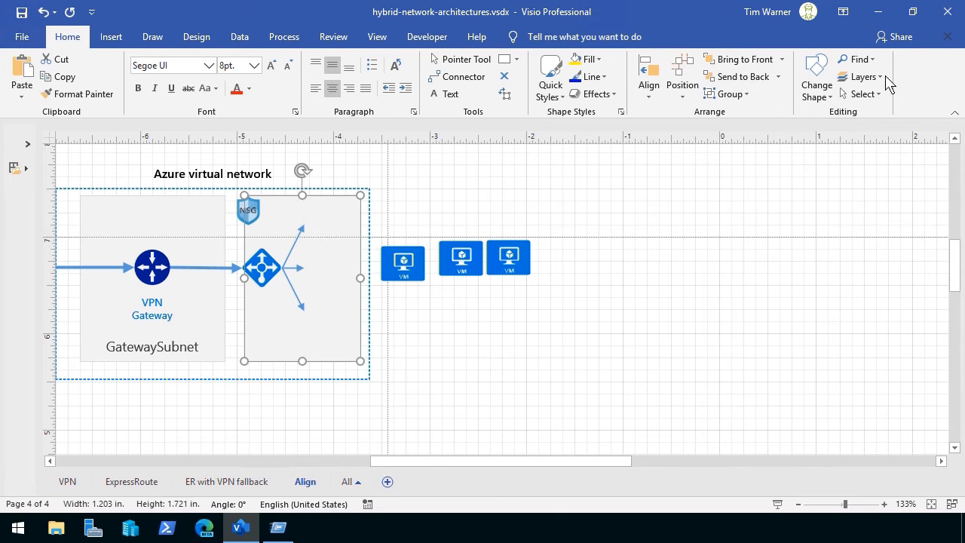
mouse_move(694, 383)
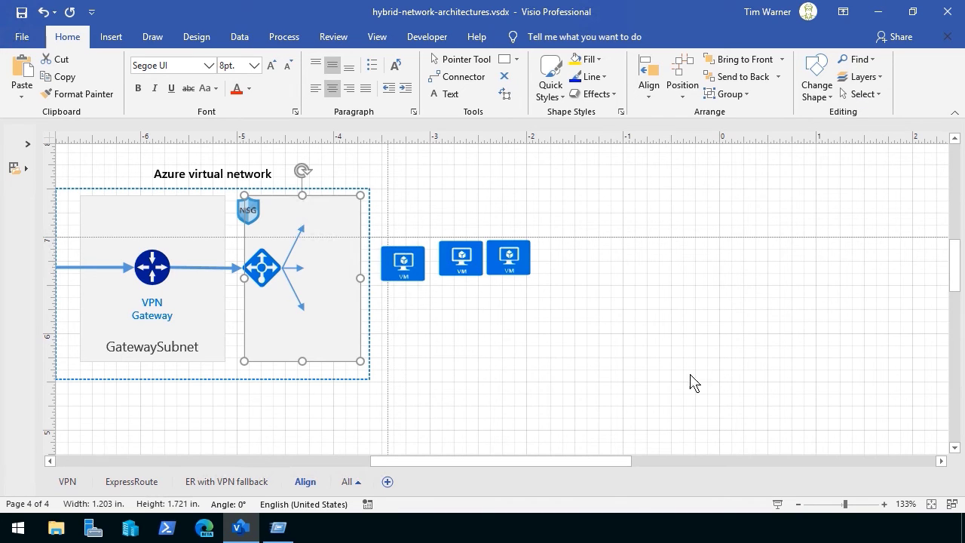
left_click(328, 334)
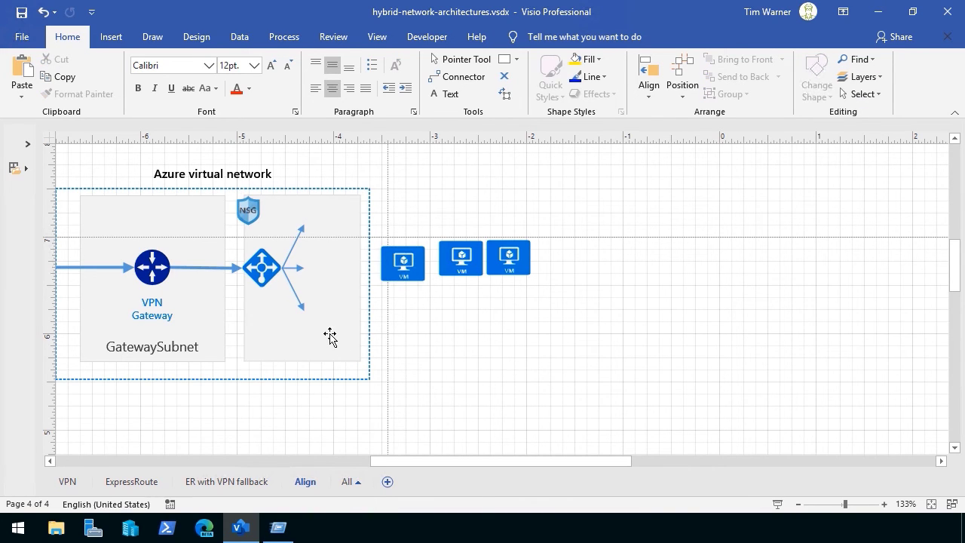
Step: Drag the rightmost VM shape up and to the right of the other two
left_click(340, 335)
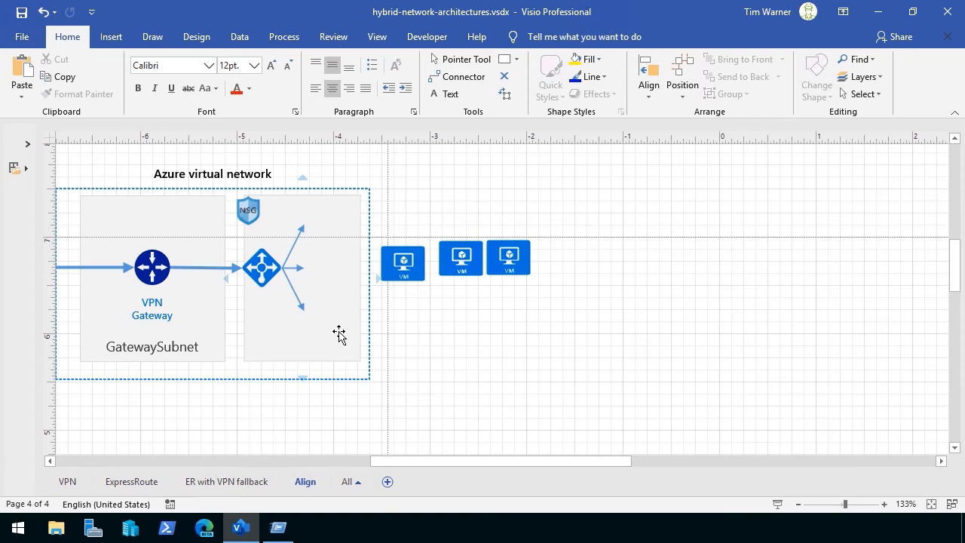
mouse_move(474, 311)
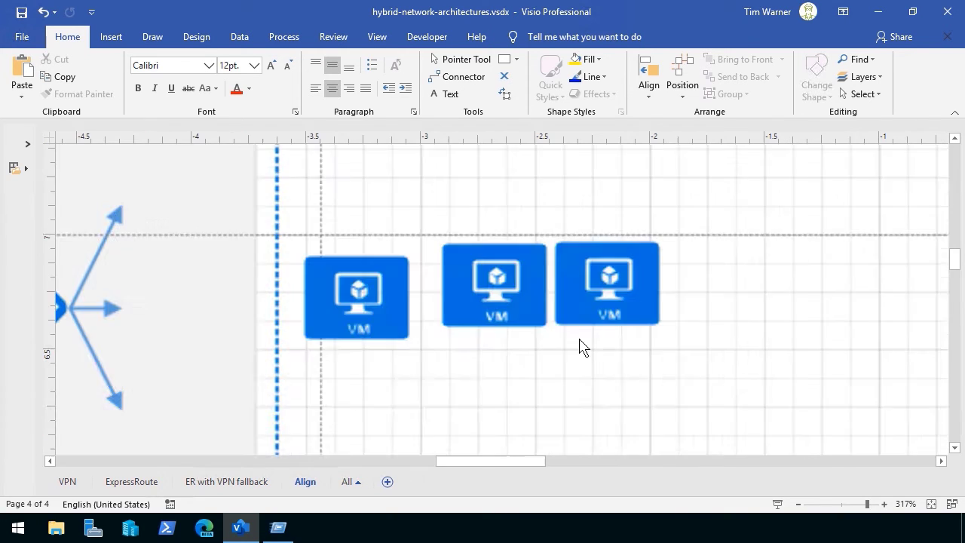
left_click_drag(606, 283, 681, 234)
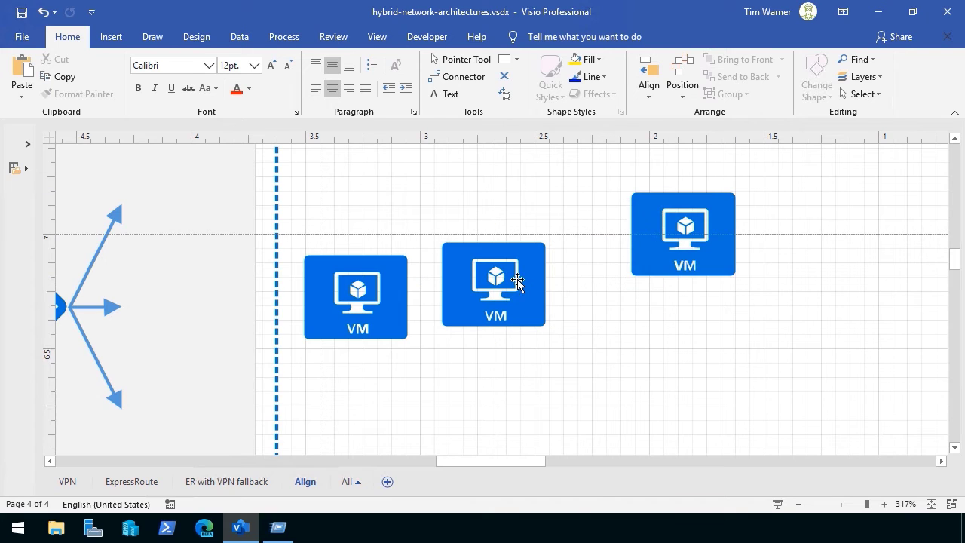
left_click(682, 233)
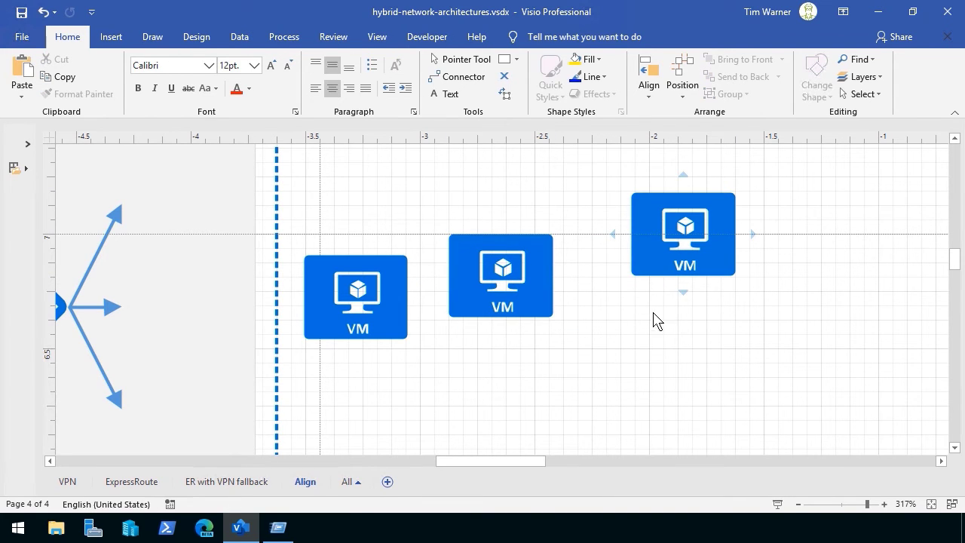
Step: Type vm1 as the rightmost VM shape's caption and finish editing
left_click(681, 234)
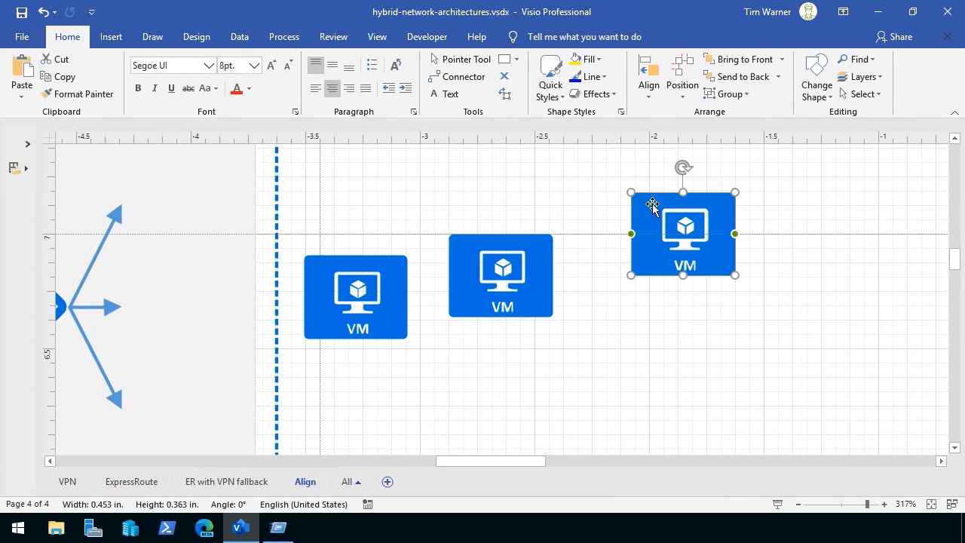
type("sdaf")
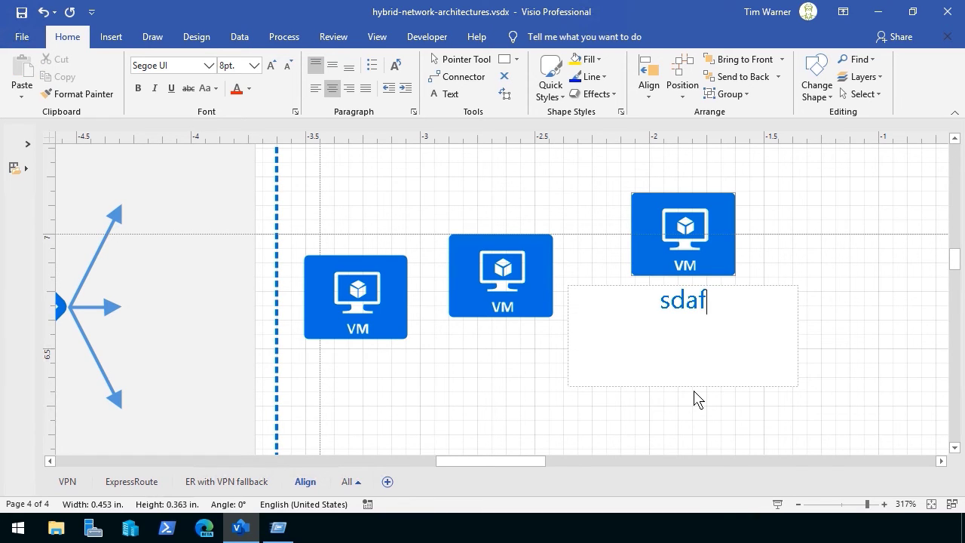
type("vm")
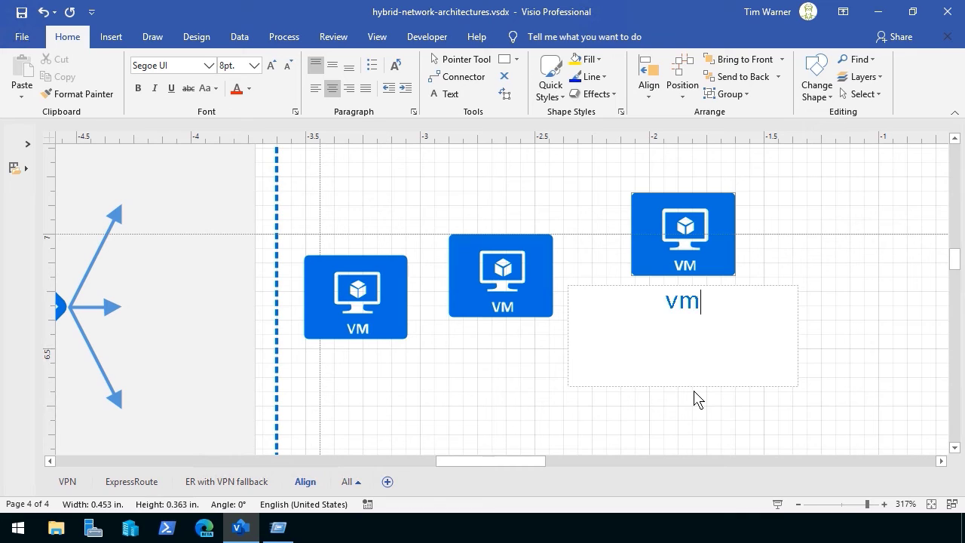
type("1")
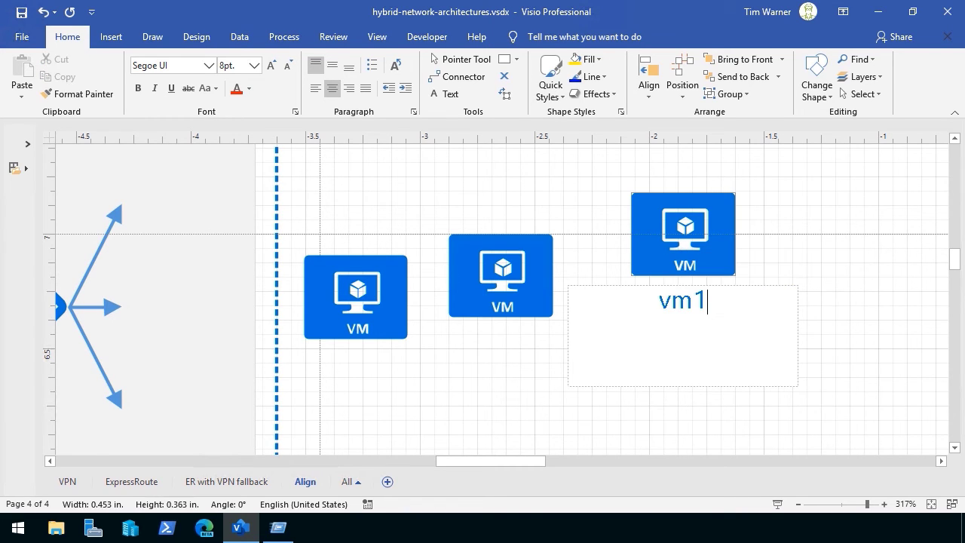
left_click(500, 275)
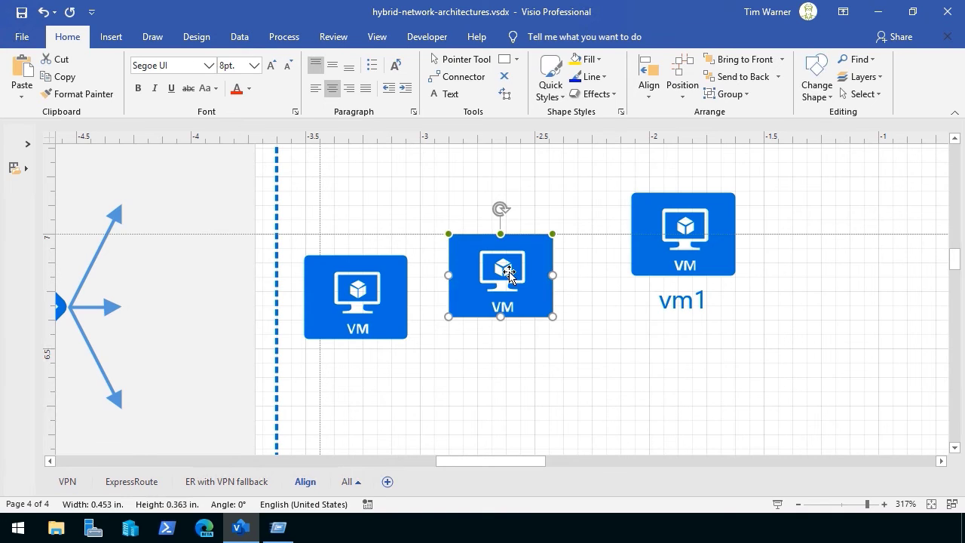
left_click(543, 384)
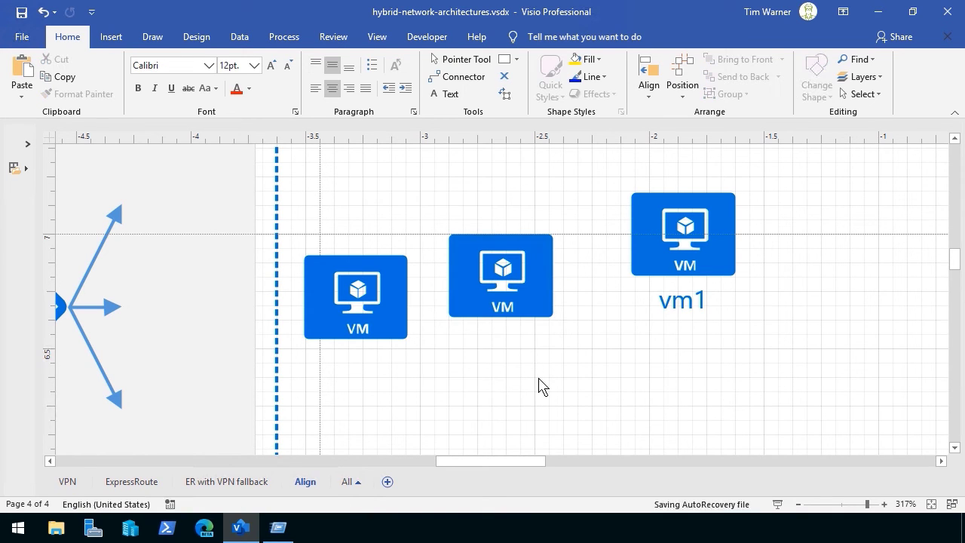
mouse_move(443, 94)
type("vm2")
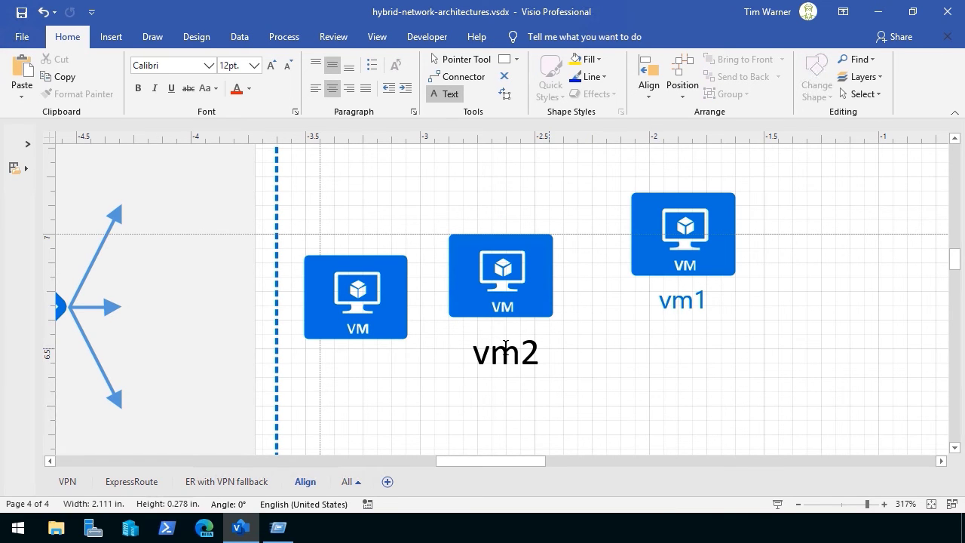
Step: Check the vm2 and vm1 text labels under the two right-hand VM shapes
left_click(505, 352)
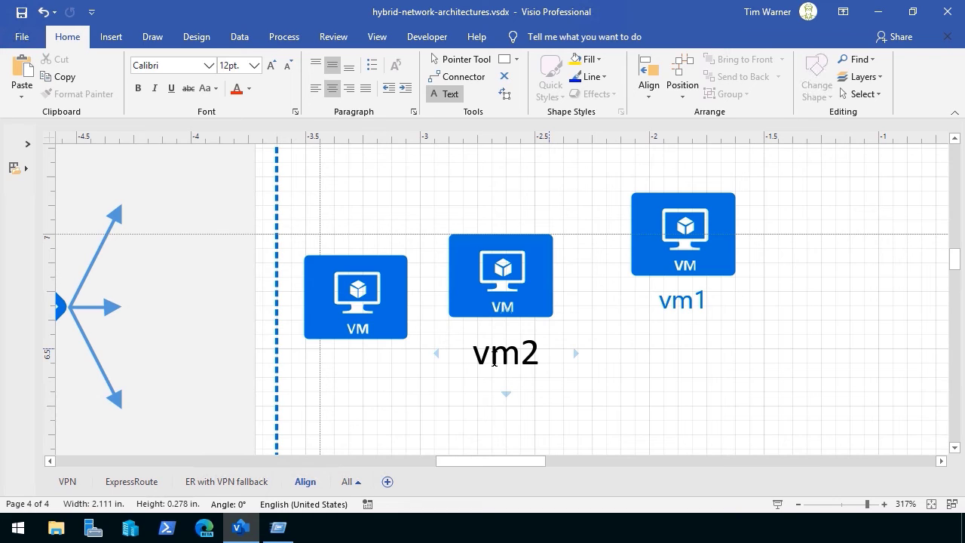
left_click(682, 300)
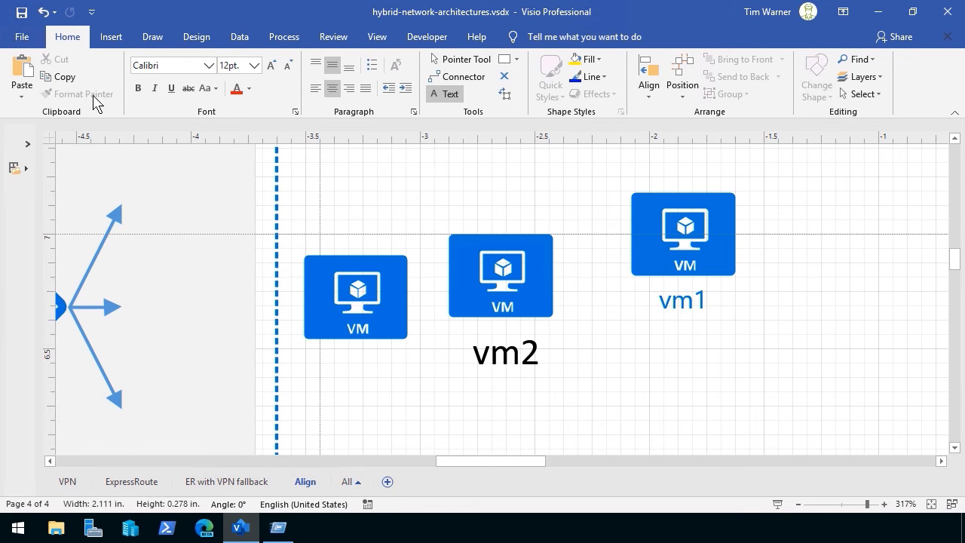
left_click(683, 234)
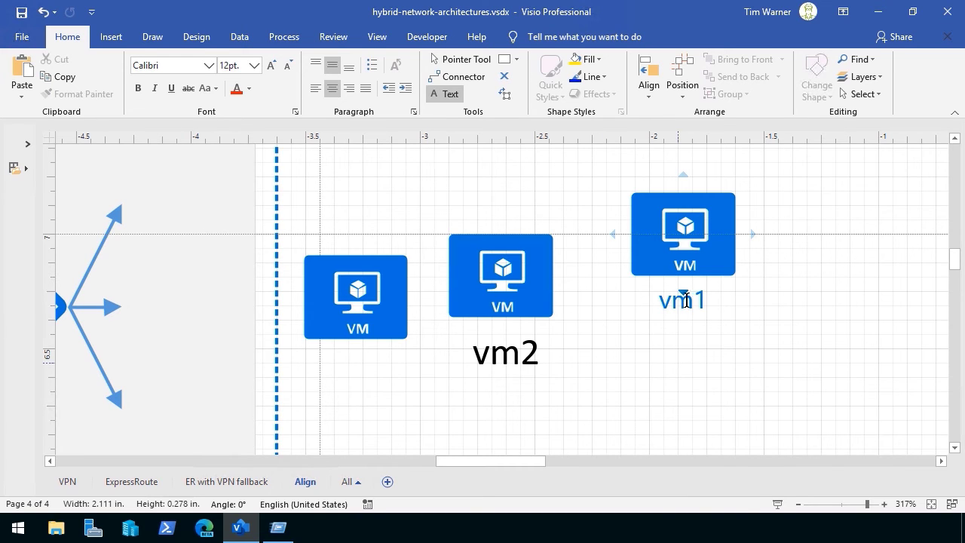
double_click(682, 300)
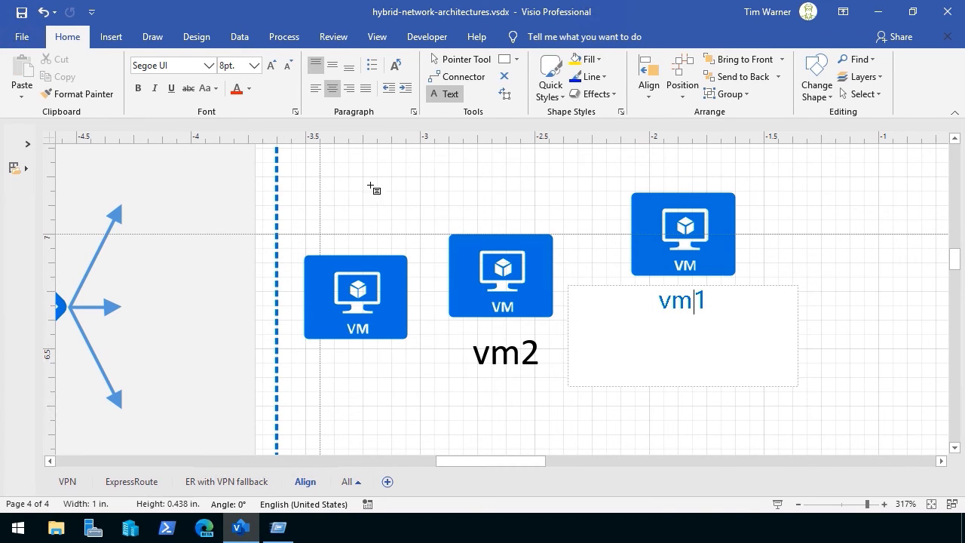
mouse_move(79, 93)
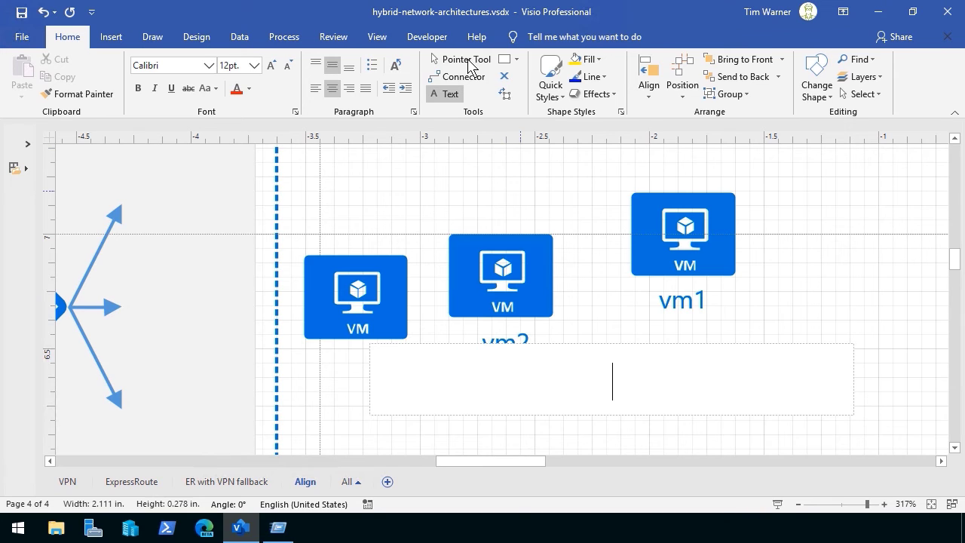
left_click(398, 193)
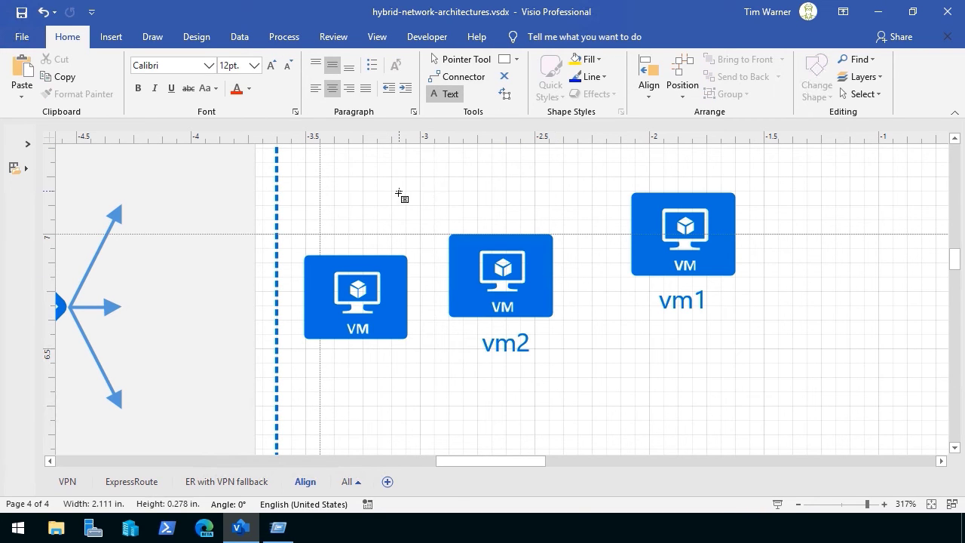
double_click(505, 343)
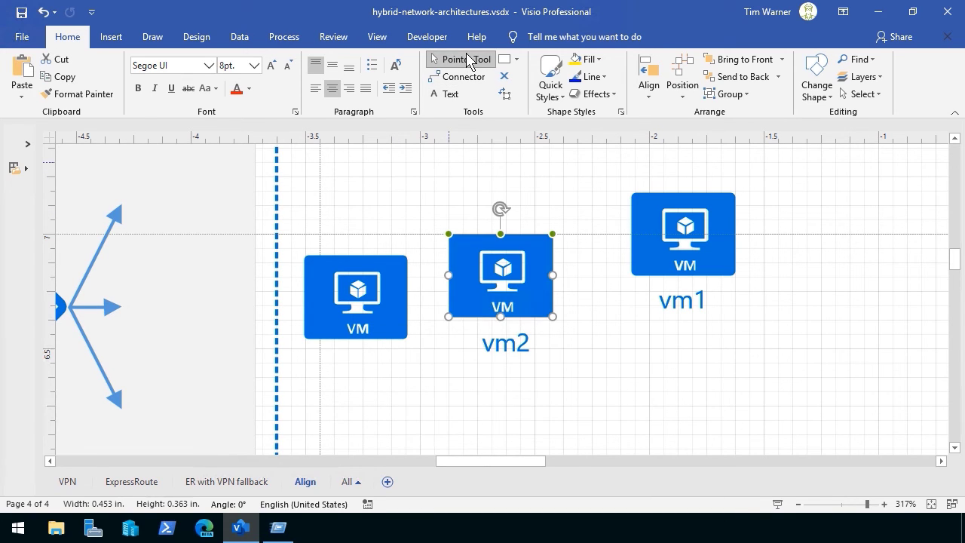
Step: Drag the vm1 and vm2 shapes around to test whether their labels follow
left_click(681, 234)
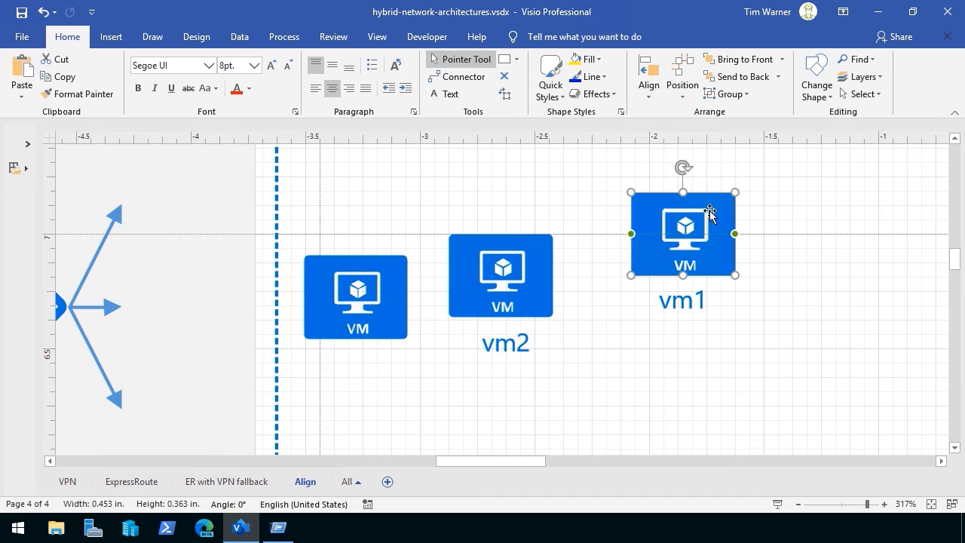
left_click_drag(682, 234, 787, 233)
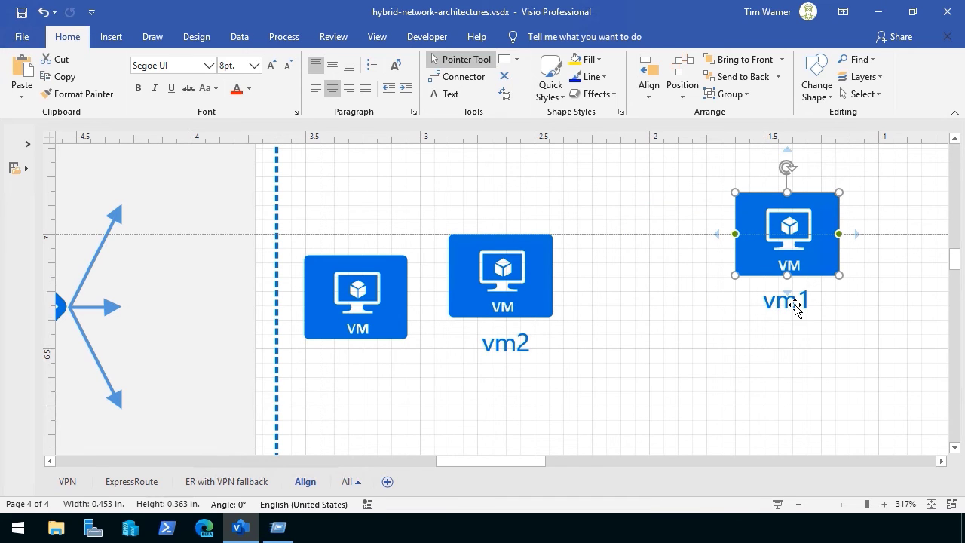
left_click_drag(787, 234, 633, 205)
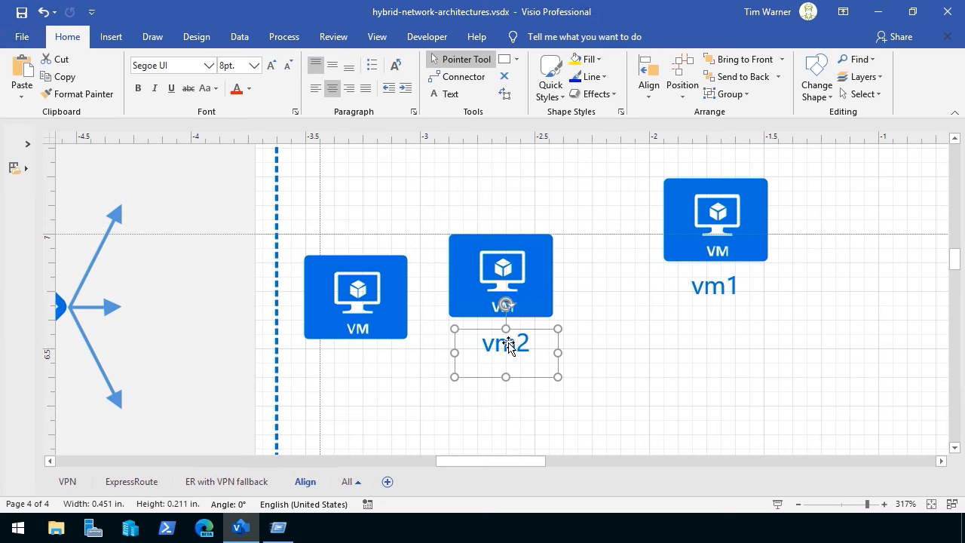
left_click_drag(500, 275, 468, 218)
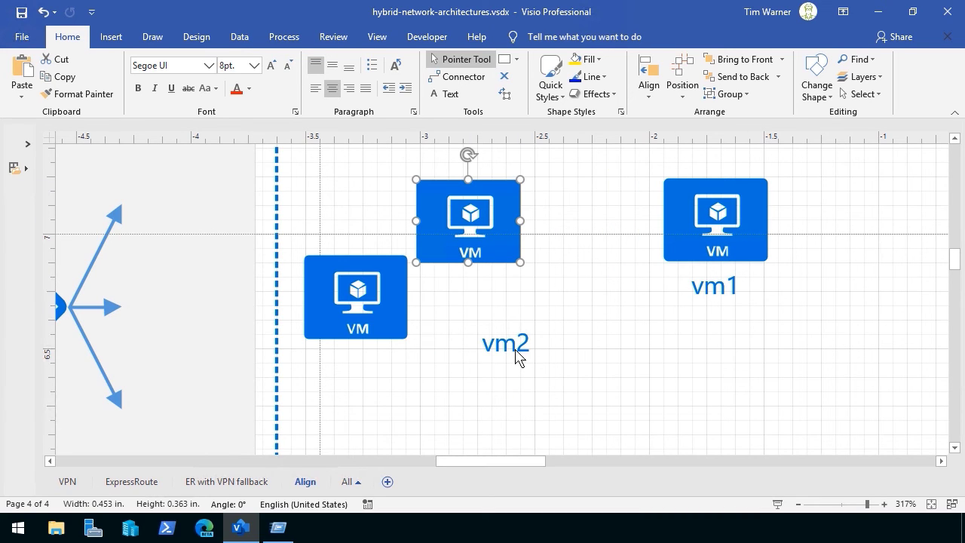
left_click_drag(468, 219, 500, 273)
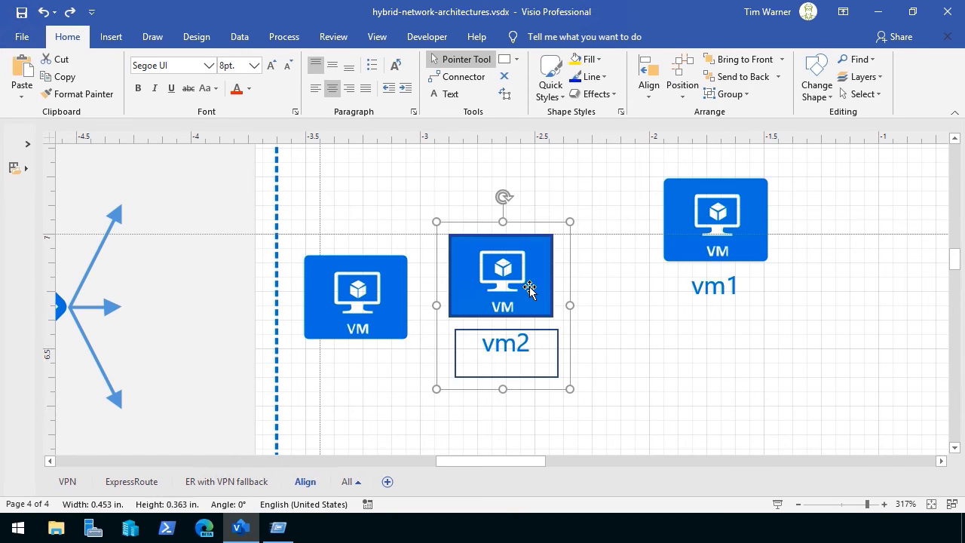
Step: Inspect vm2's label options and line the vm1 shape up level with vm2
right_click(530, 289)
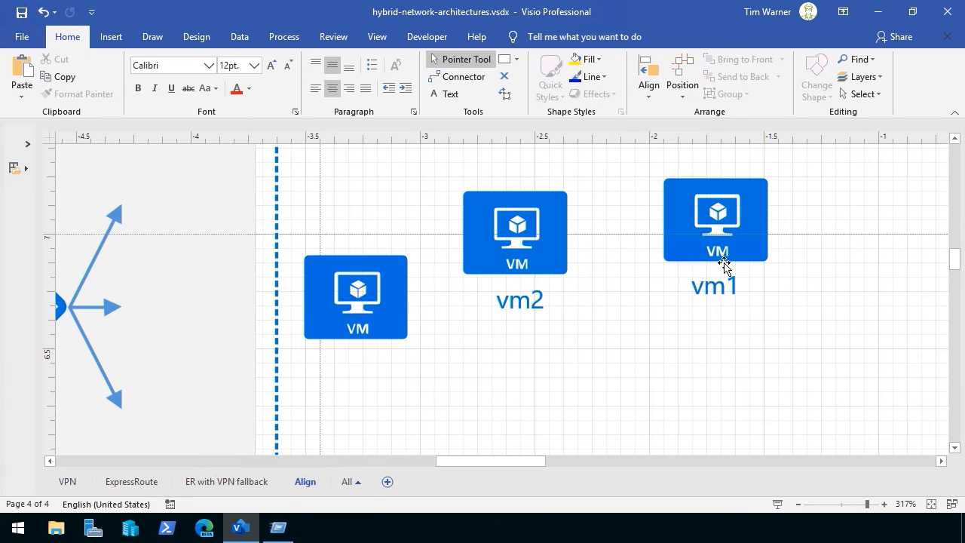
left_click(715, 220)
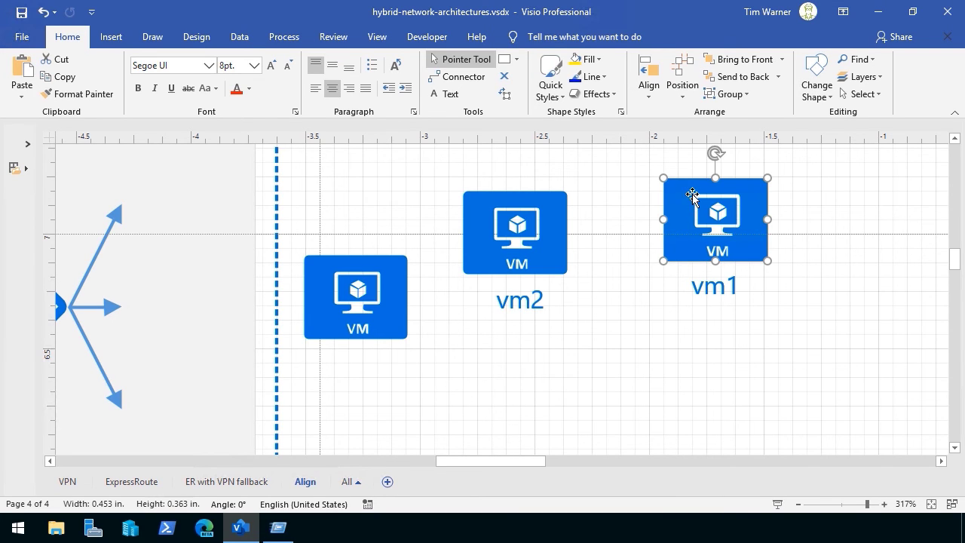
left_click_drag(715, 218, 671, 232)
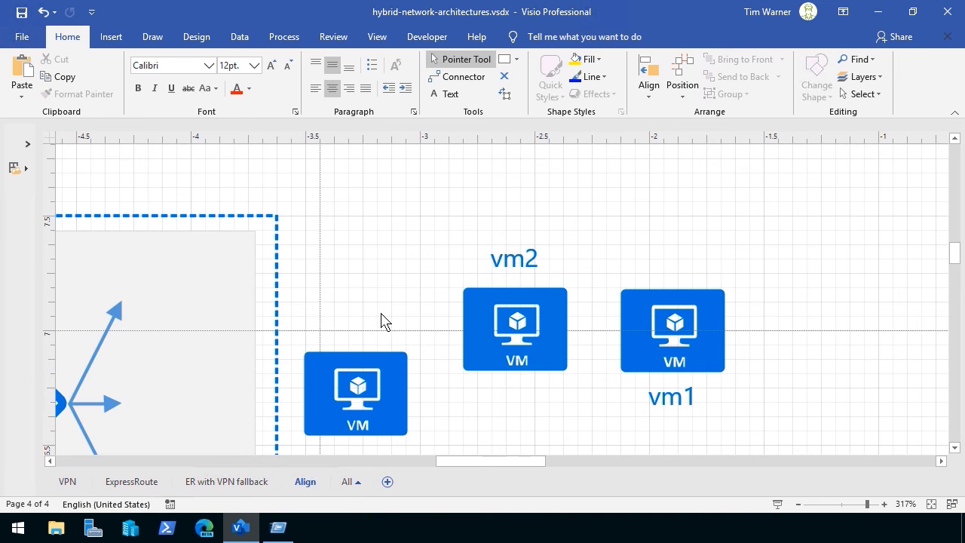
Step: Select and deselect the vm1 shape before moving its label
left_click(671, 332)
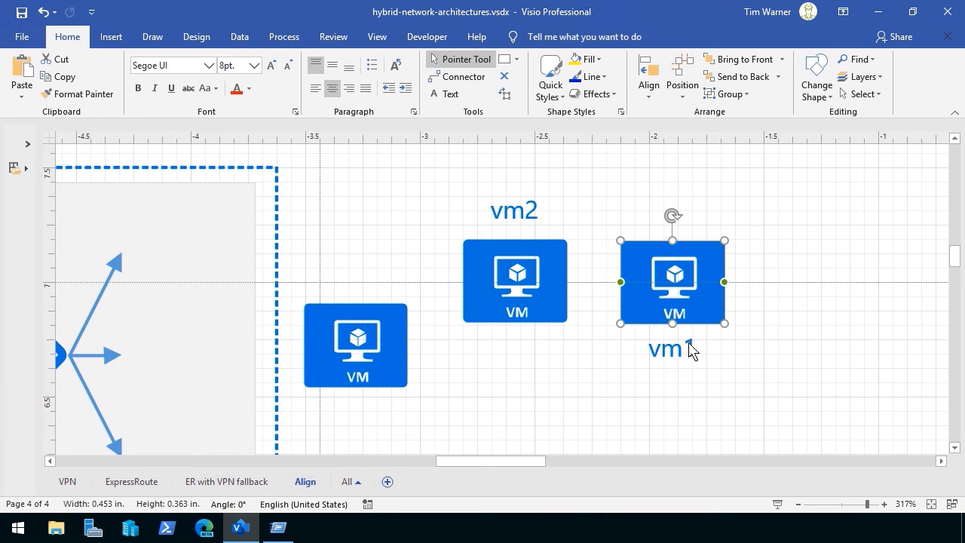
left_click(603, 371)
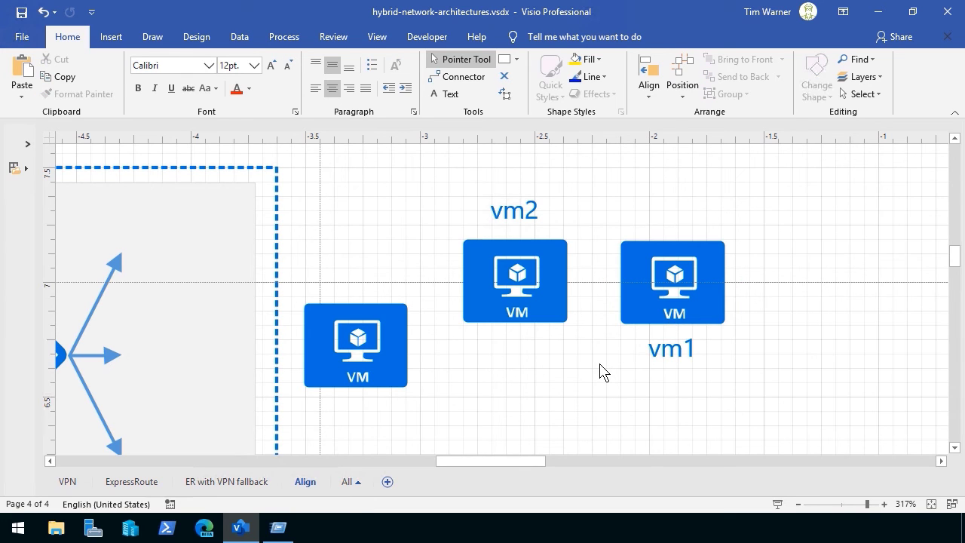
mouse_move(673, 352)
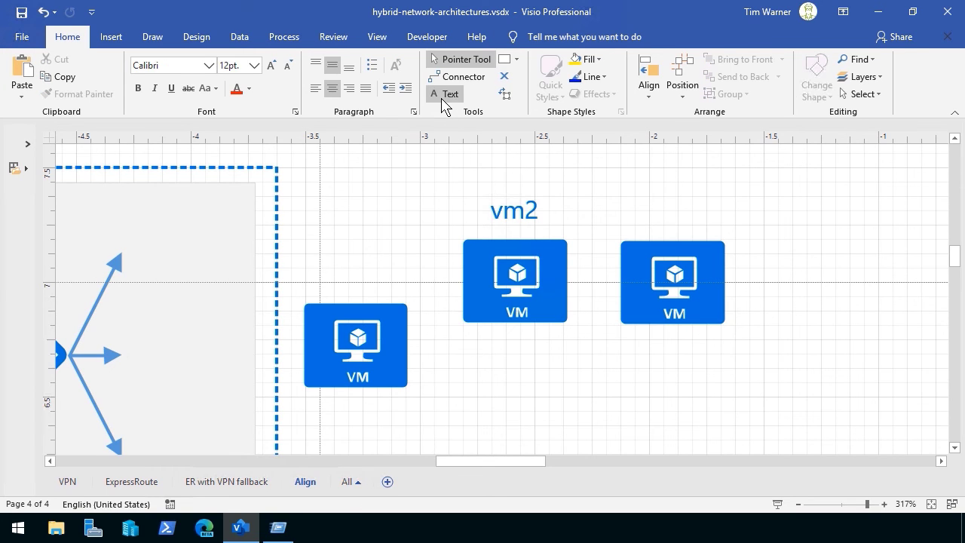
mouse_move(519, 425)
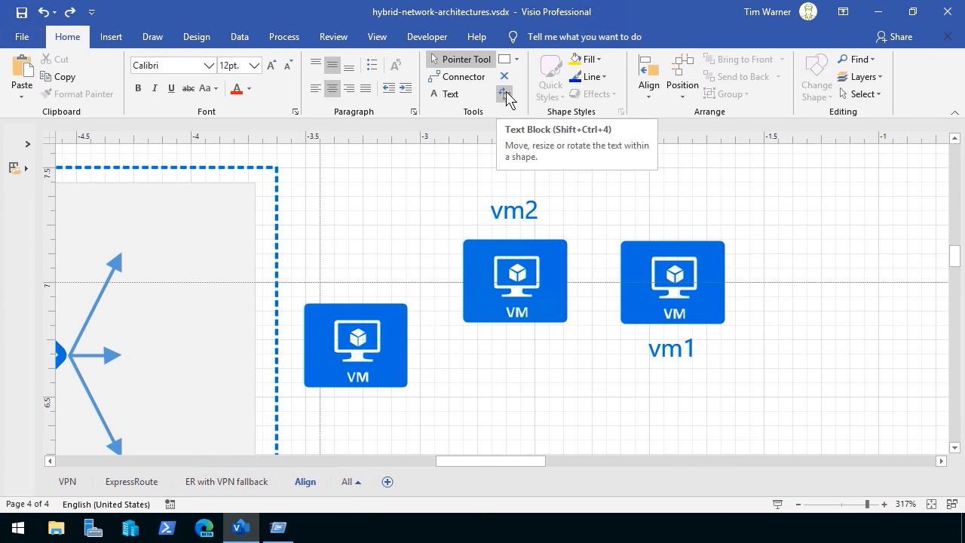
mouse_move(666, 355)
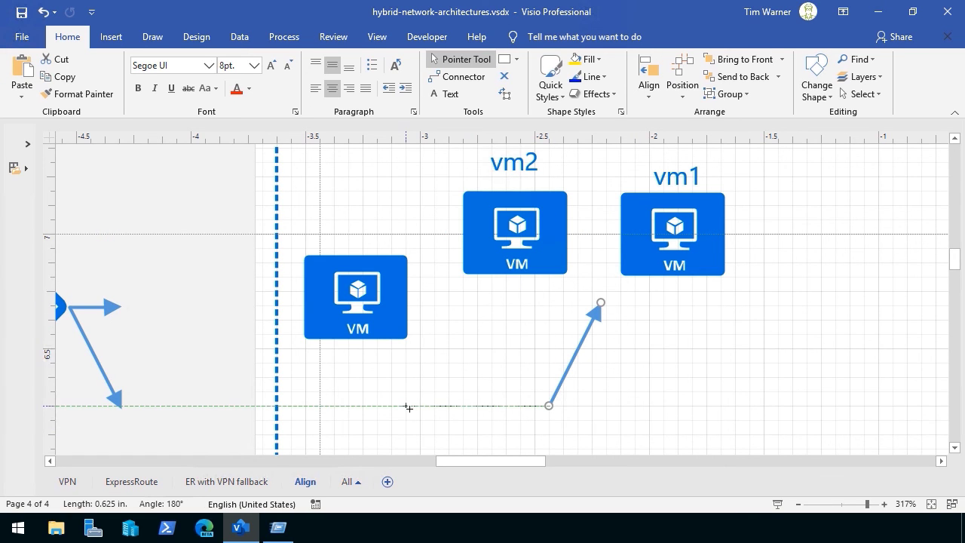
Step: Move the upper fan arrow below the VM shapes and show its Rotate Shapes flip options
left_click_drag(600, 303, 449, 334)
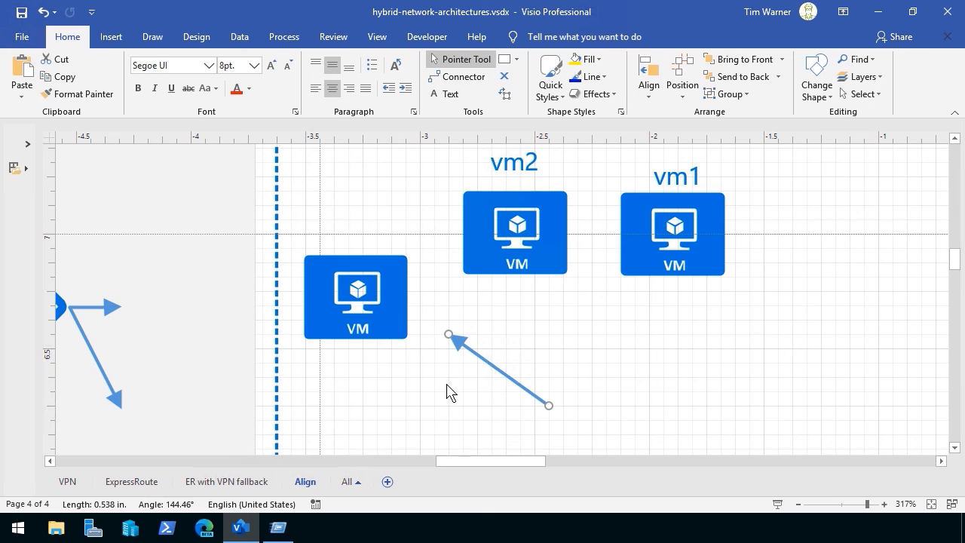
mouse_move(633, 359)
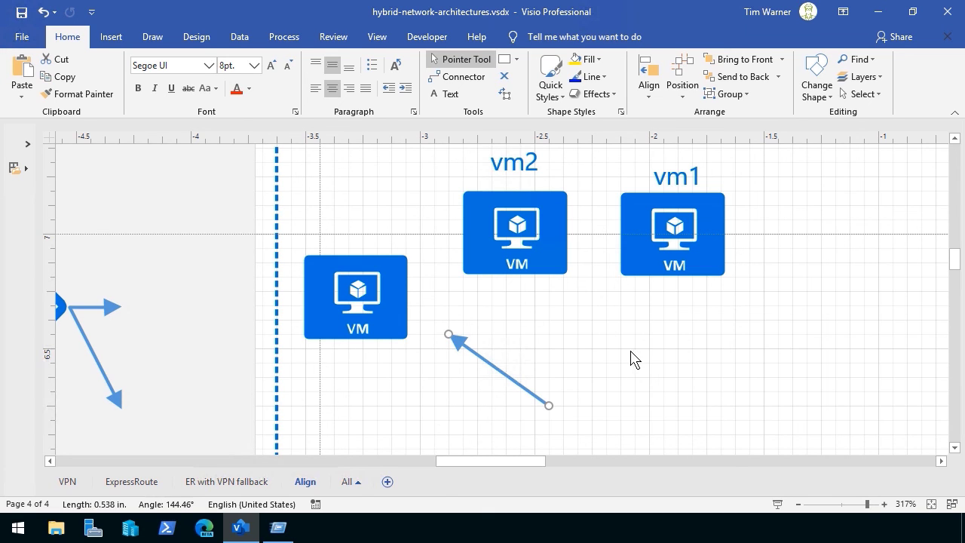
mouse_move(469, 354)
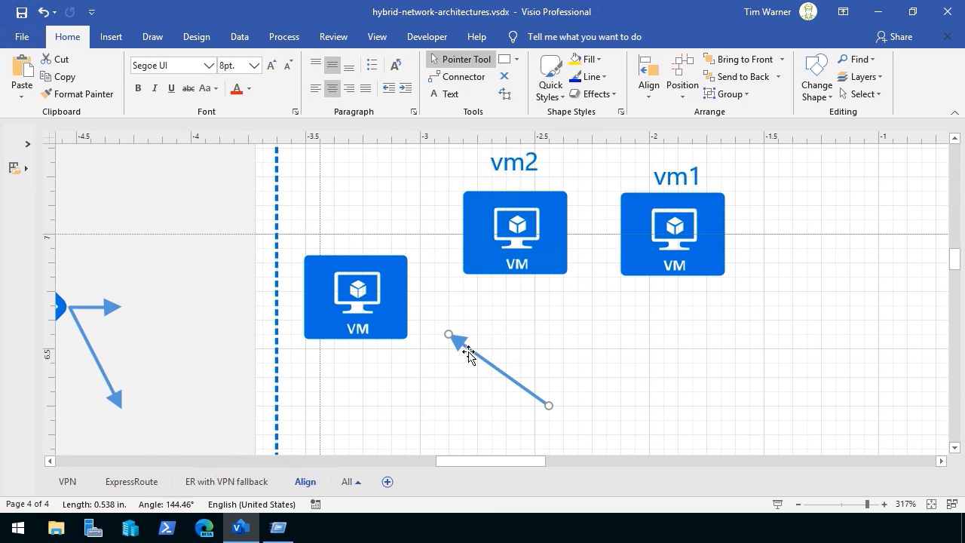
mouse_move(482, 367)
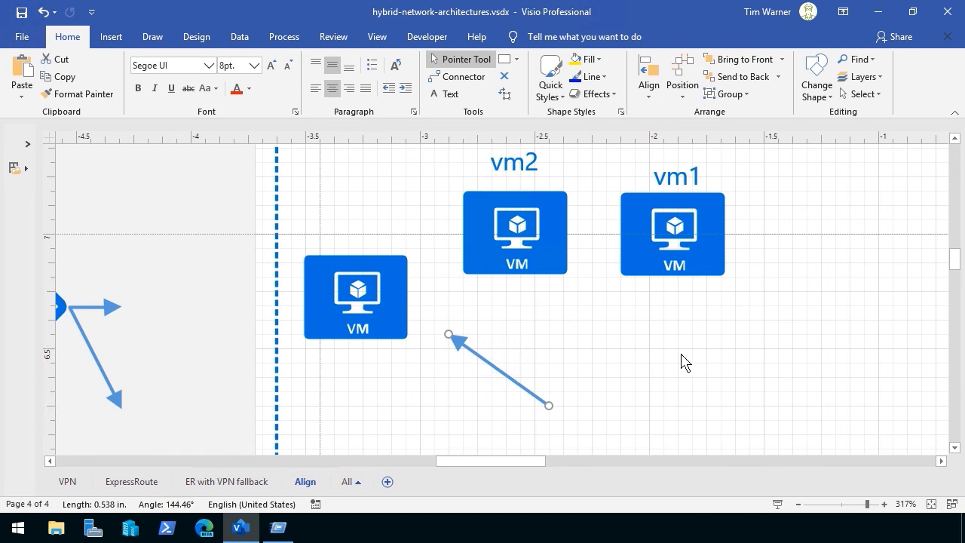
mouse_move(630, 204)
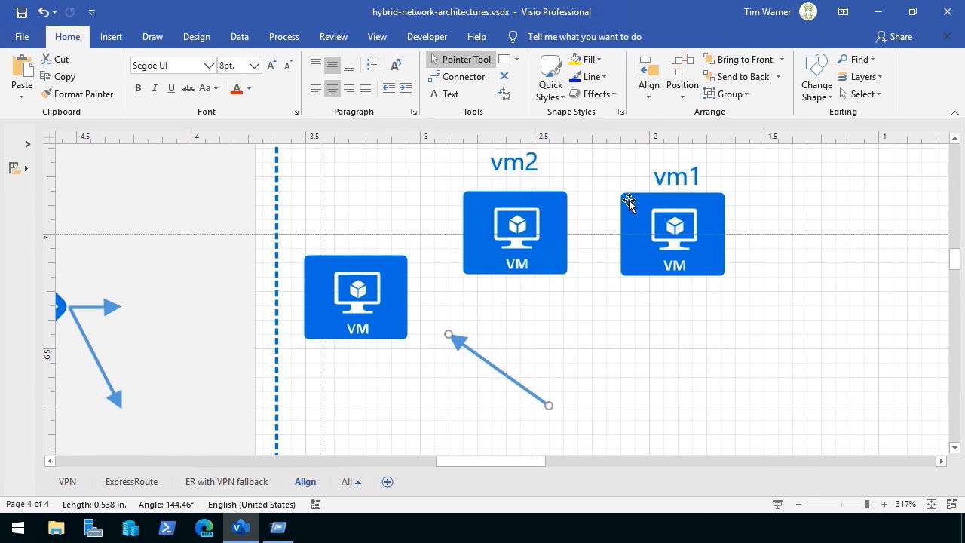
left_click(682, 75)
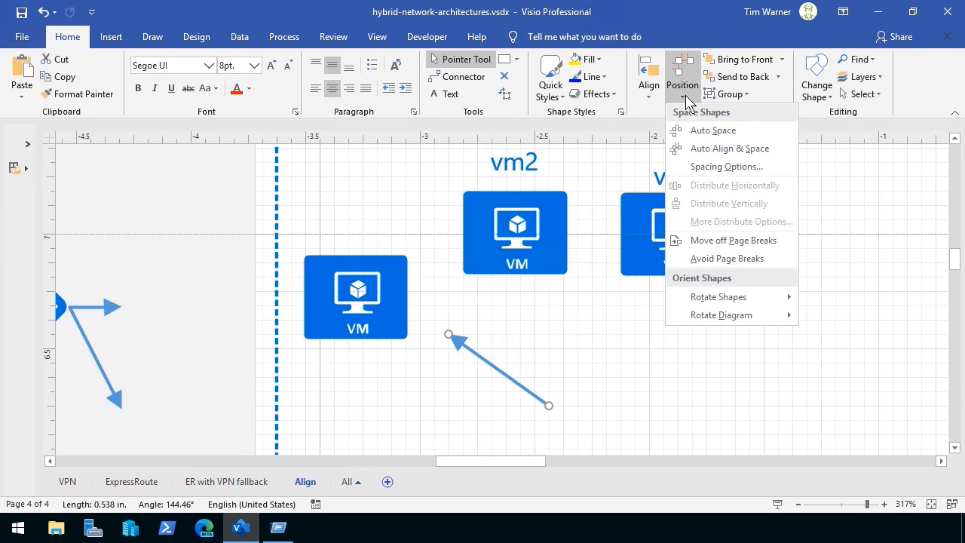
mouse_move(717, 295)
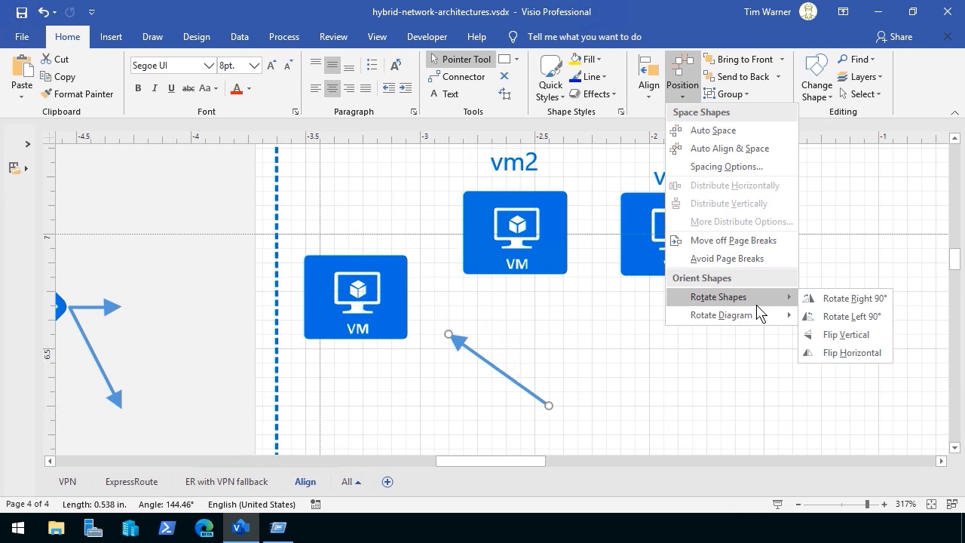
mouse_move(845, 335)
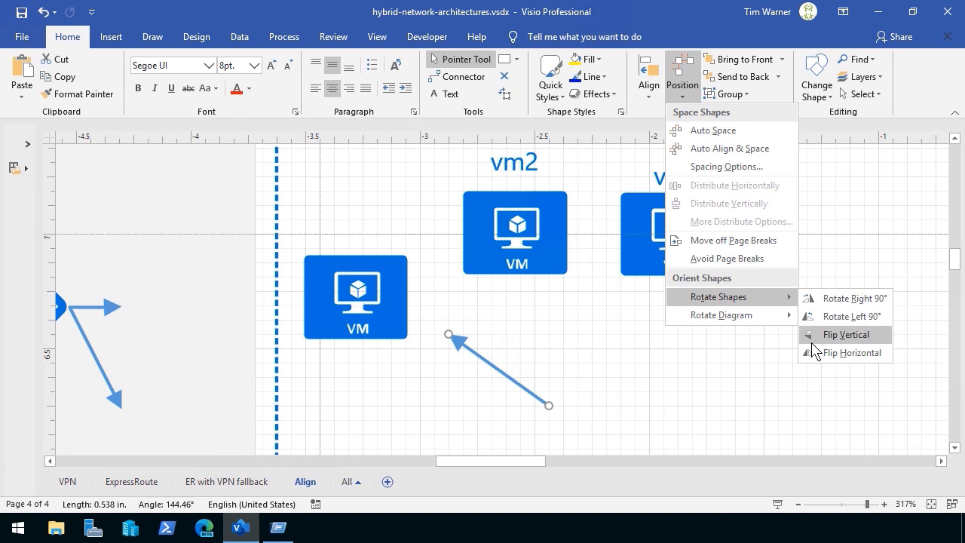
mouse_move(852, 299)
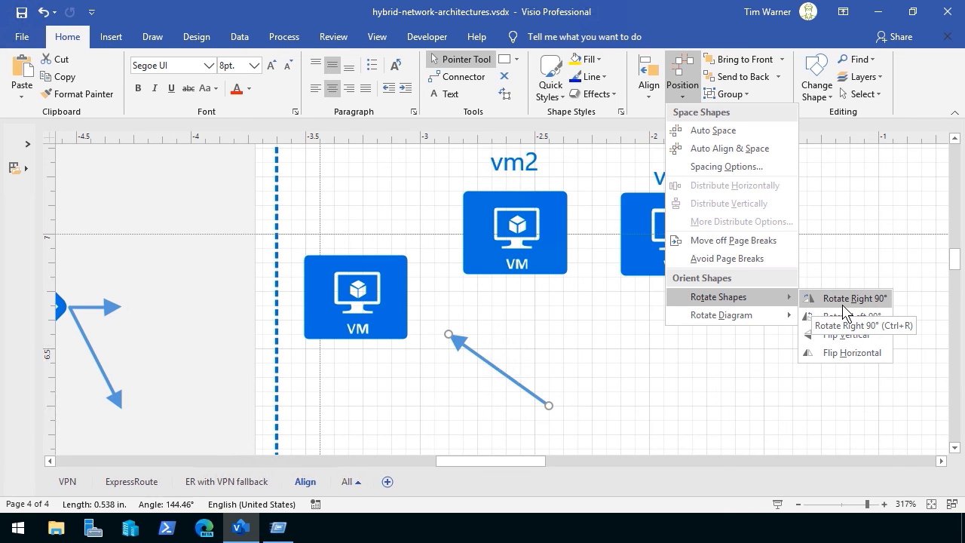
mouse_move(716, 295)
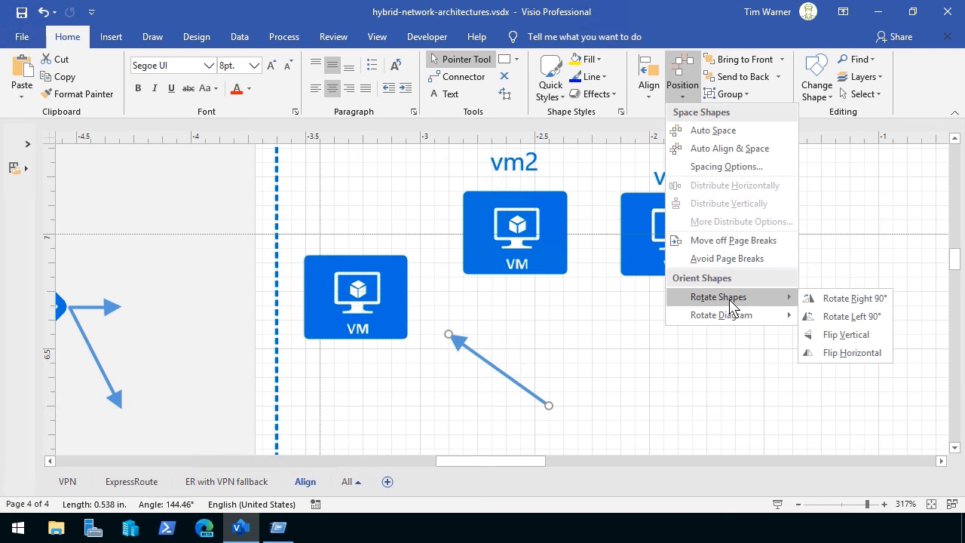
mouse_move(844, 353)
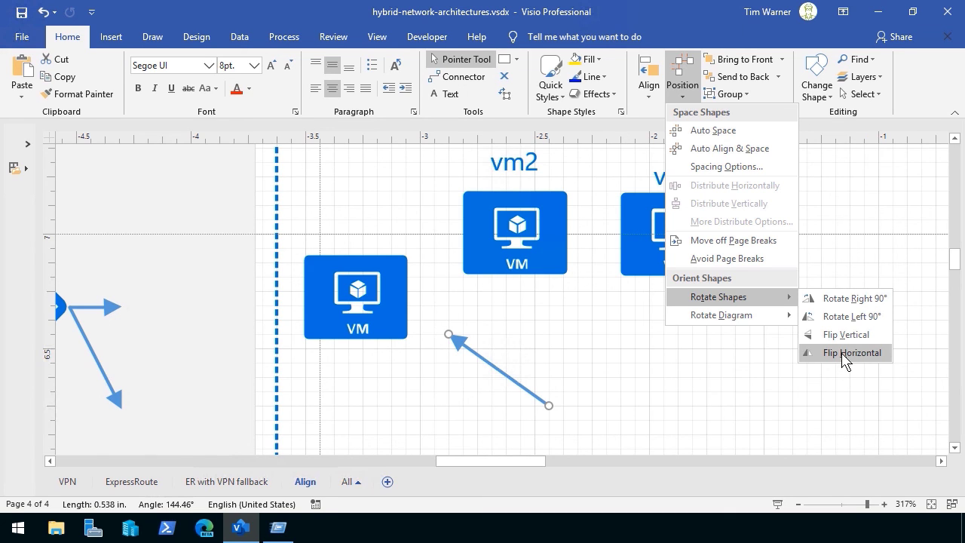